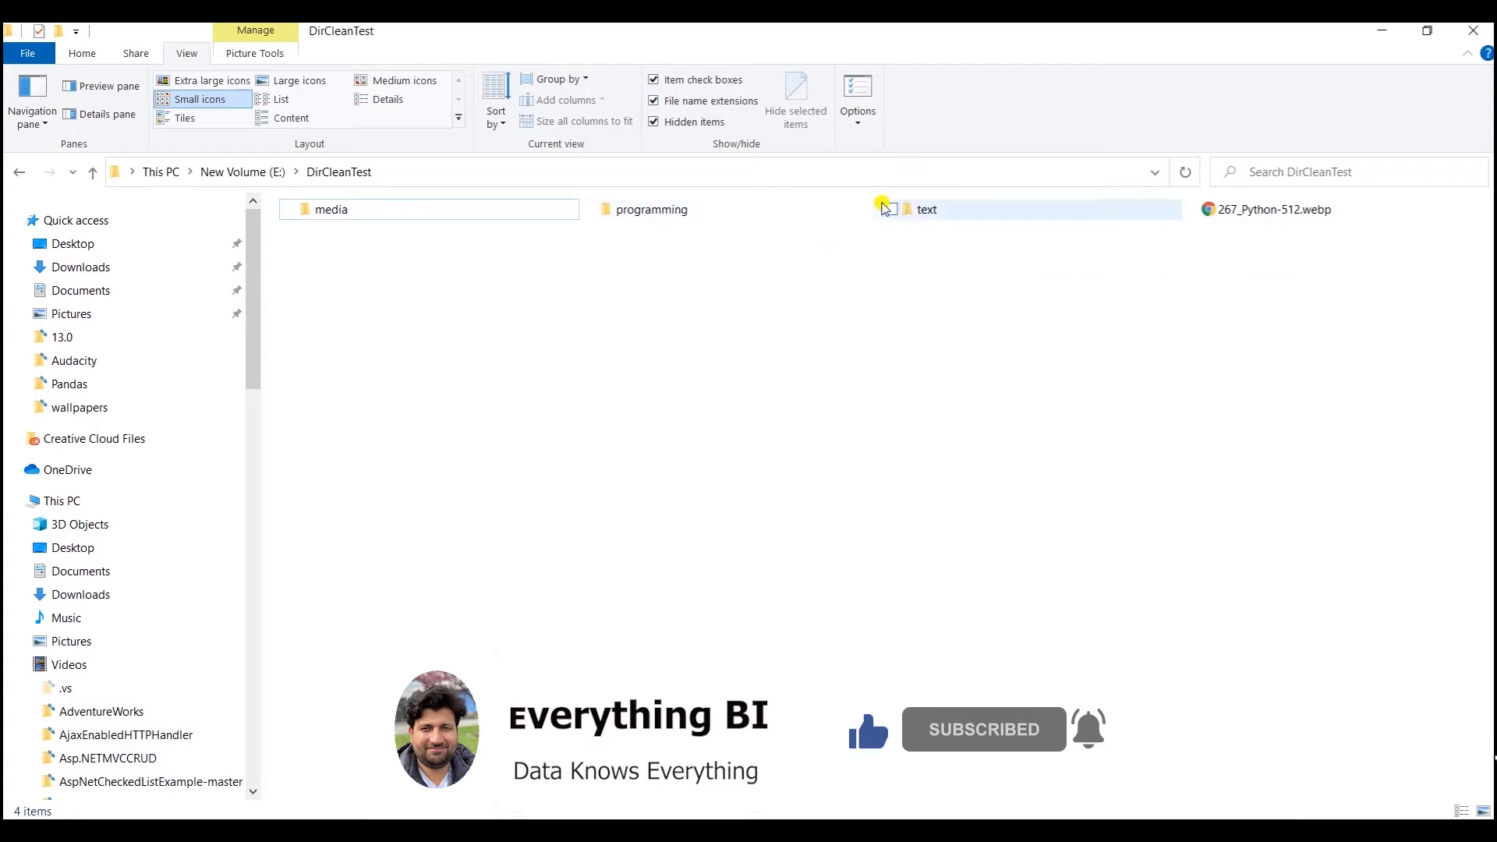
Step: Inspect the DirCleanTest text/pdf subfolders, then return to app.py scrolled to the top
double_click(924, 209)
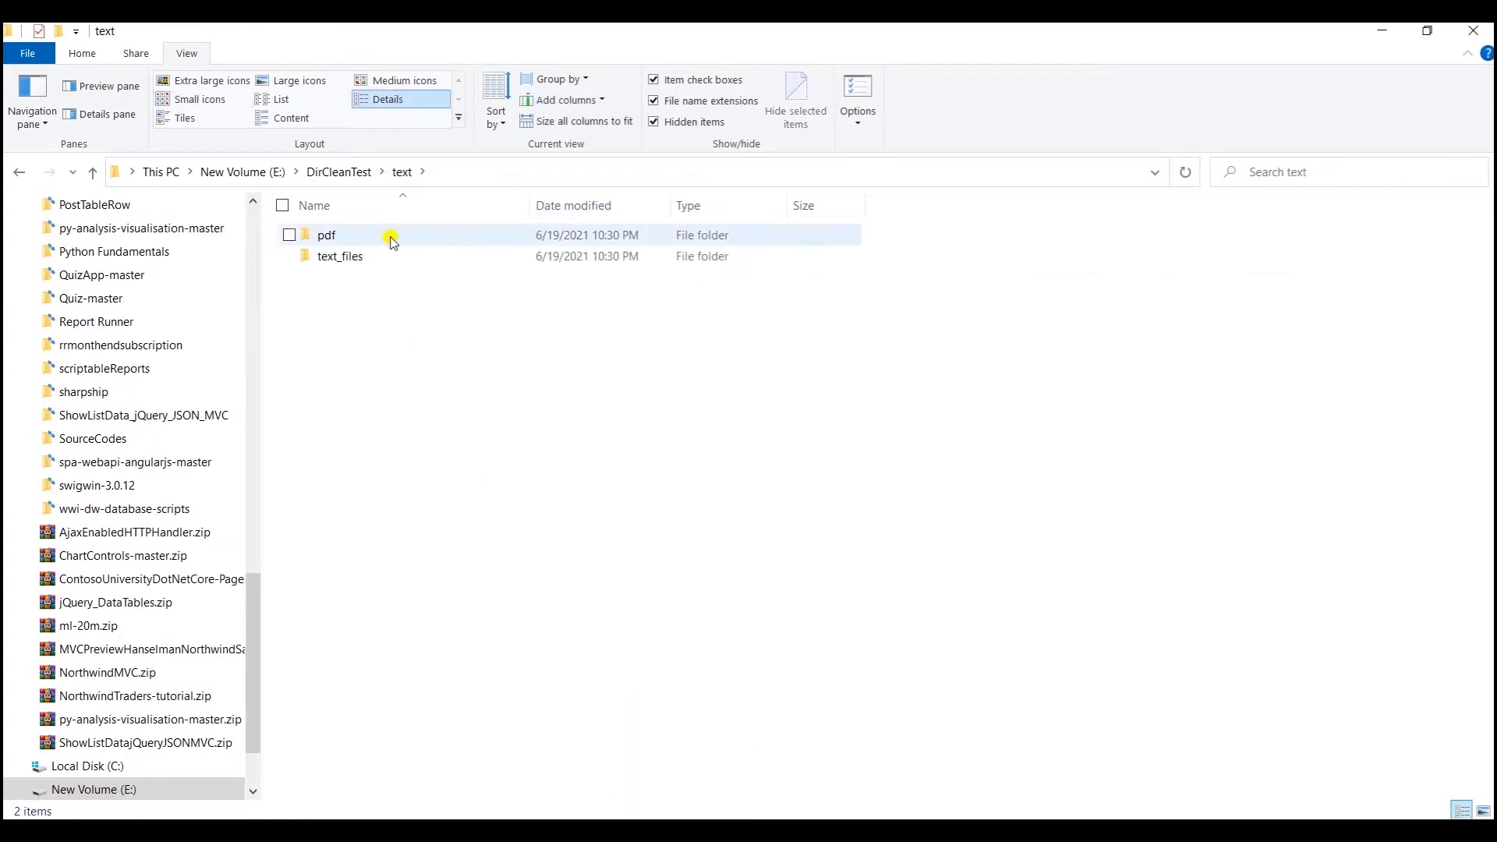
double_click(326, 235)
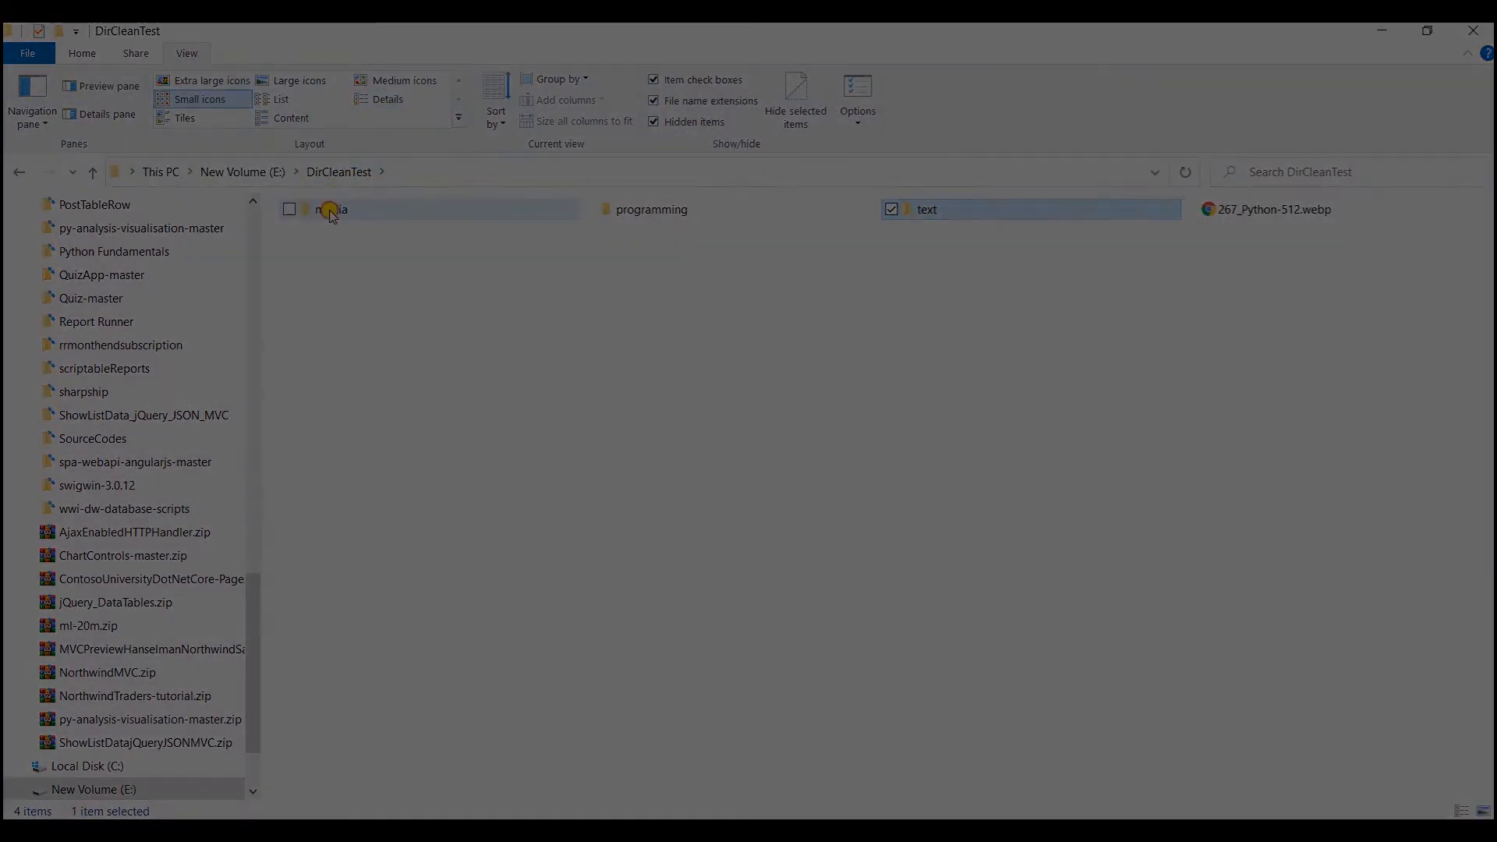
left_click(791, 822)
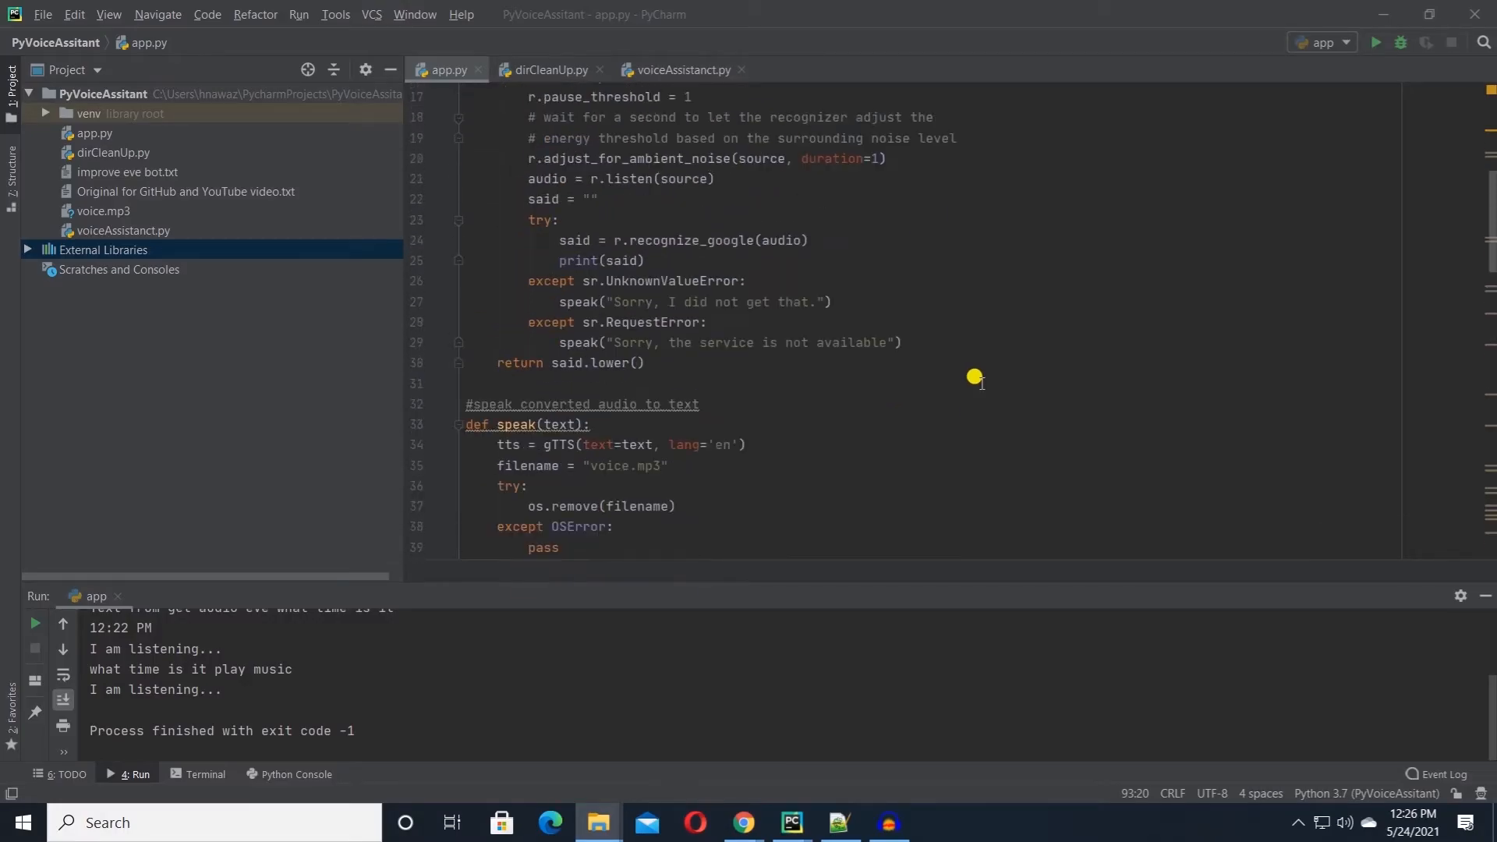
scroll("up", 3)
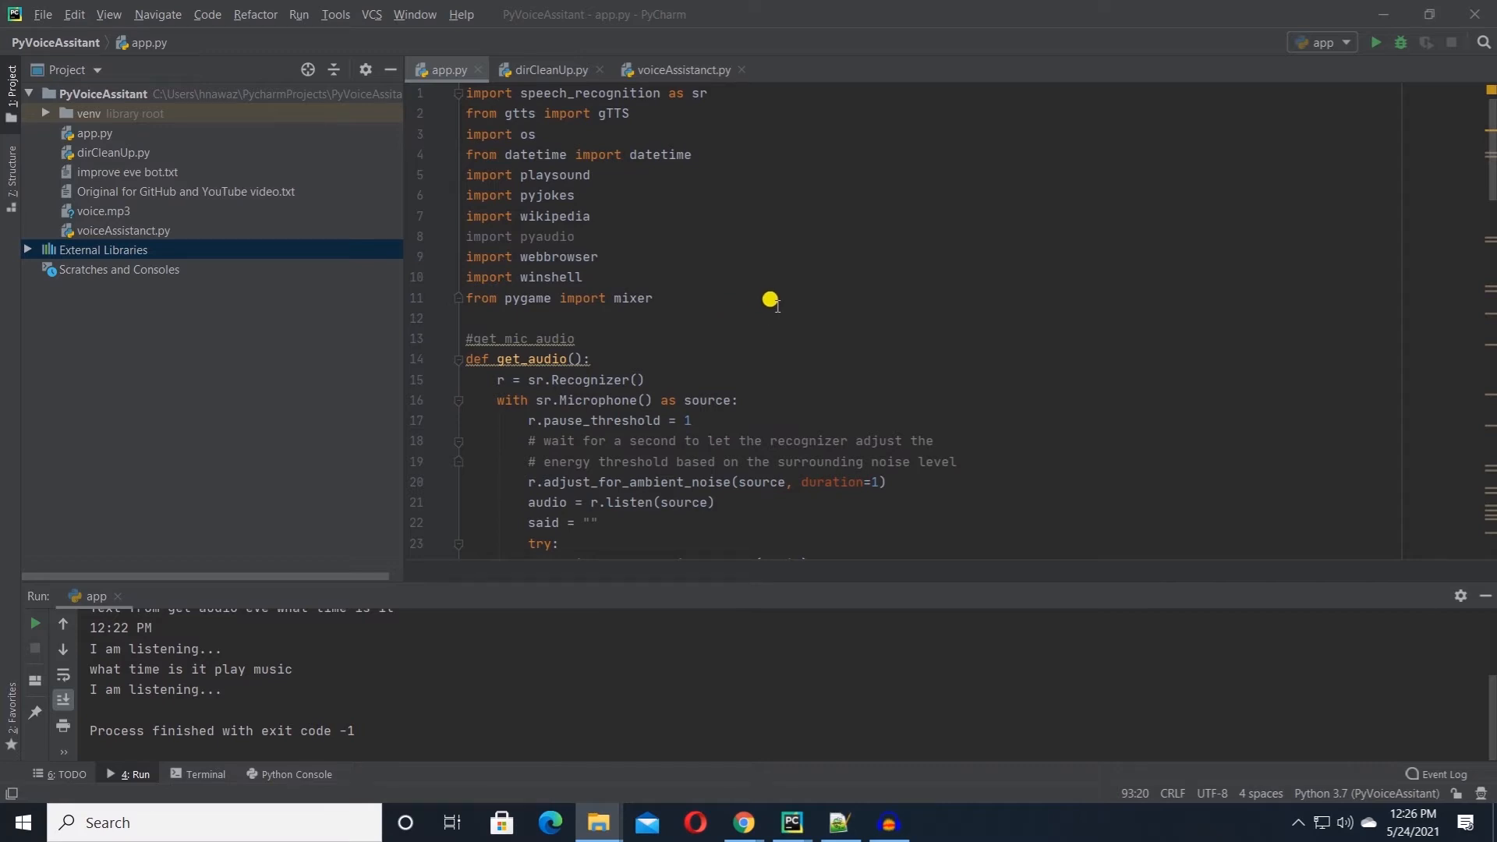
Step: Switch from PyCharm to the dirCleanUp.py script with its clear_dir function in Notepad++
left_click(654, 298)
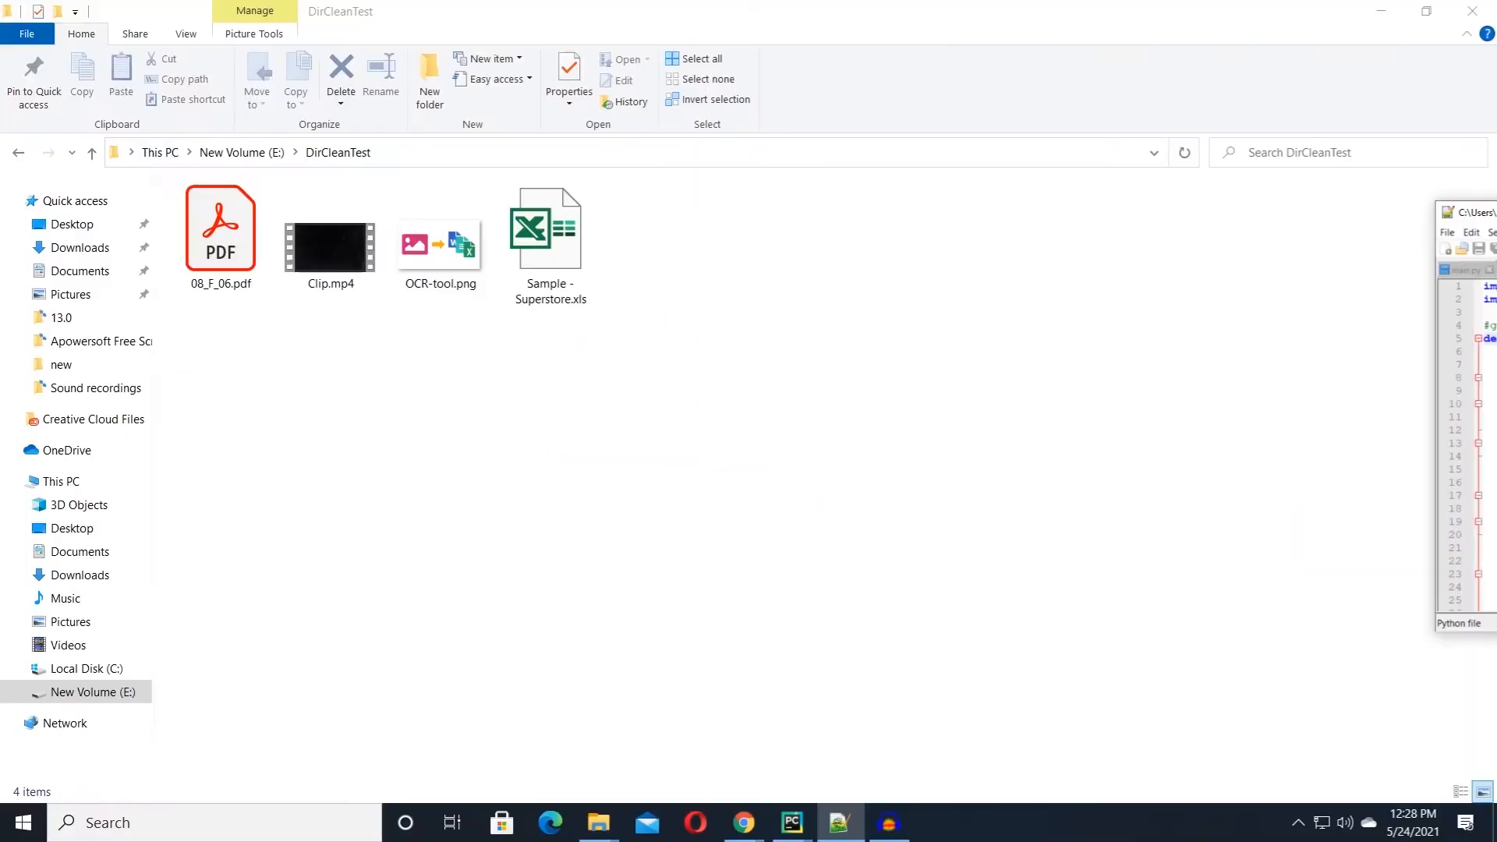
left_click(791, 822)
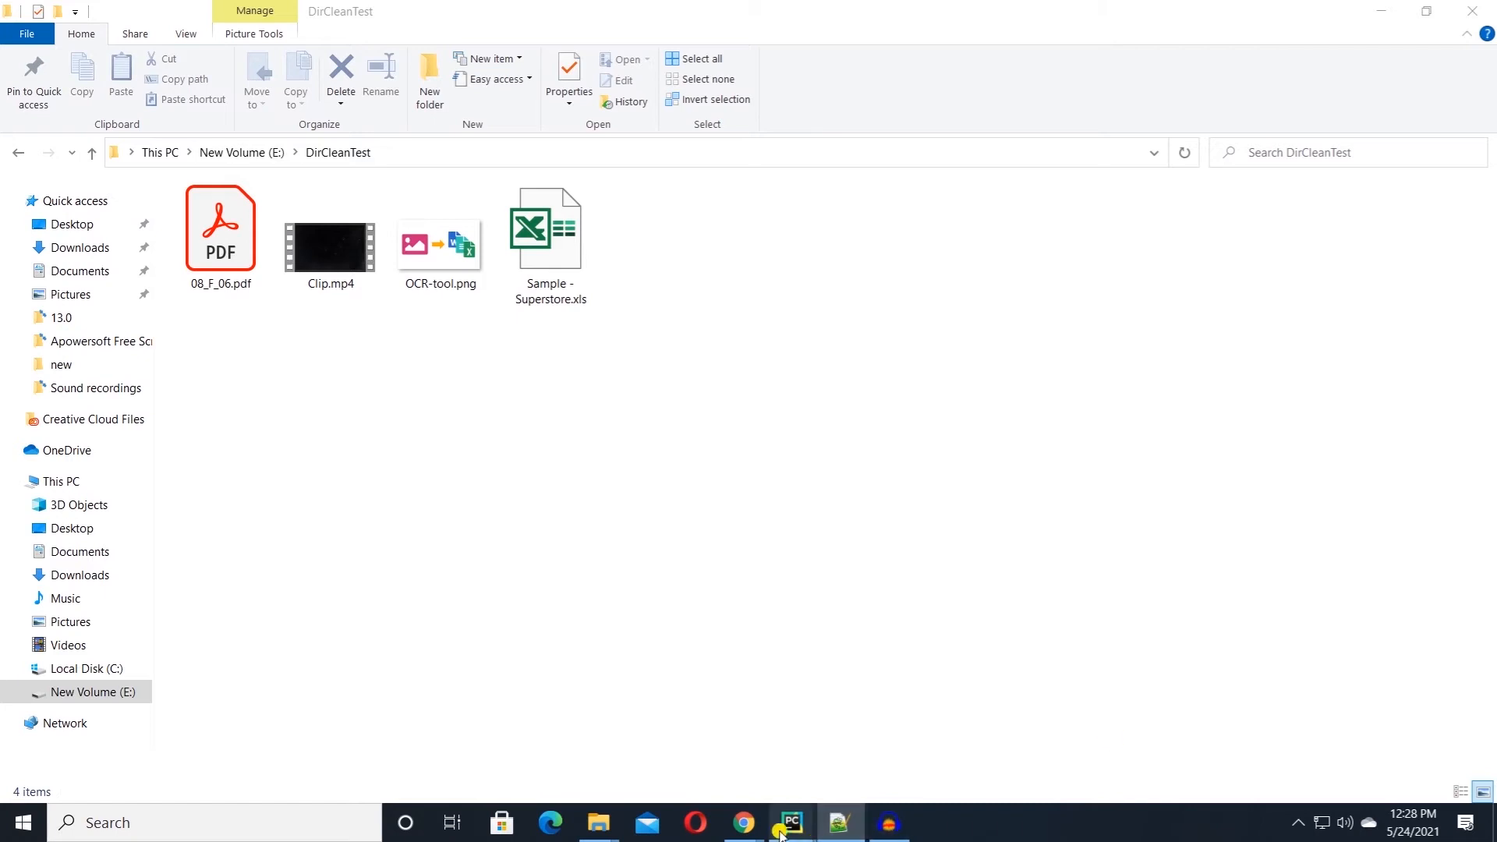
left_click(835, 822)
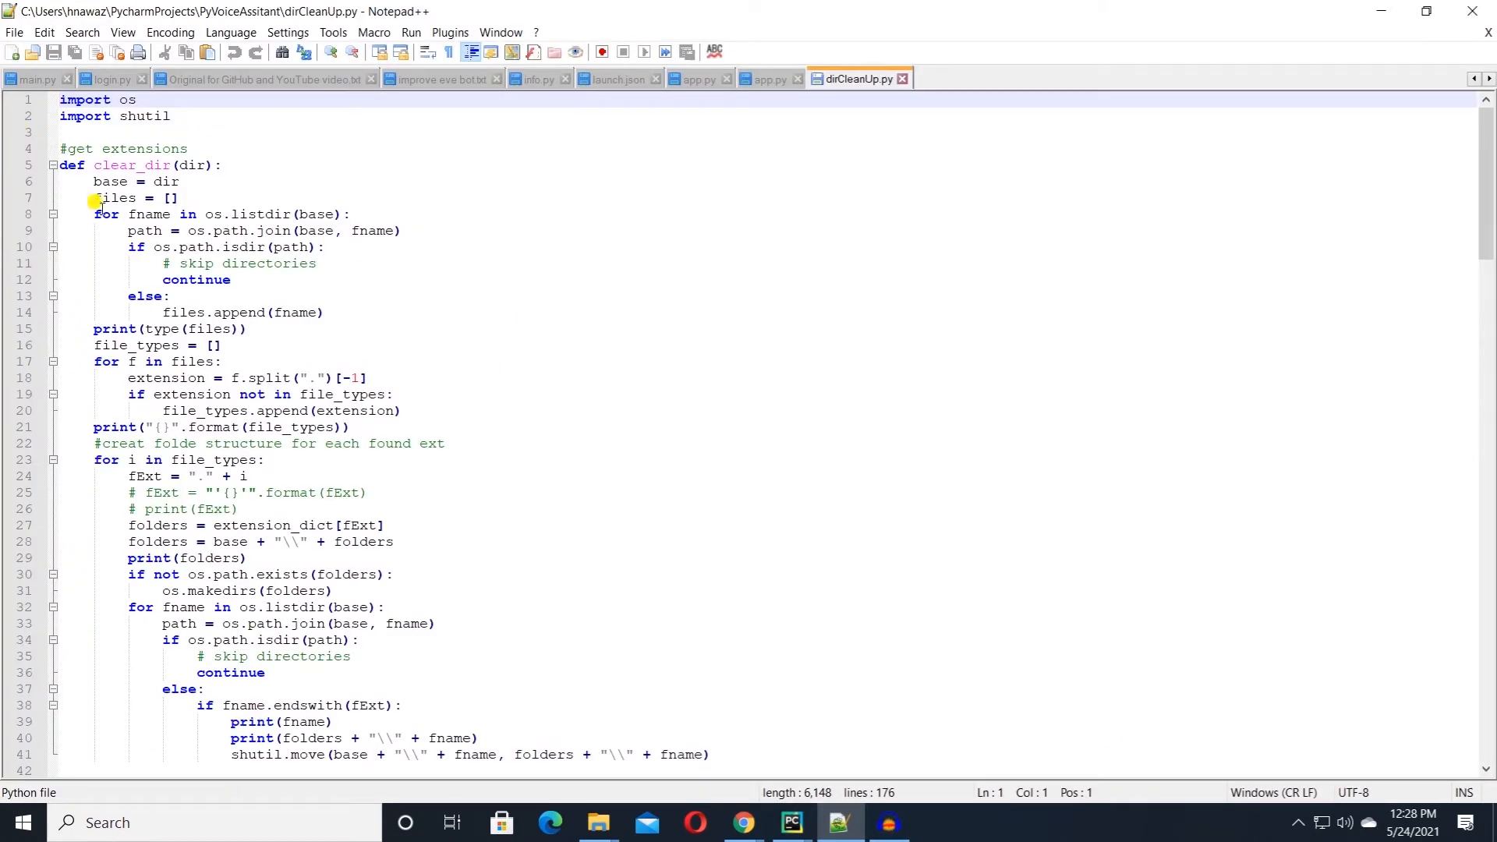
mouse_move(521, 382)
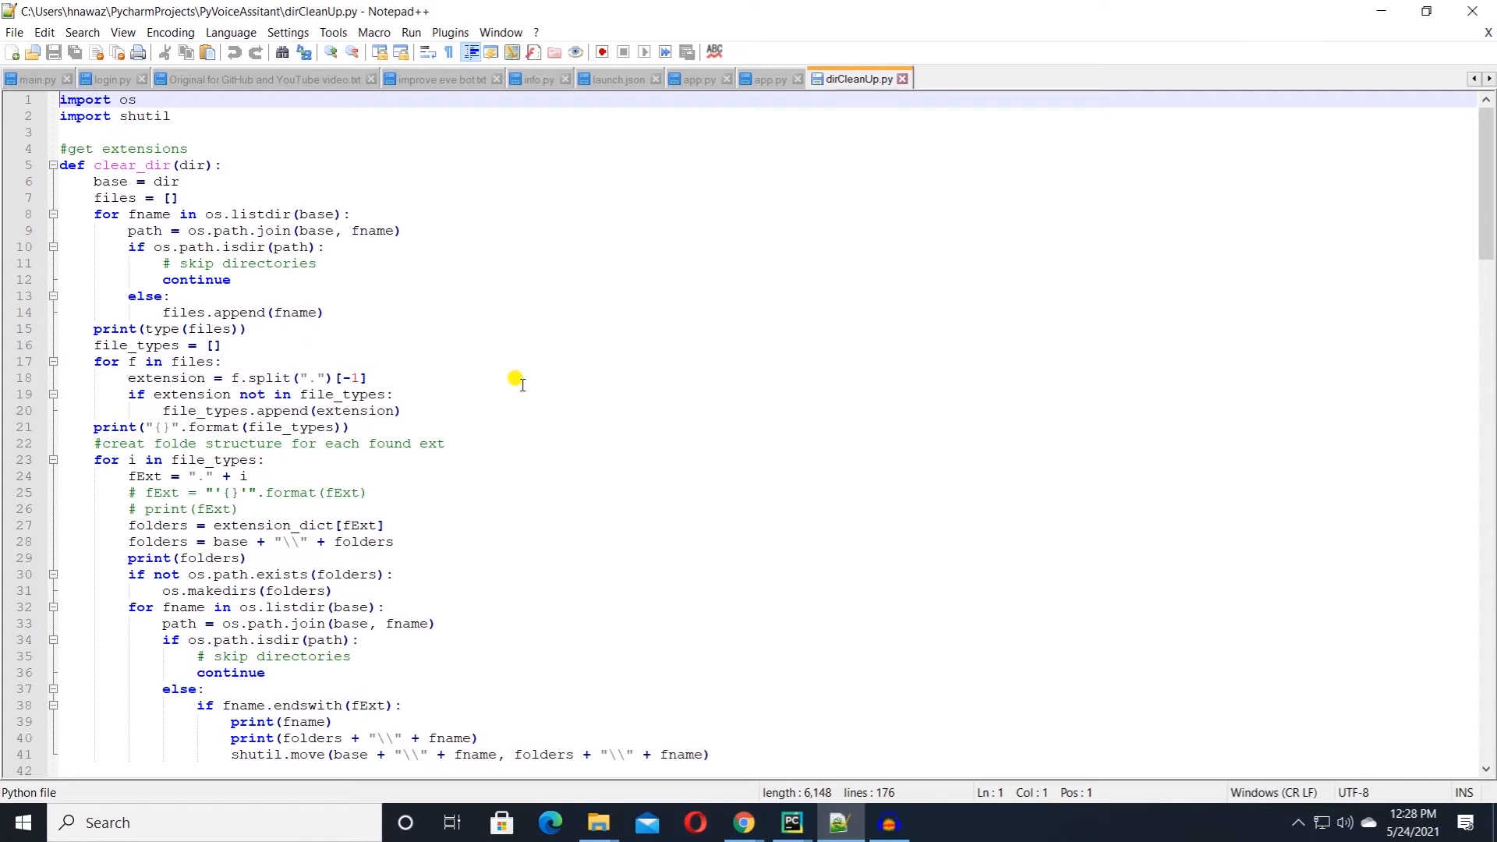
mouse_move(95, 201)
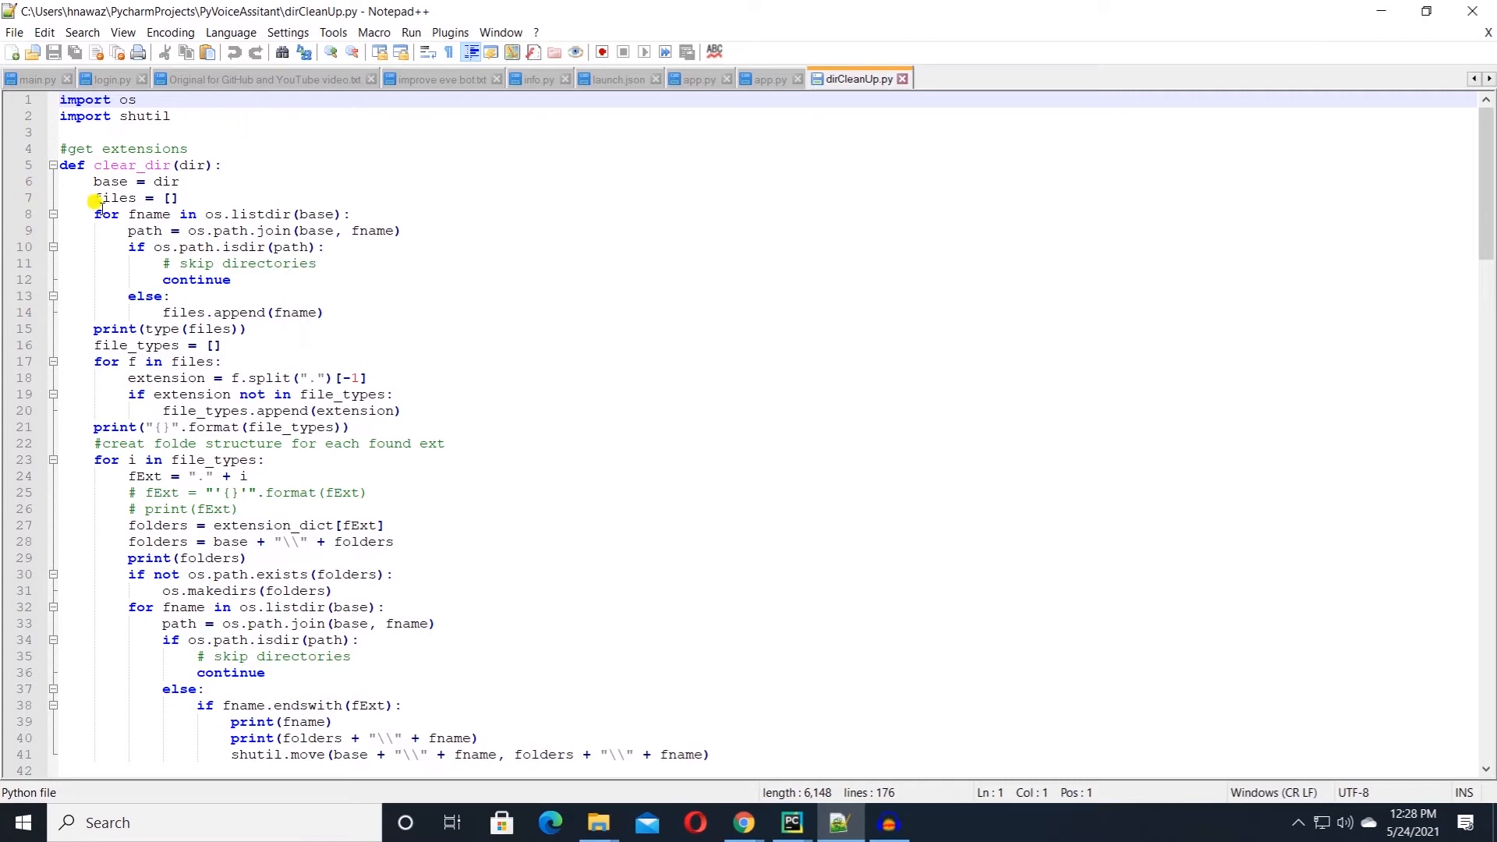
double_click(131, 166)
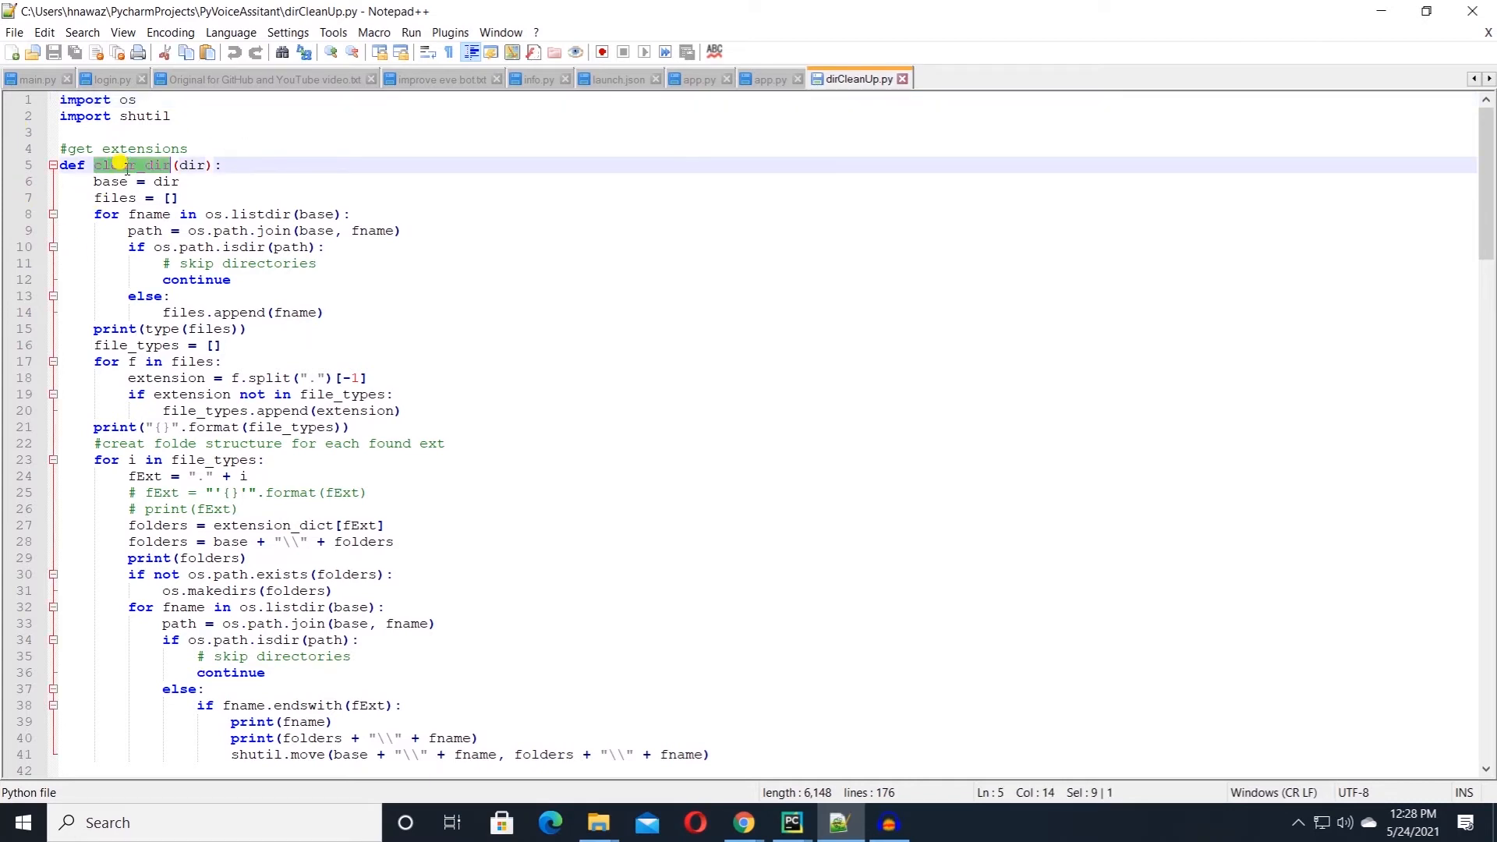
scroll("down", 3)
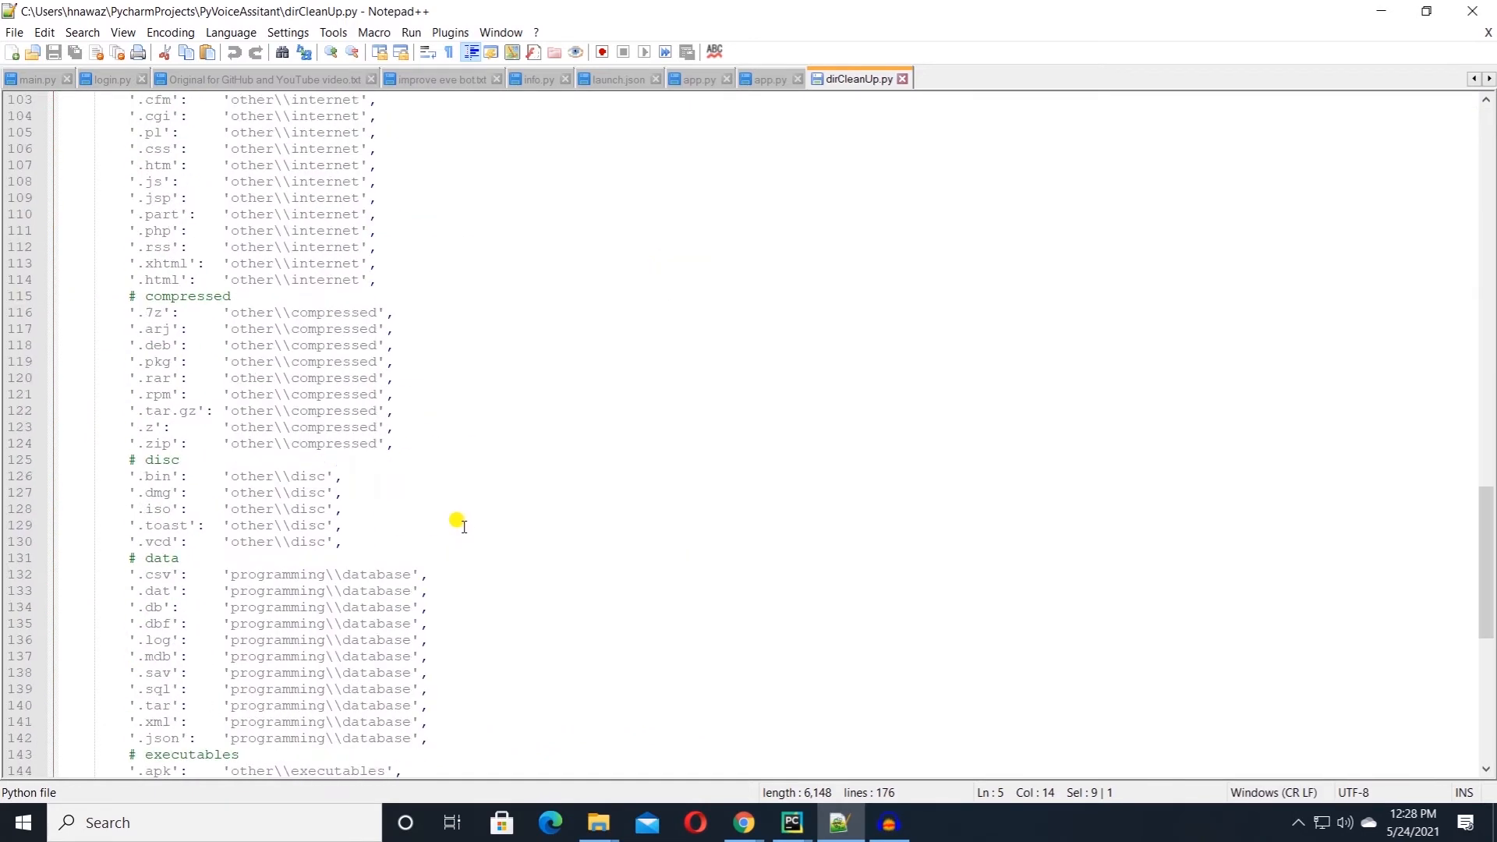
scroll("up", 3)
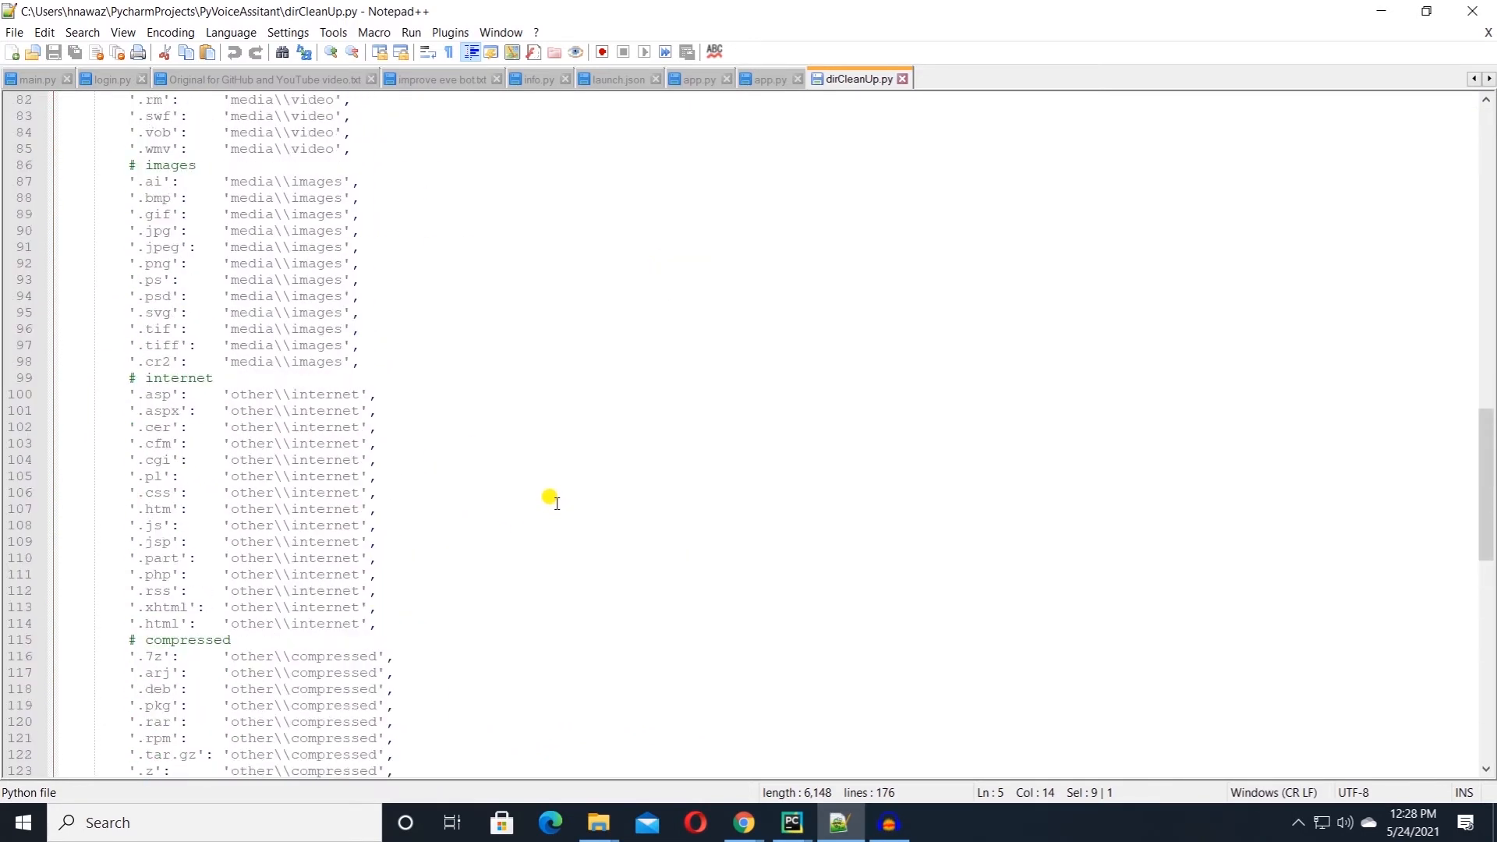
scroll("up", 3)
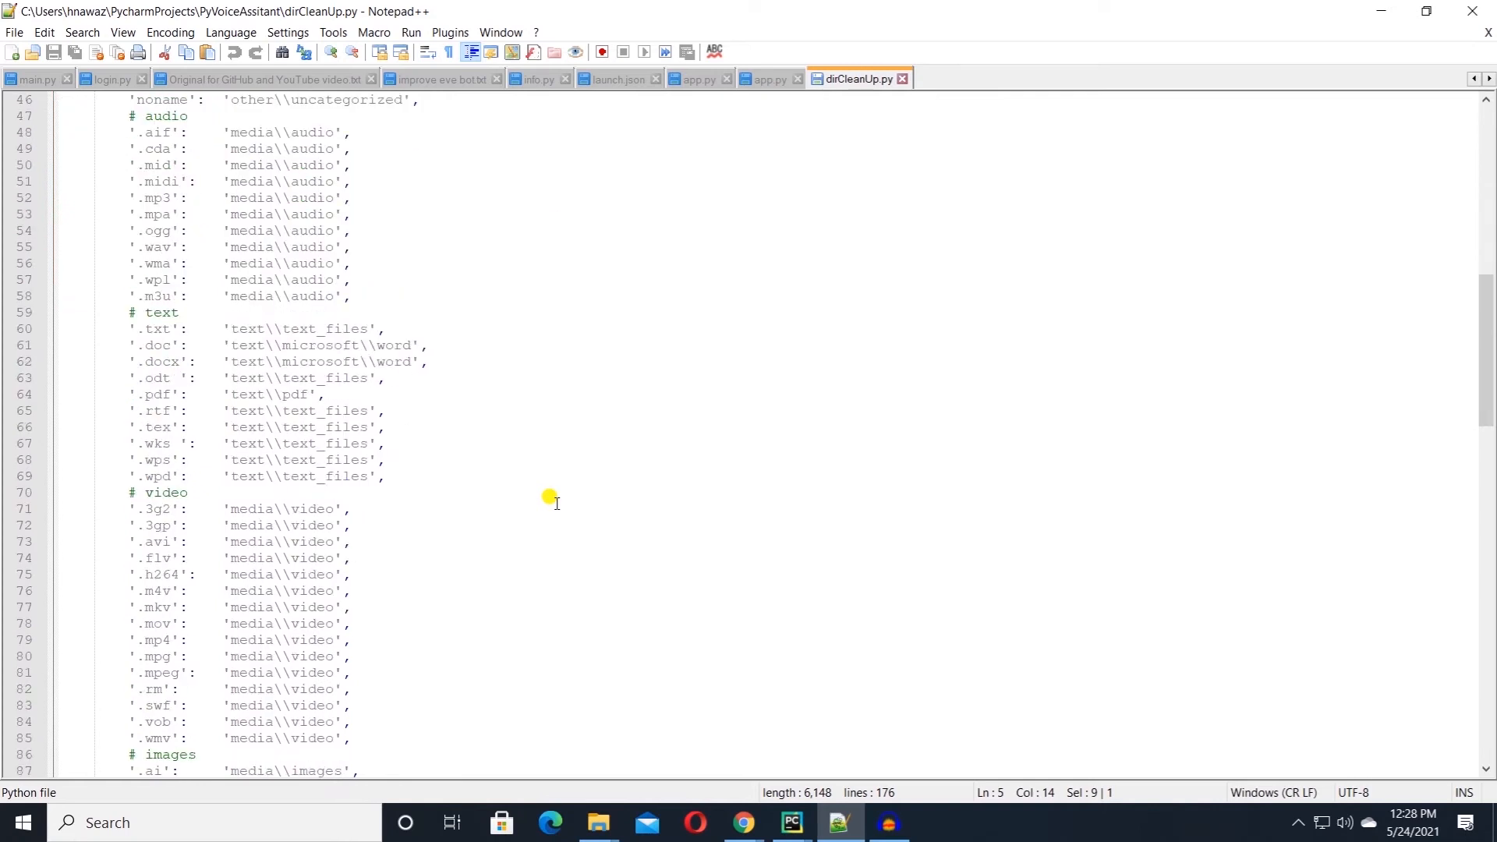
scroll("up", 3)
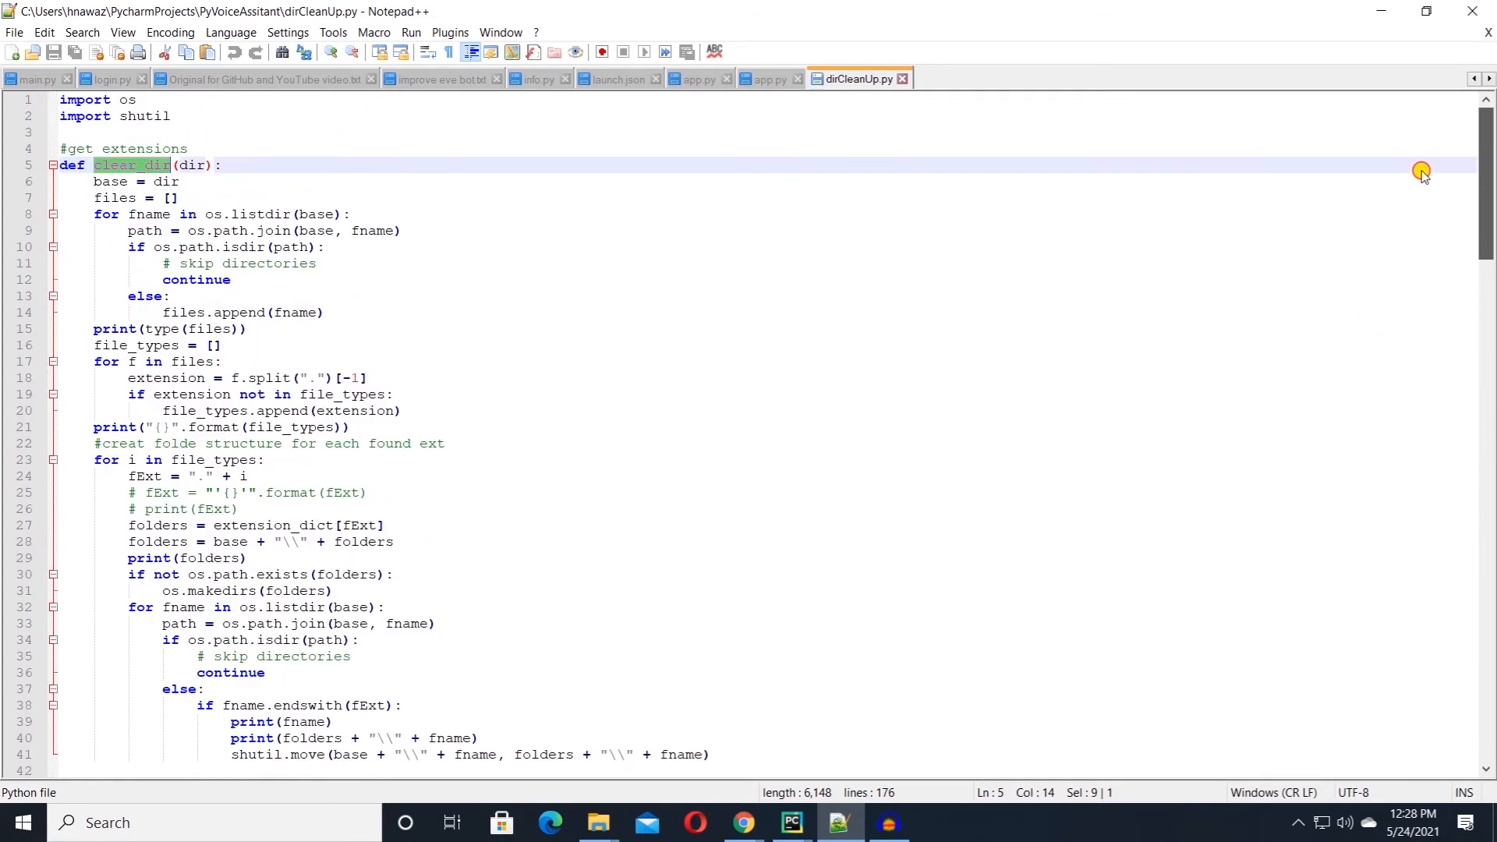
mouse_move(1372, 164)
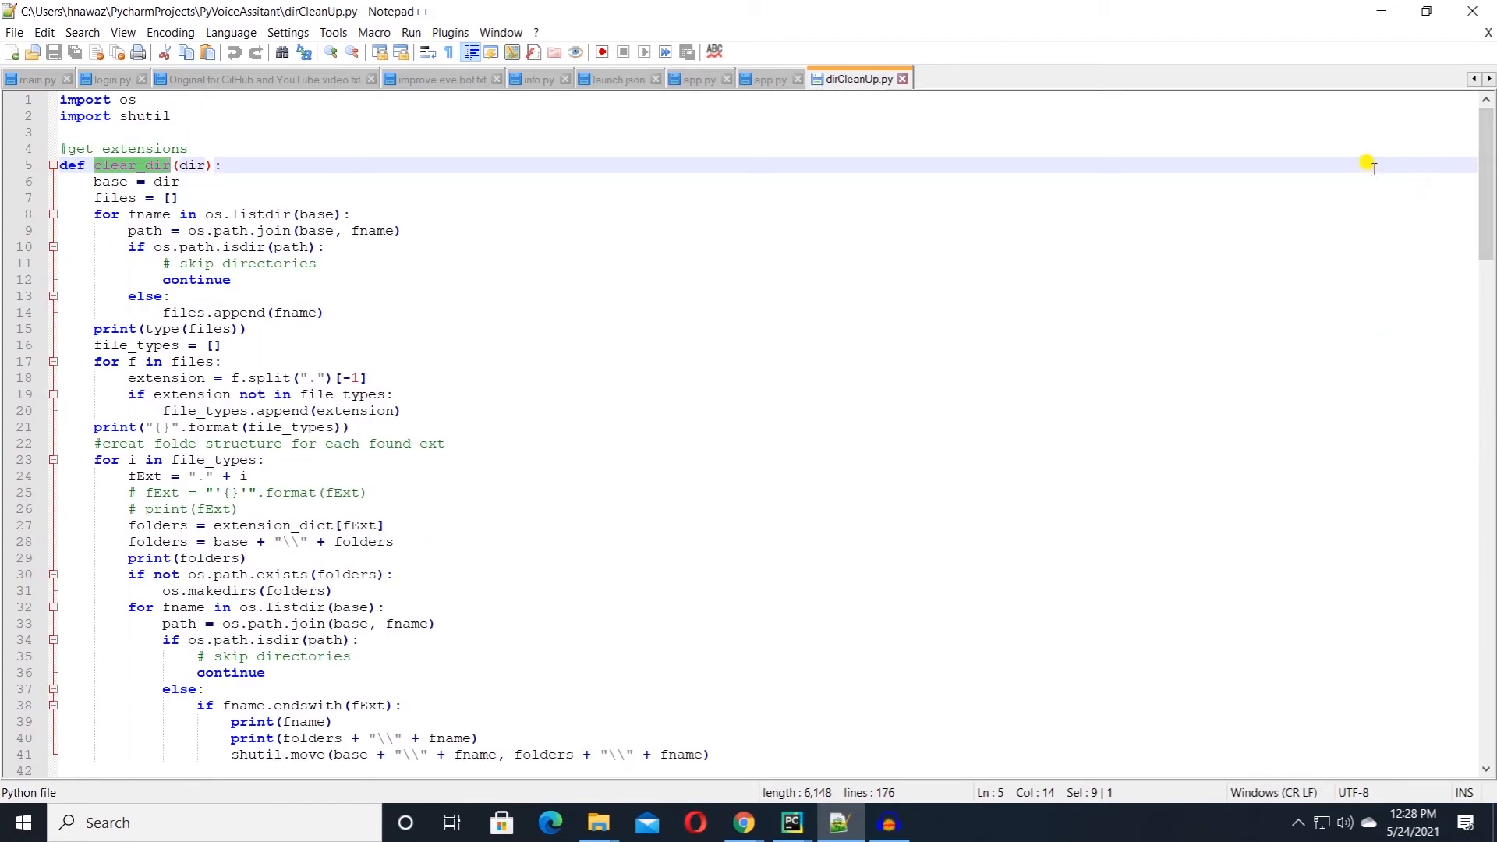
mouse_move(143, 211)
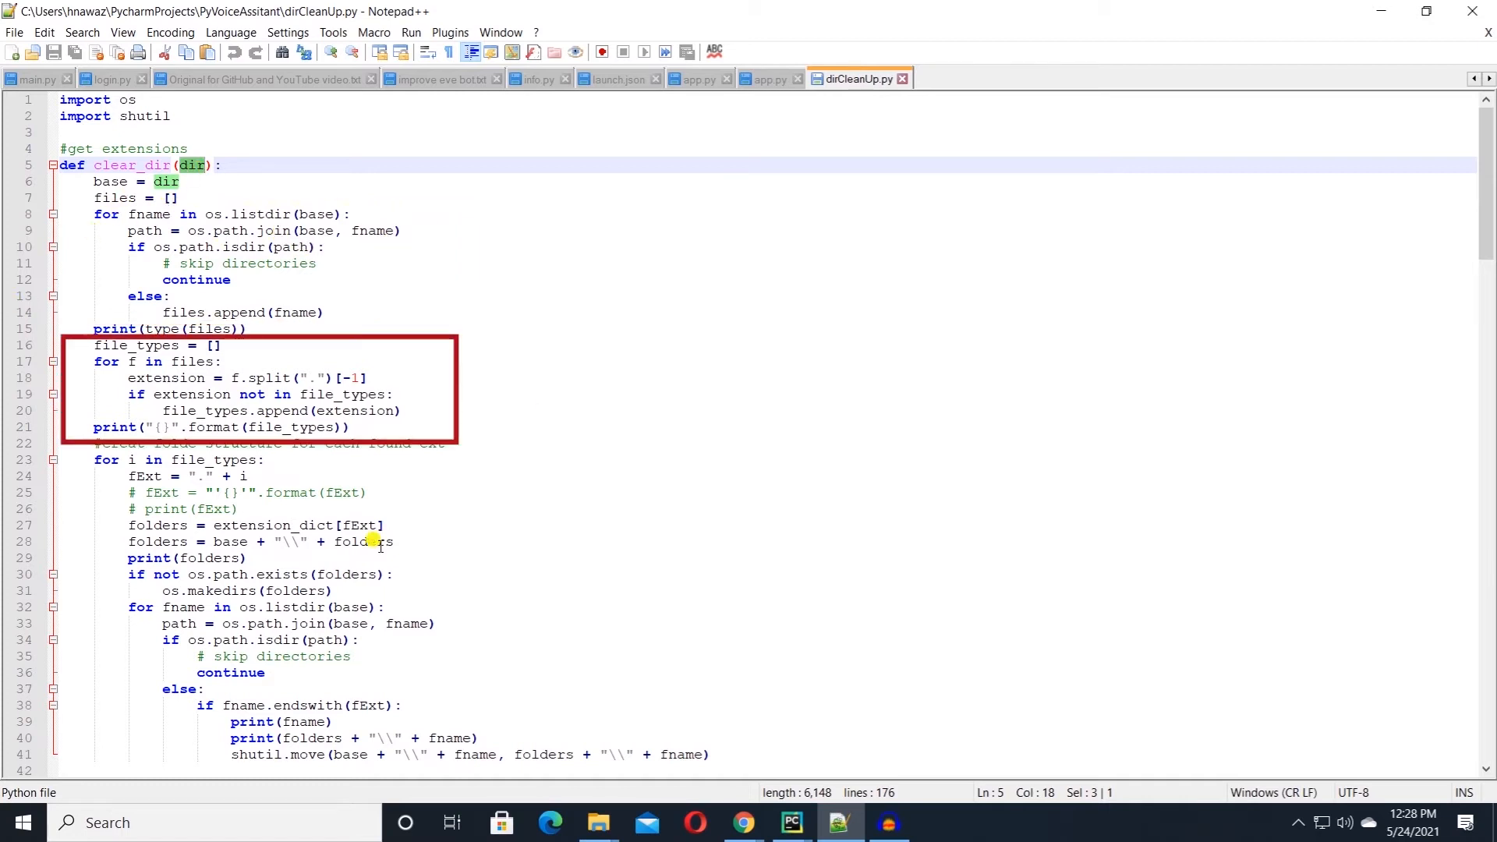
left_click(1049, 432)
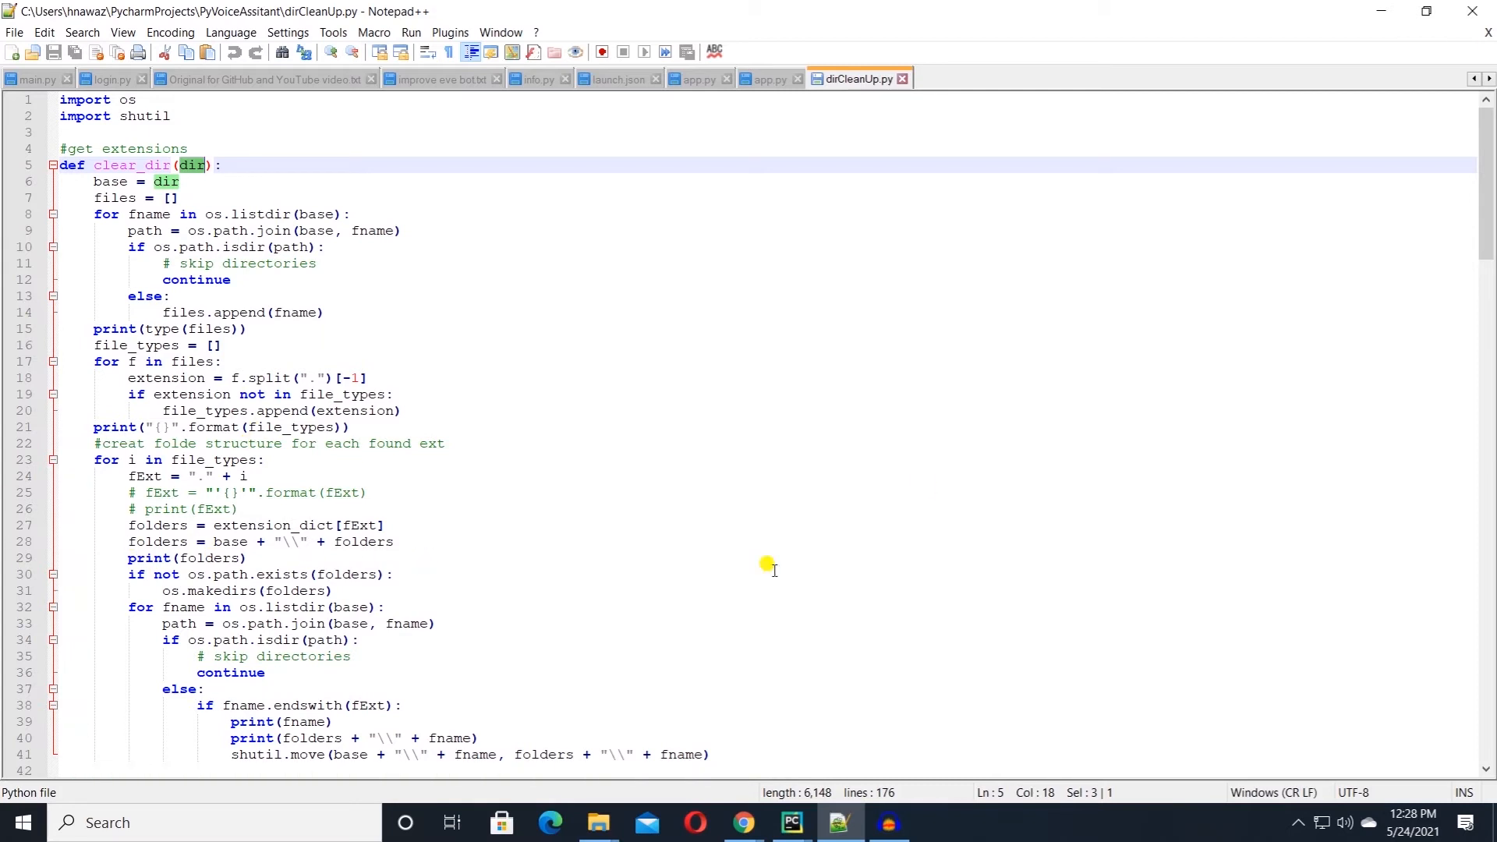
mouse_move(402, 769)
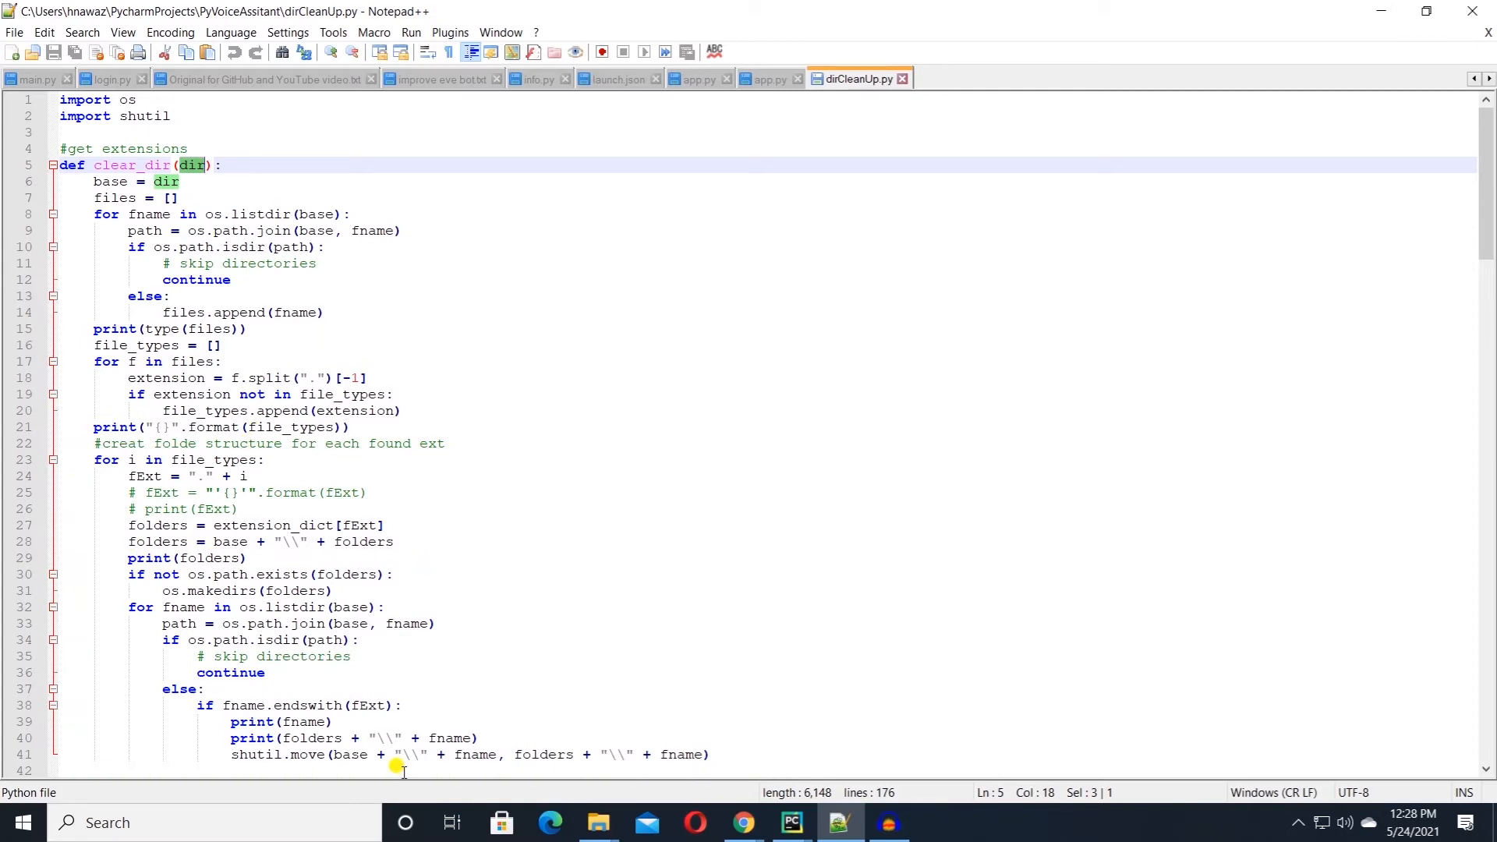
mouse_move(1184, 7)
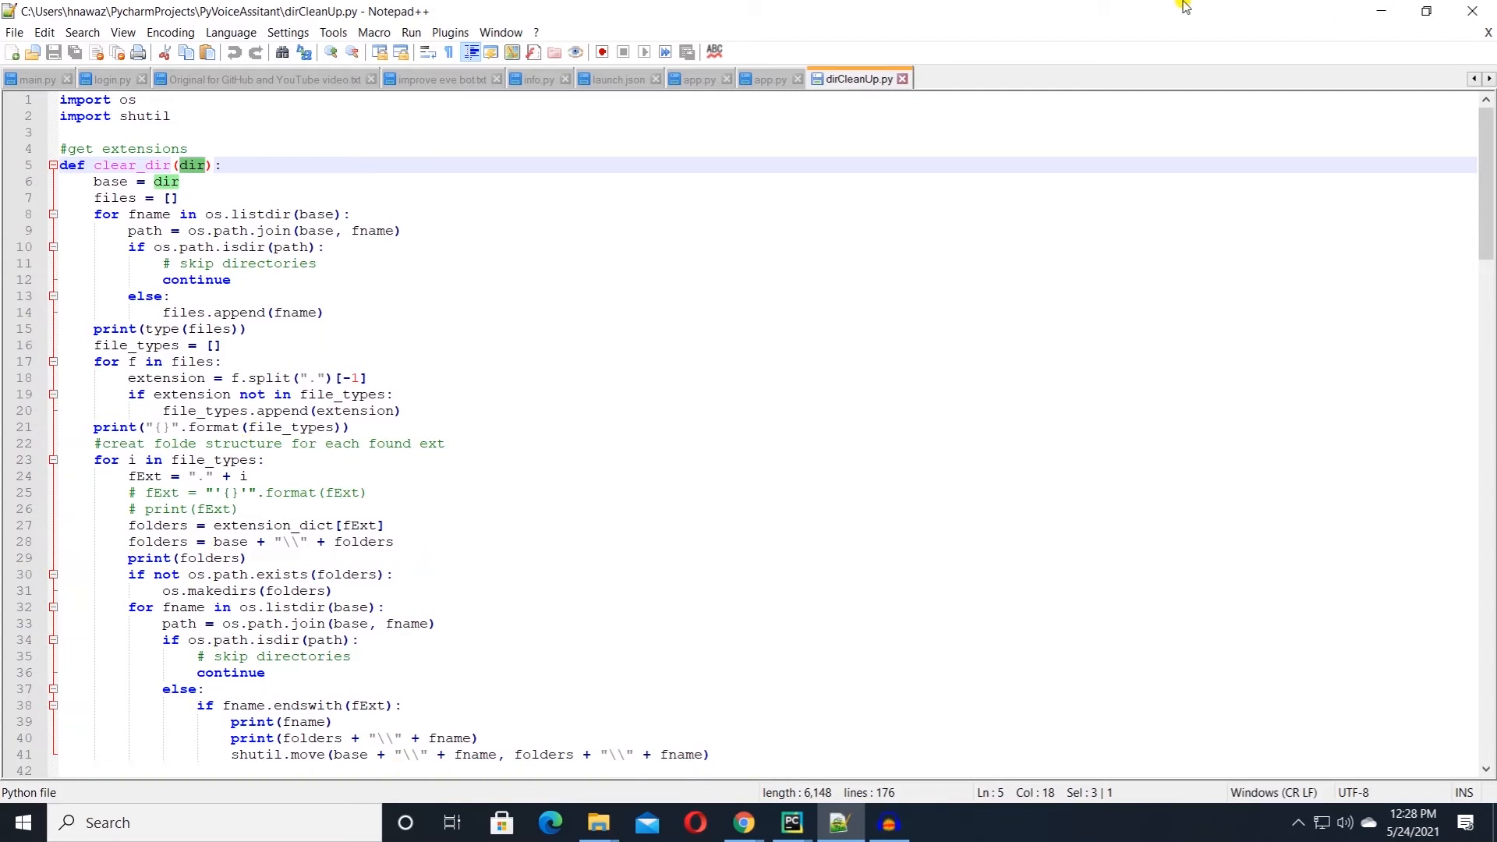
Step: Add 'import dirCleanUp' after the pygame mixer import in app.py
left_click(791, 822)
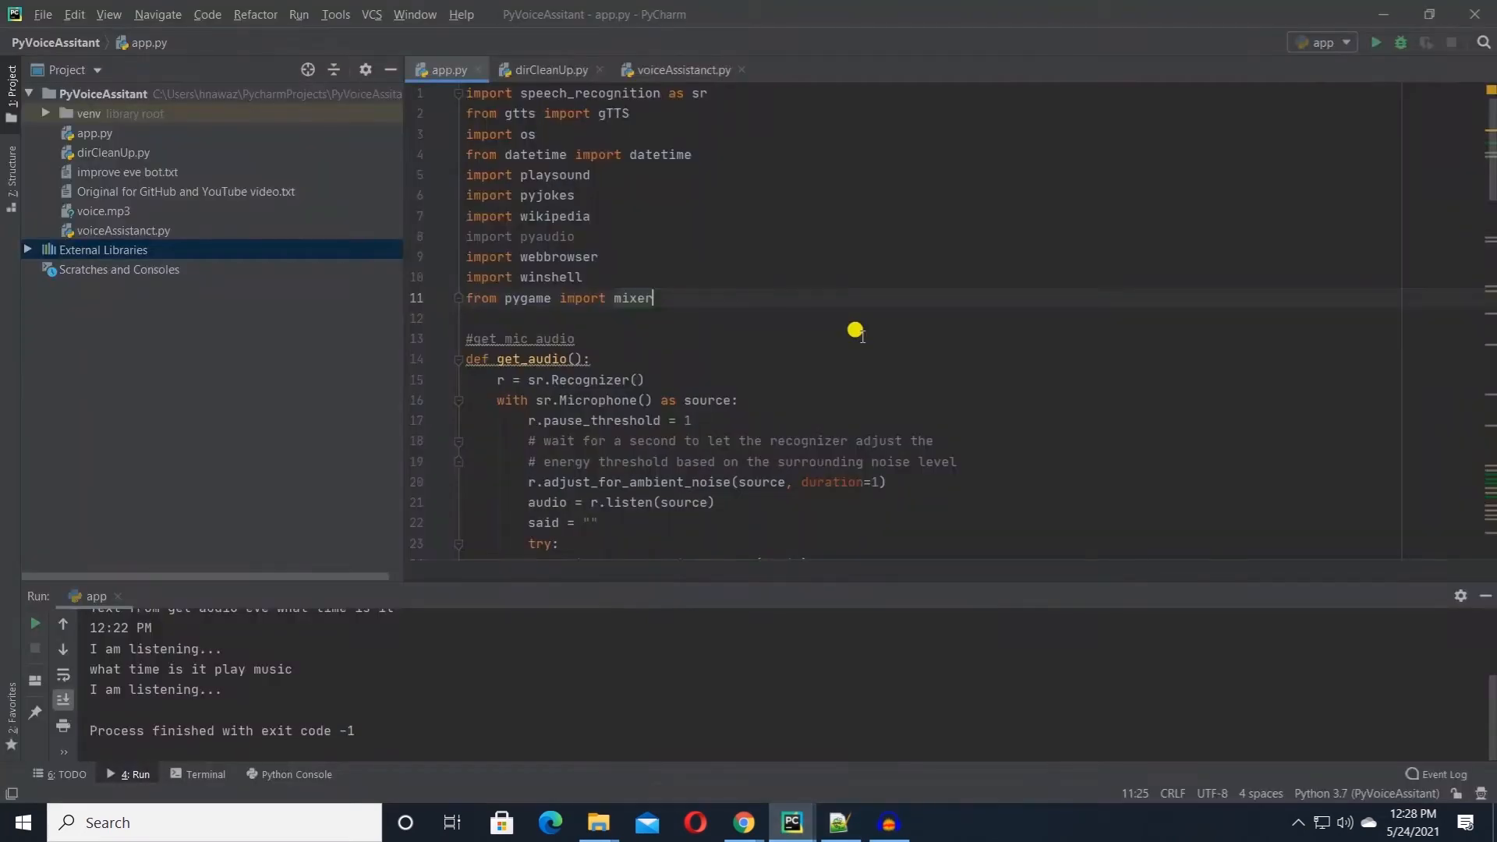
type("import")
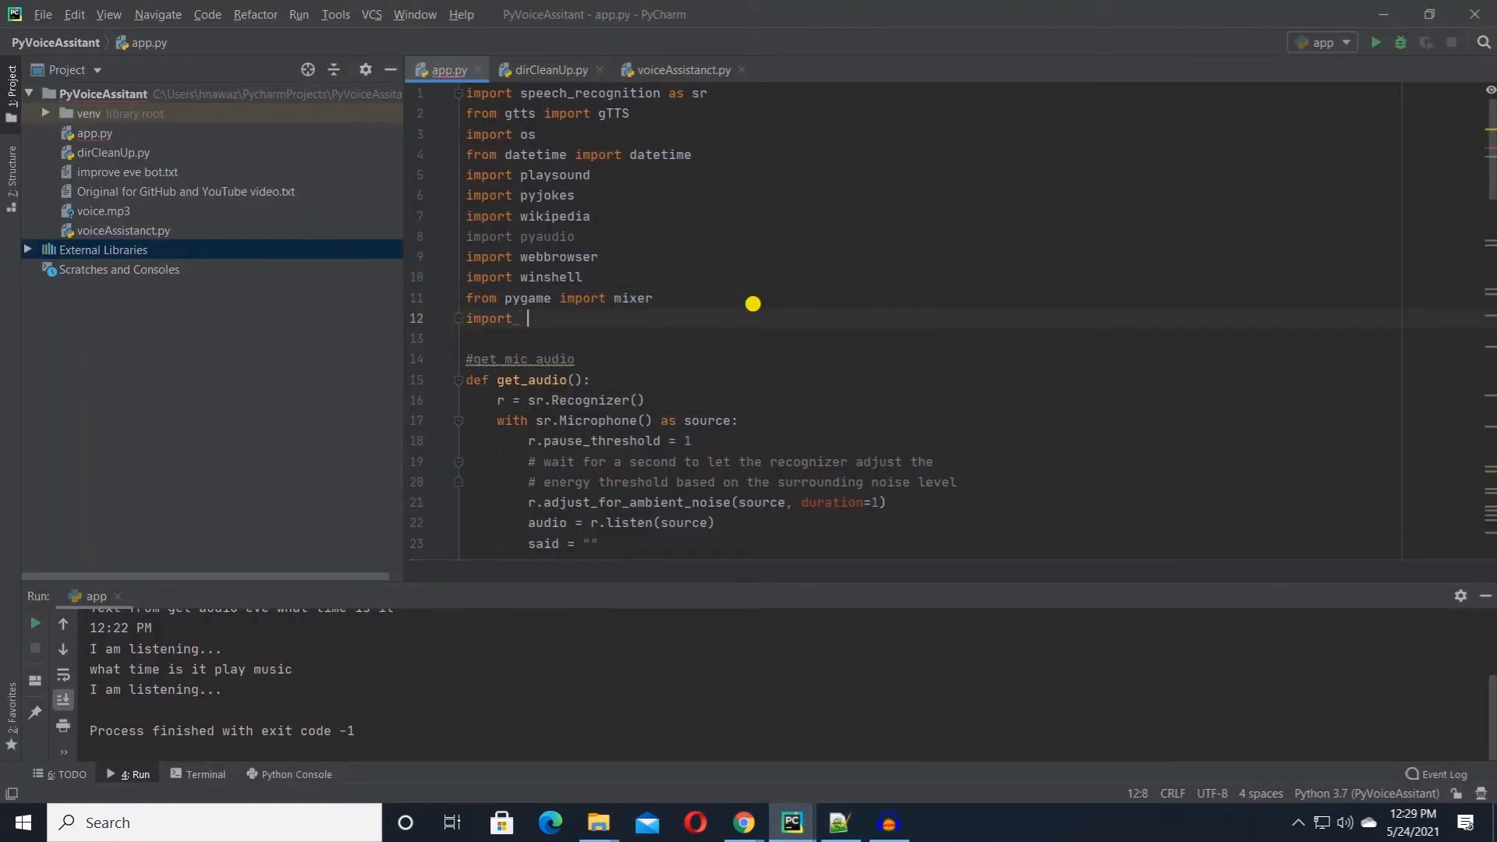
type("dirCleanUp")
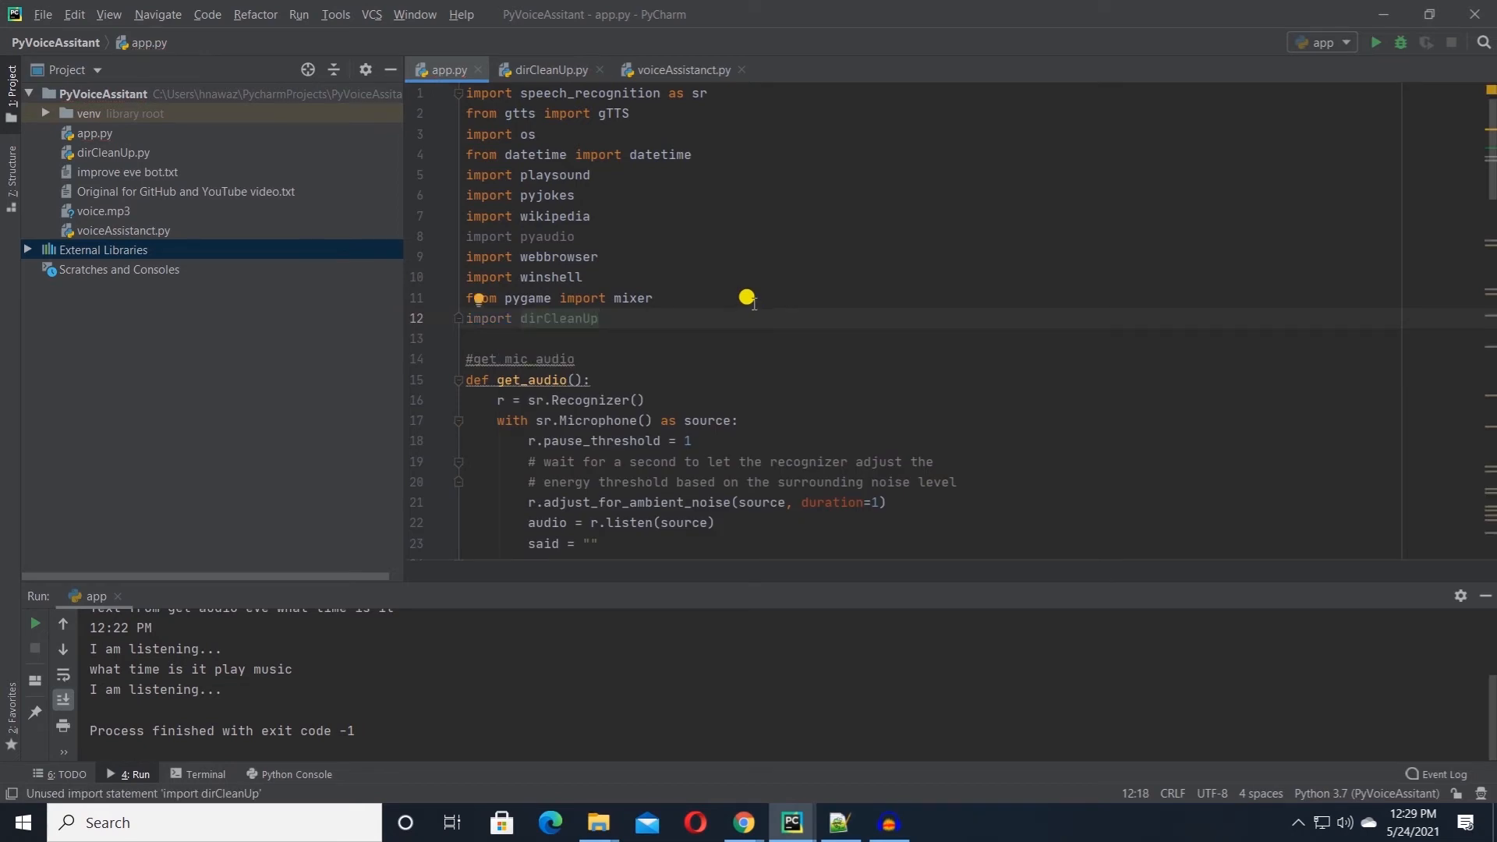
Step: Add a 'directory clean up' branch that asks for the path and reads dir_location via input()
scroll("down", 3)
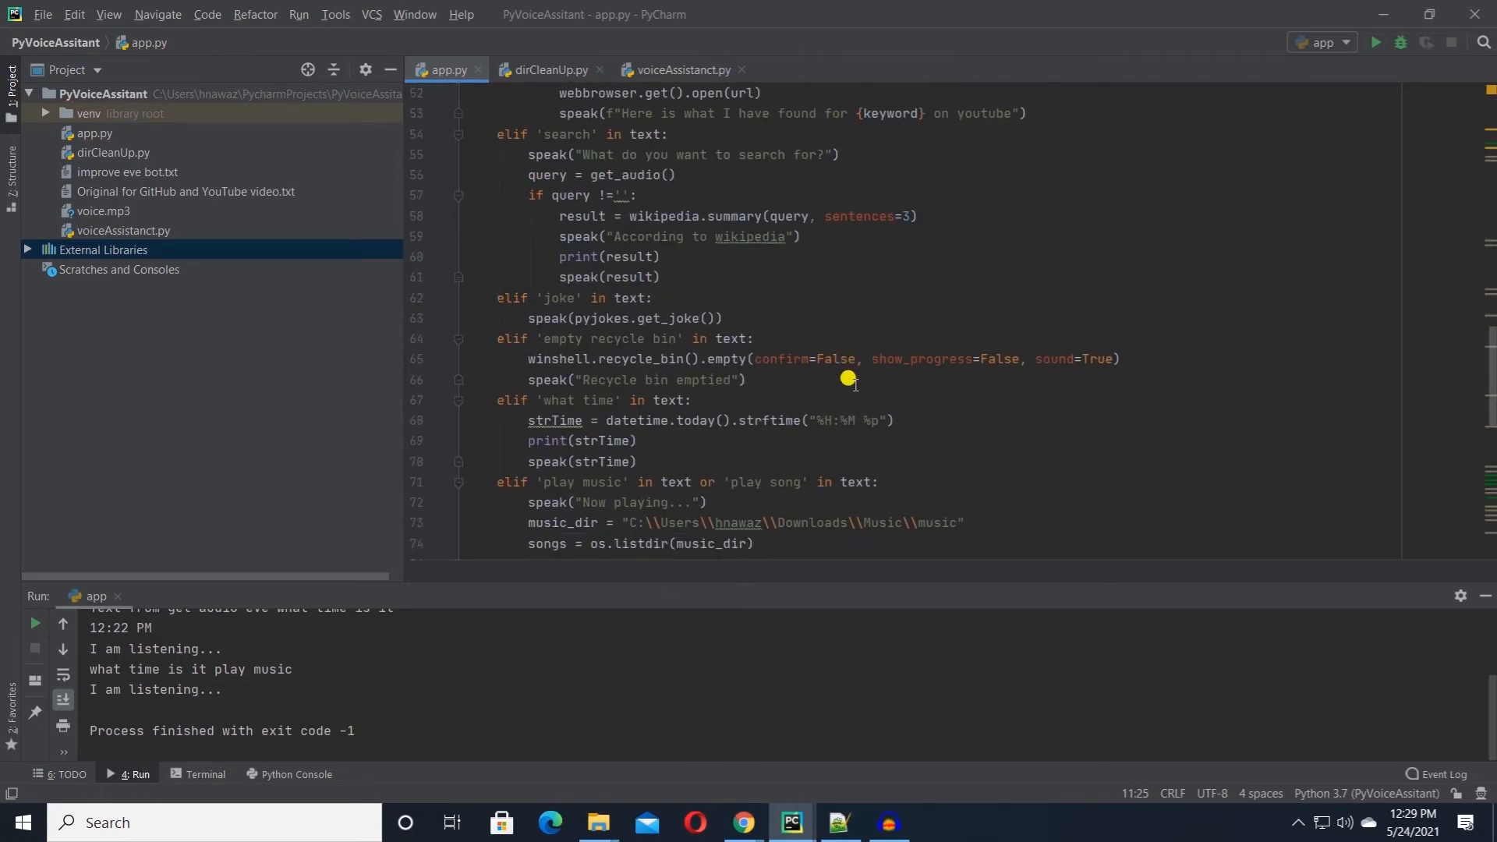
scroll("down", 3)
type("elif")
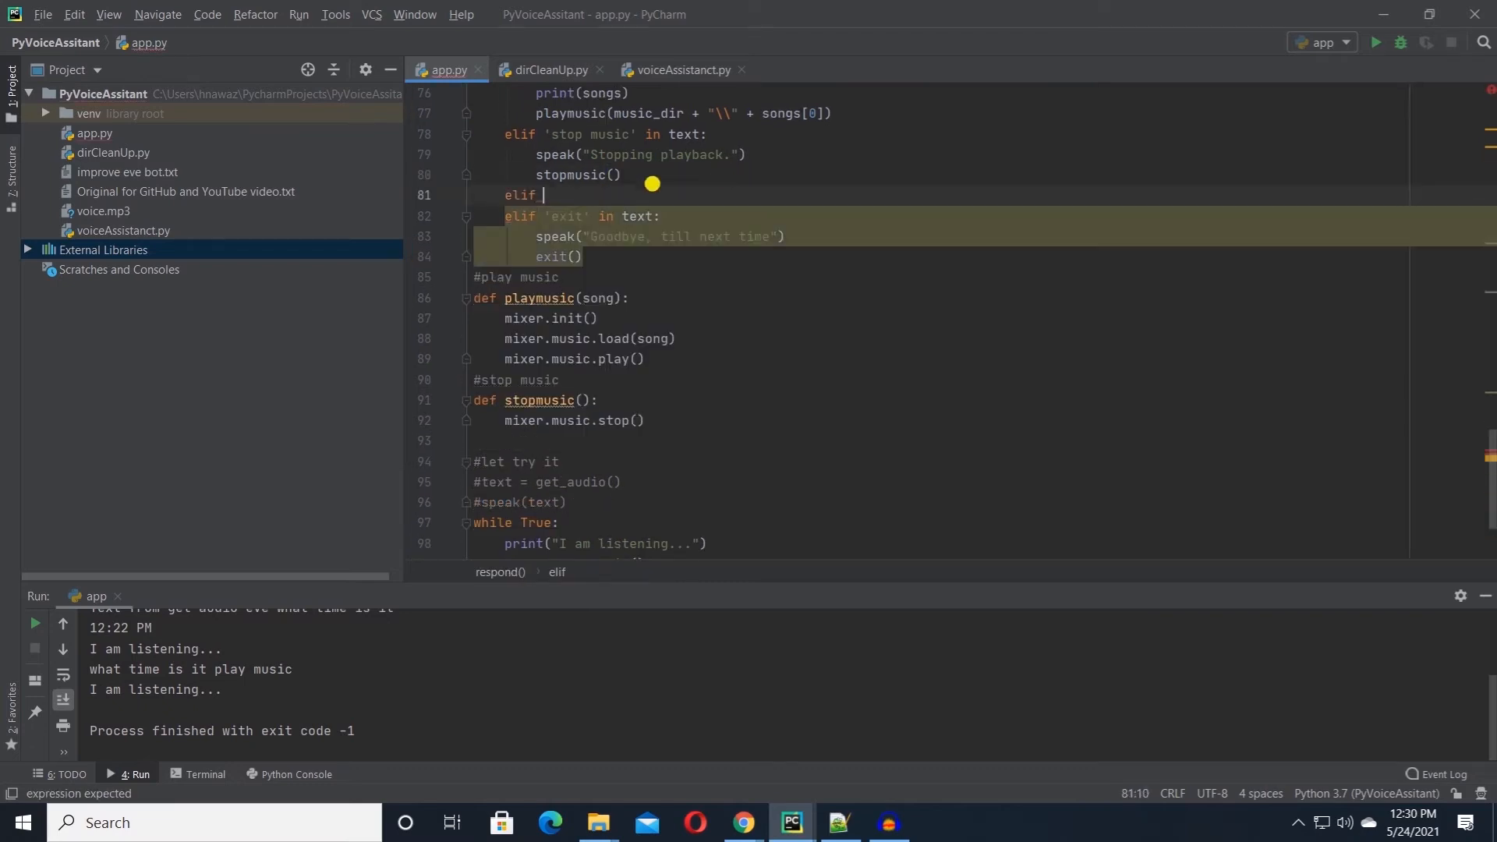
type("'director'")
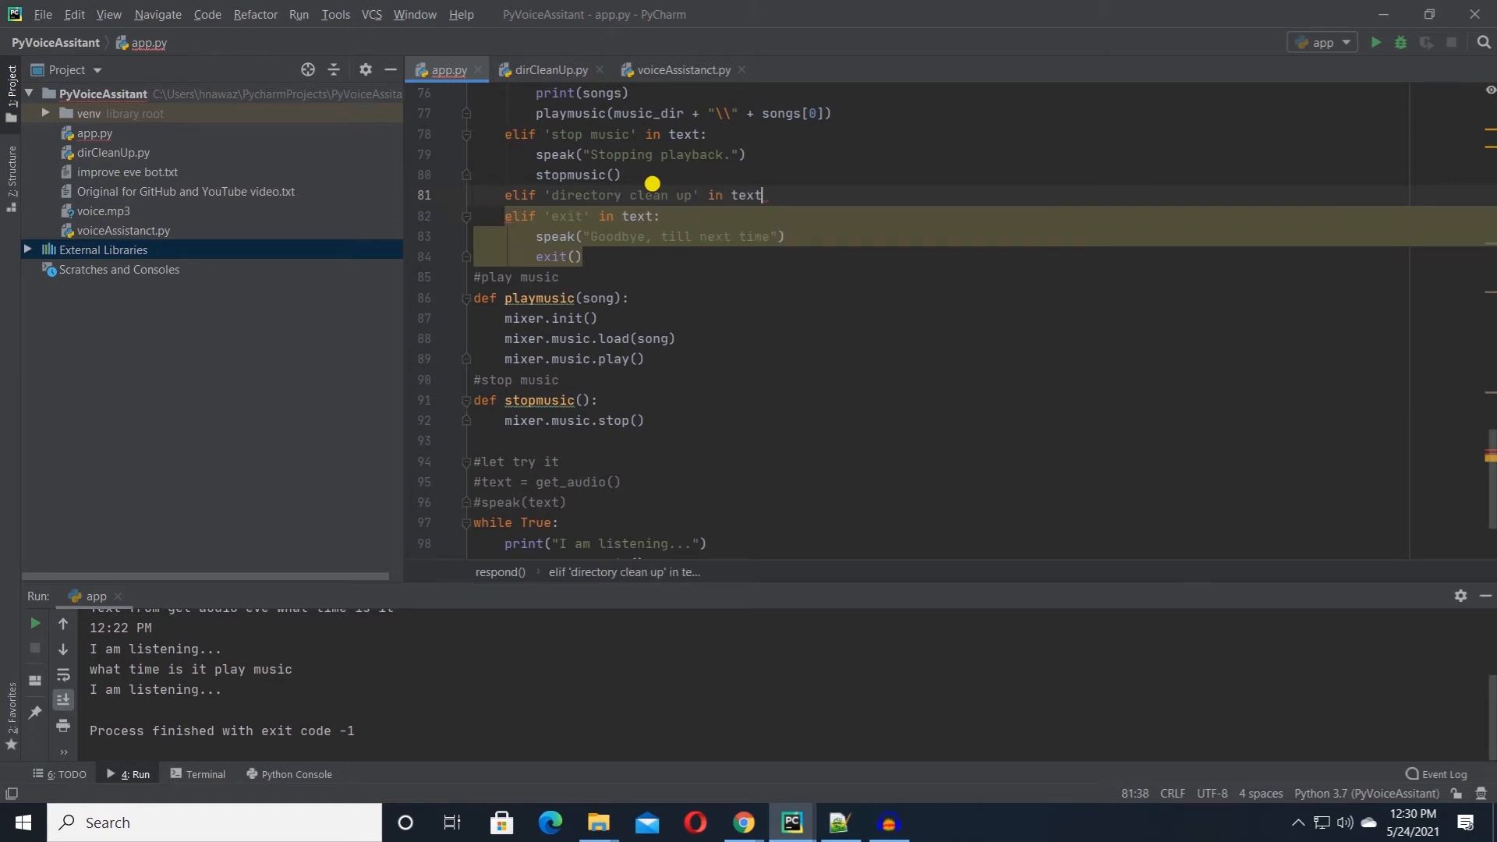
type("dir_location =")
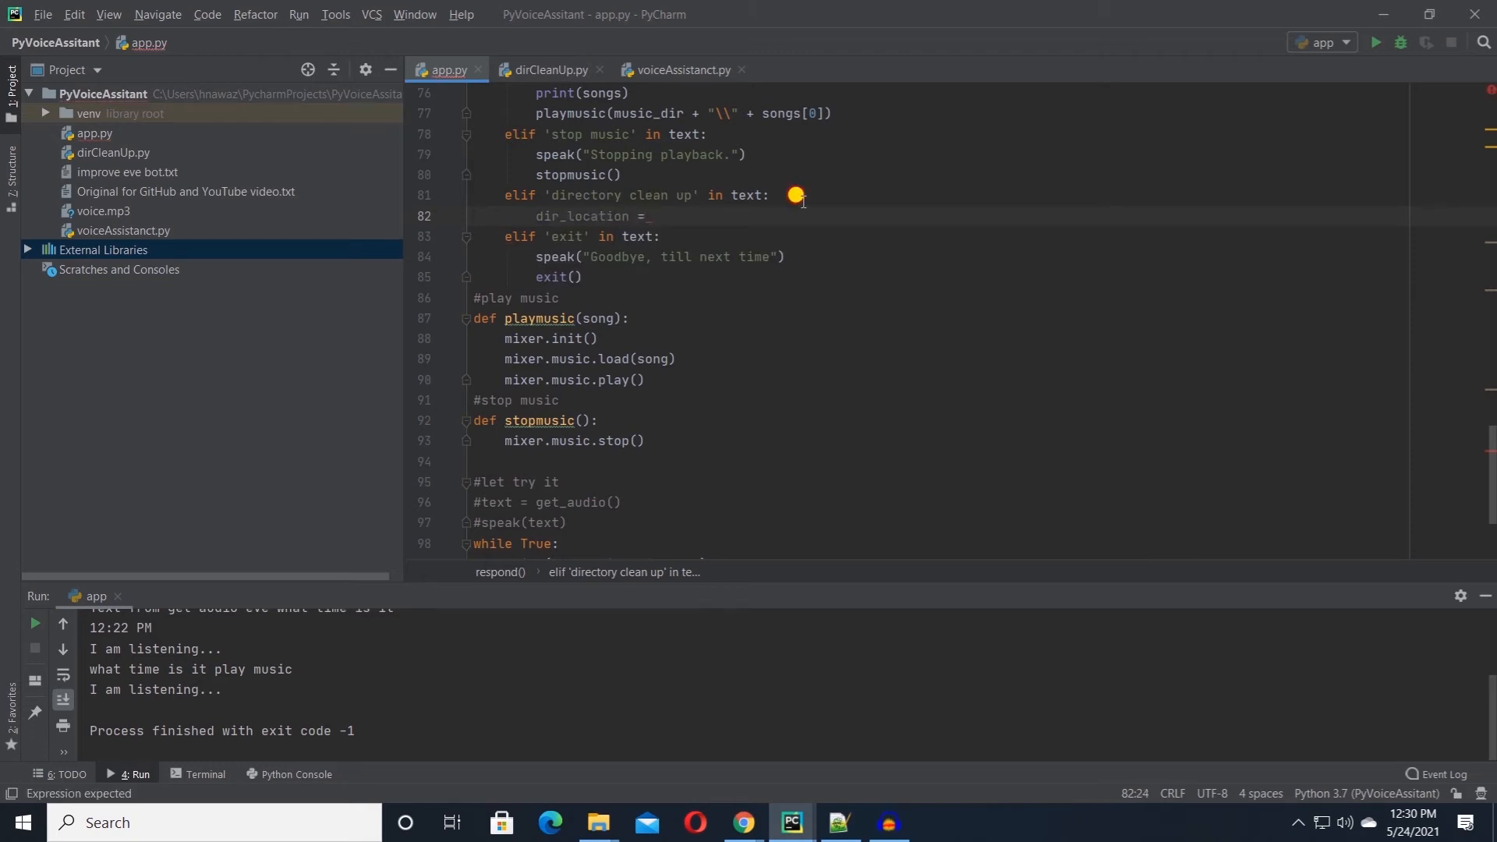
type("speak(\"Provide directo")
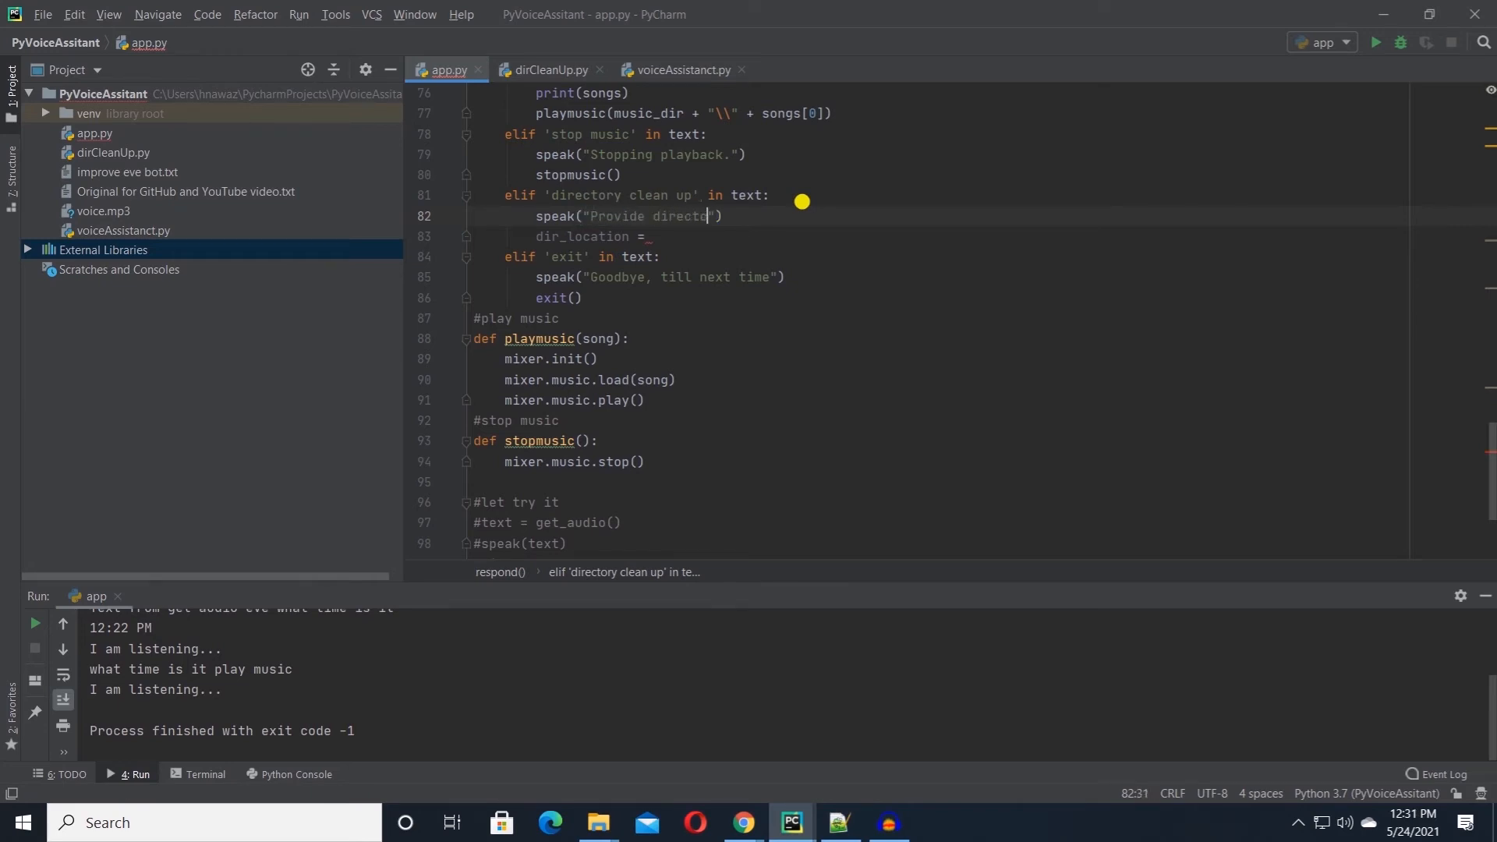
type("path")
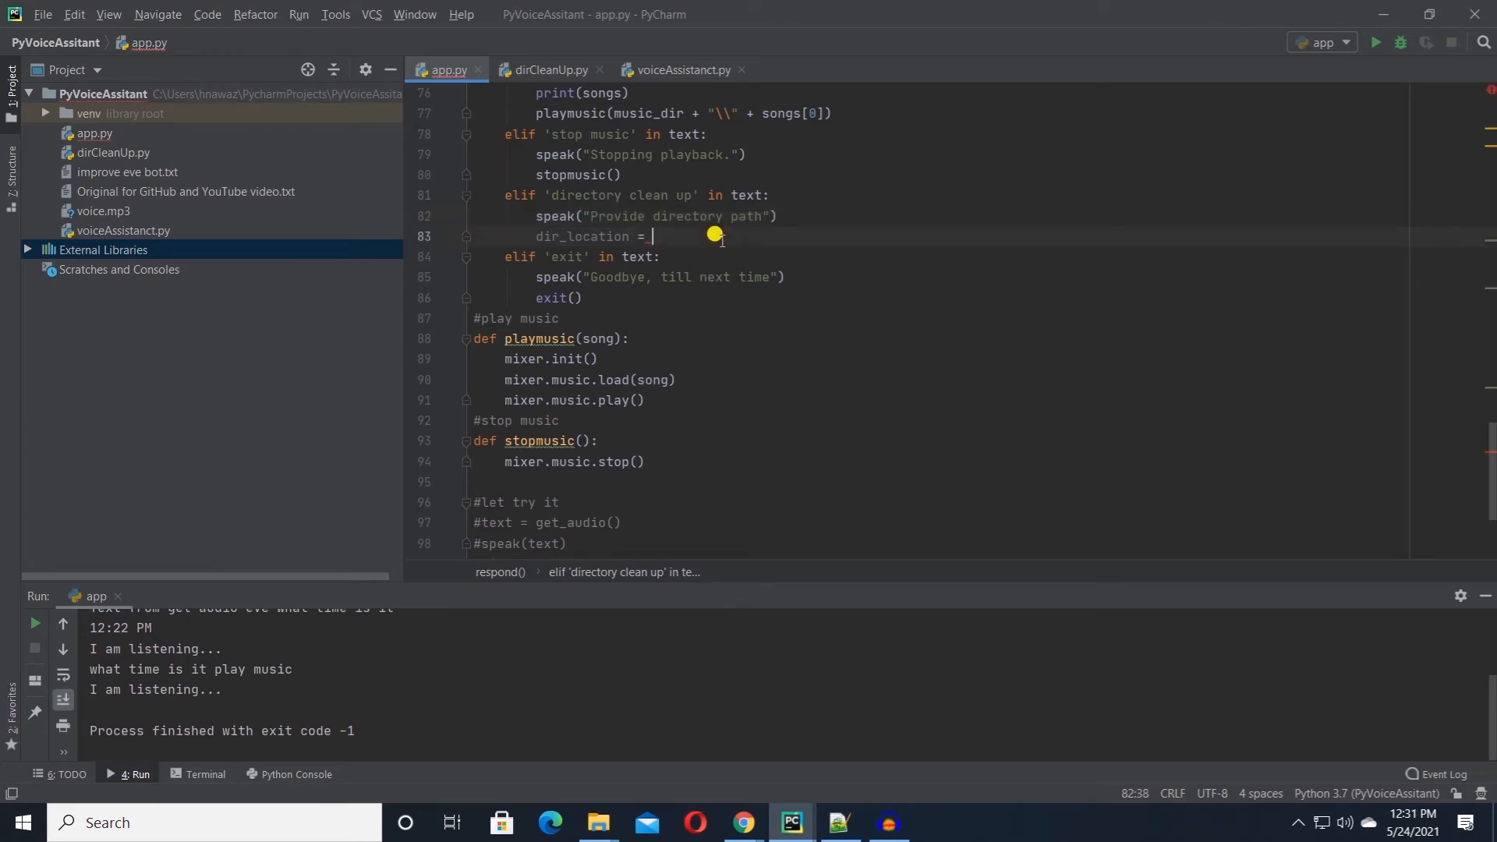
type("_input()")
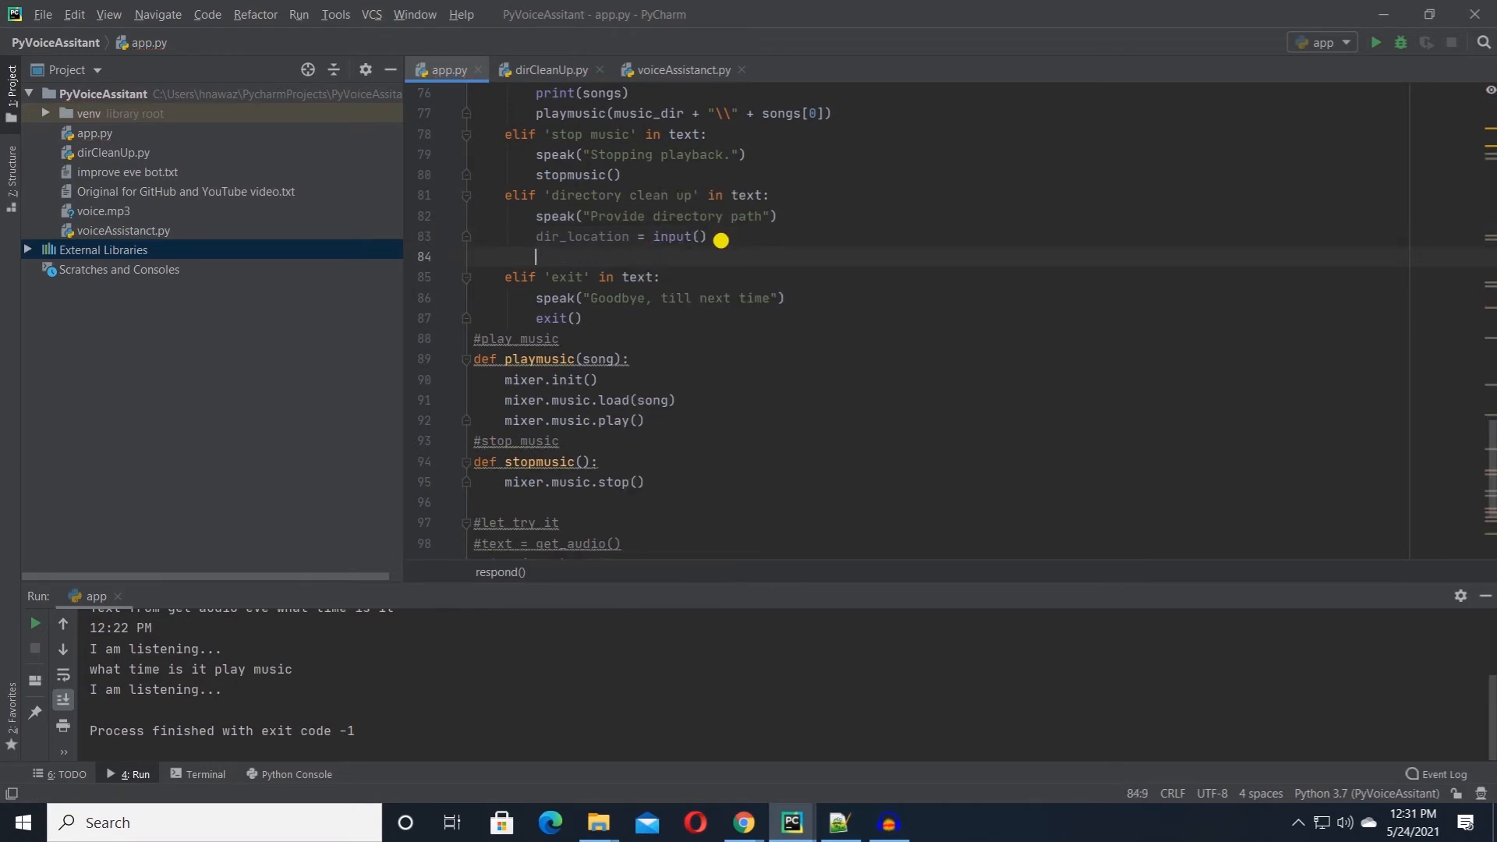
Step: Call dirCleanUp.clear_dir(dir_location) and speak 'Directory is organized'
type("dirCleanUp")
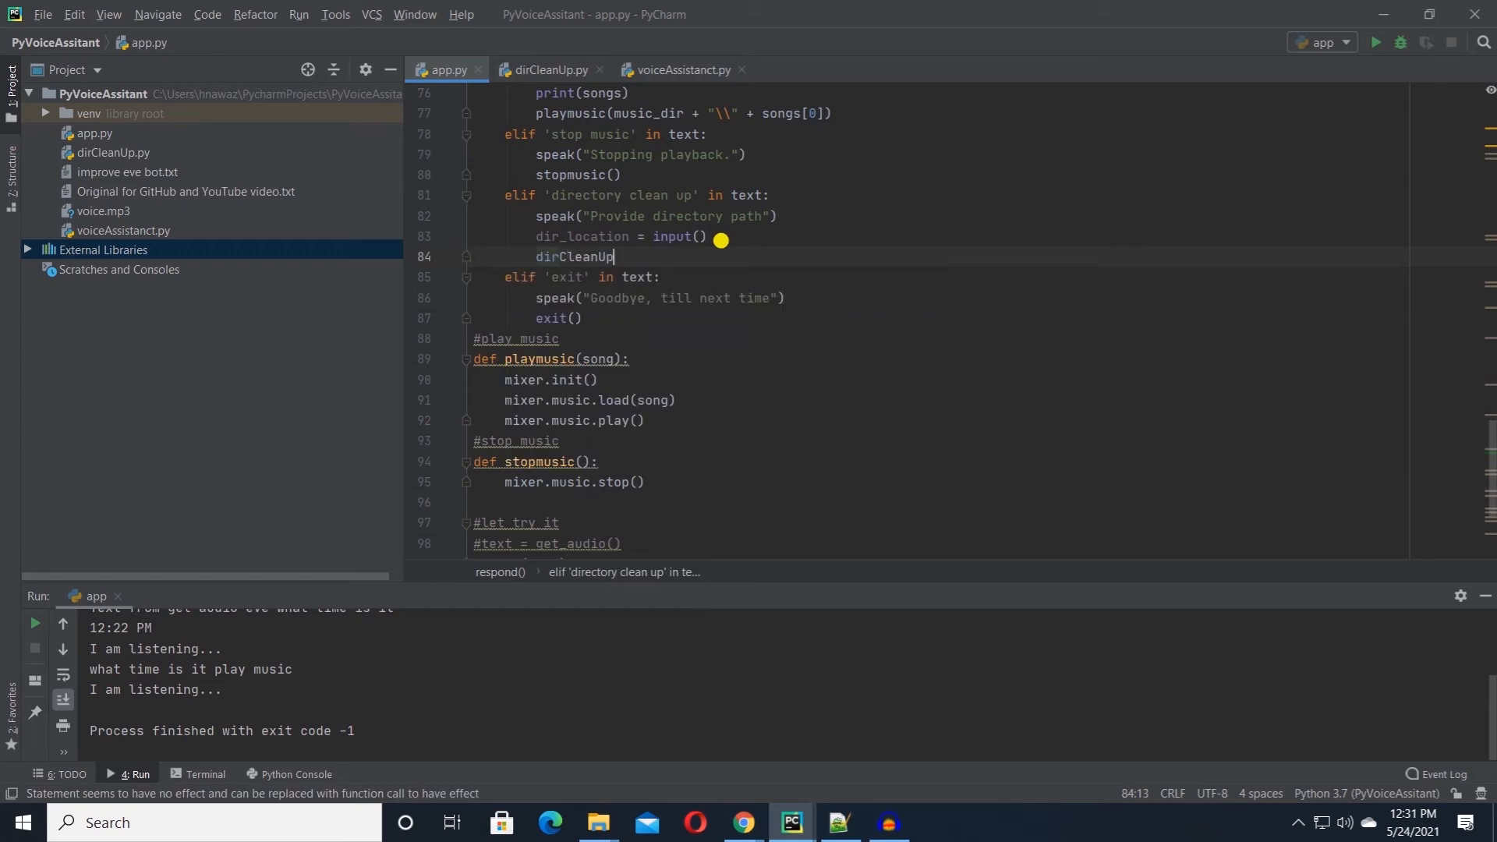
type(".clear_dir()")
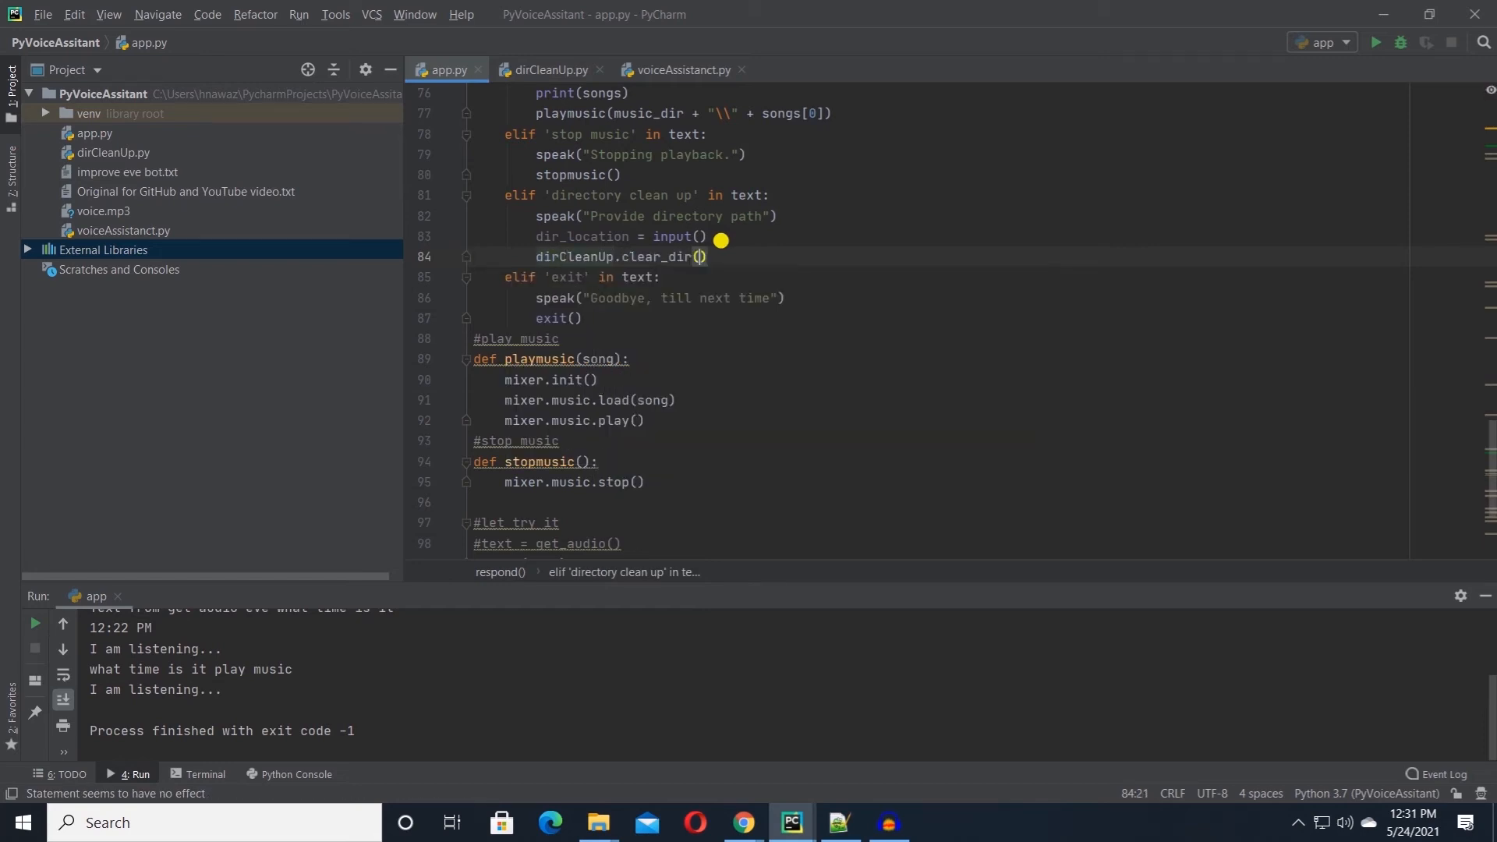
type("dir_location")
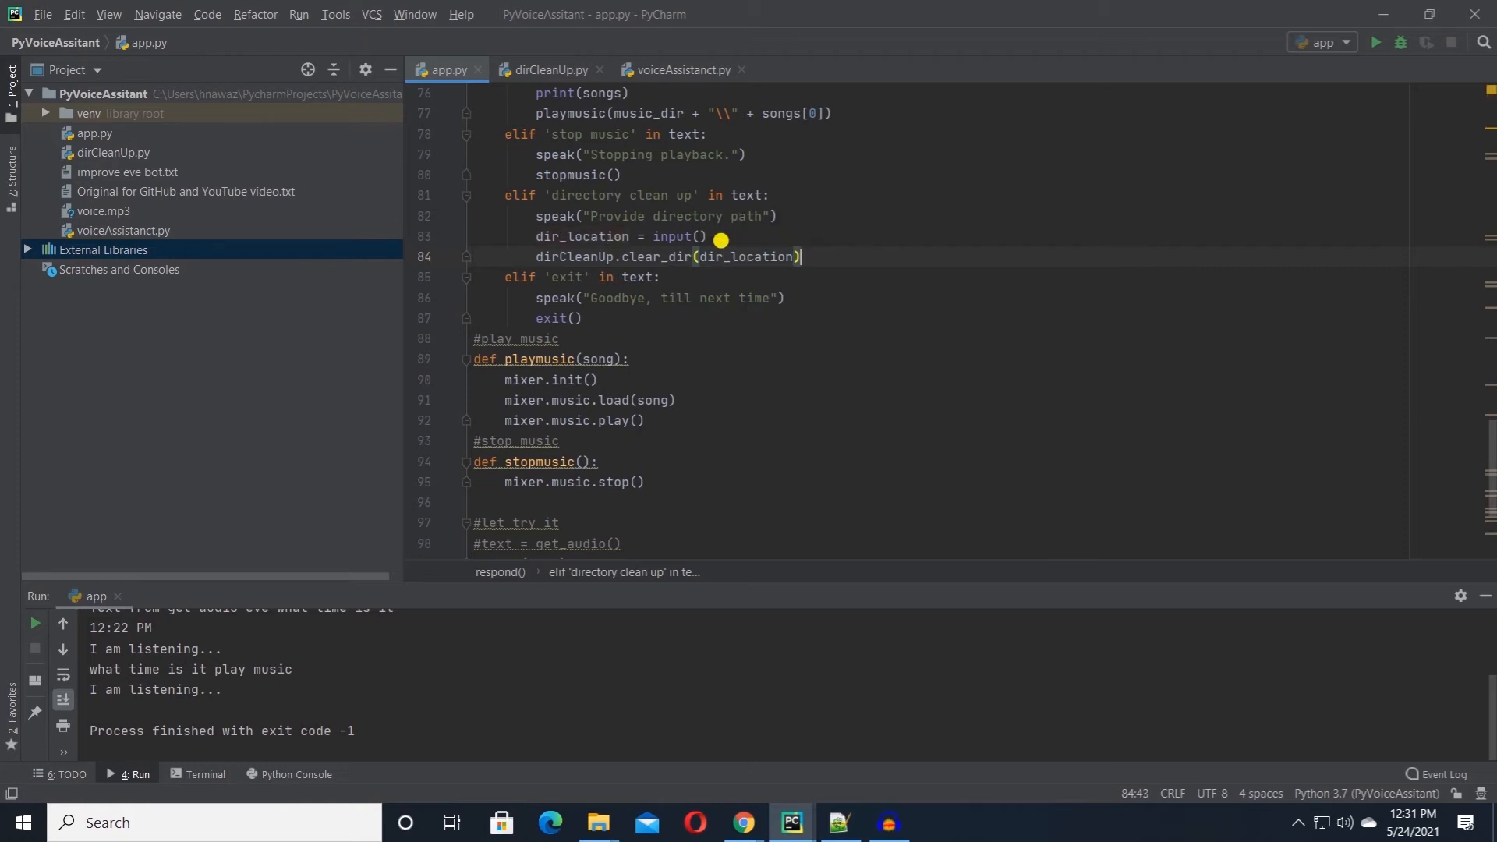
type("speak")
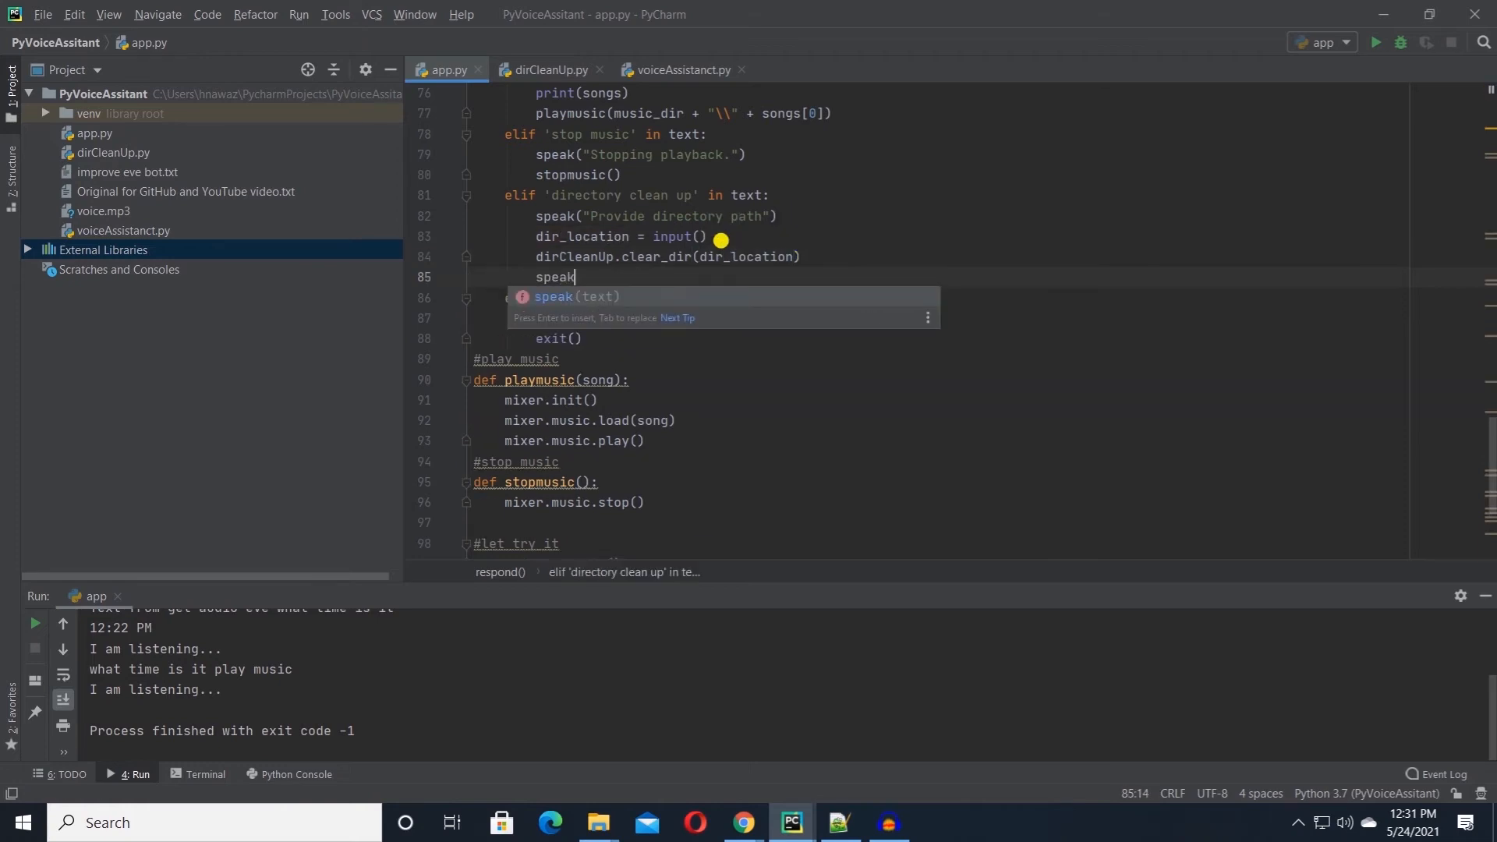
type("('Direct'")
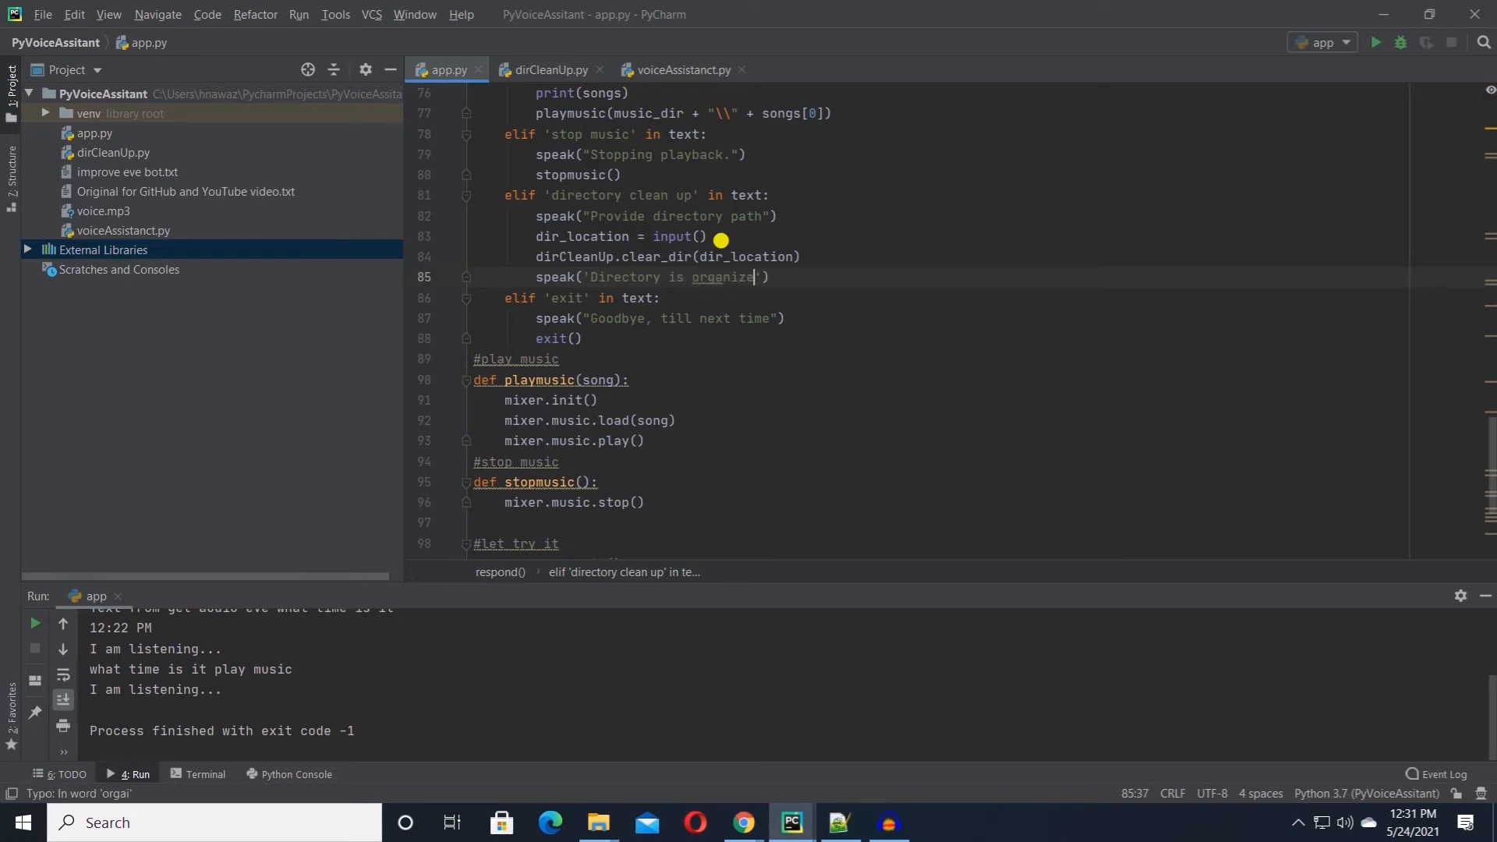
type("d")
type("if")
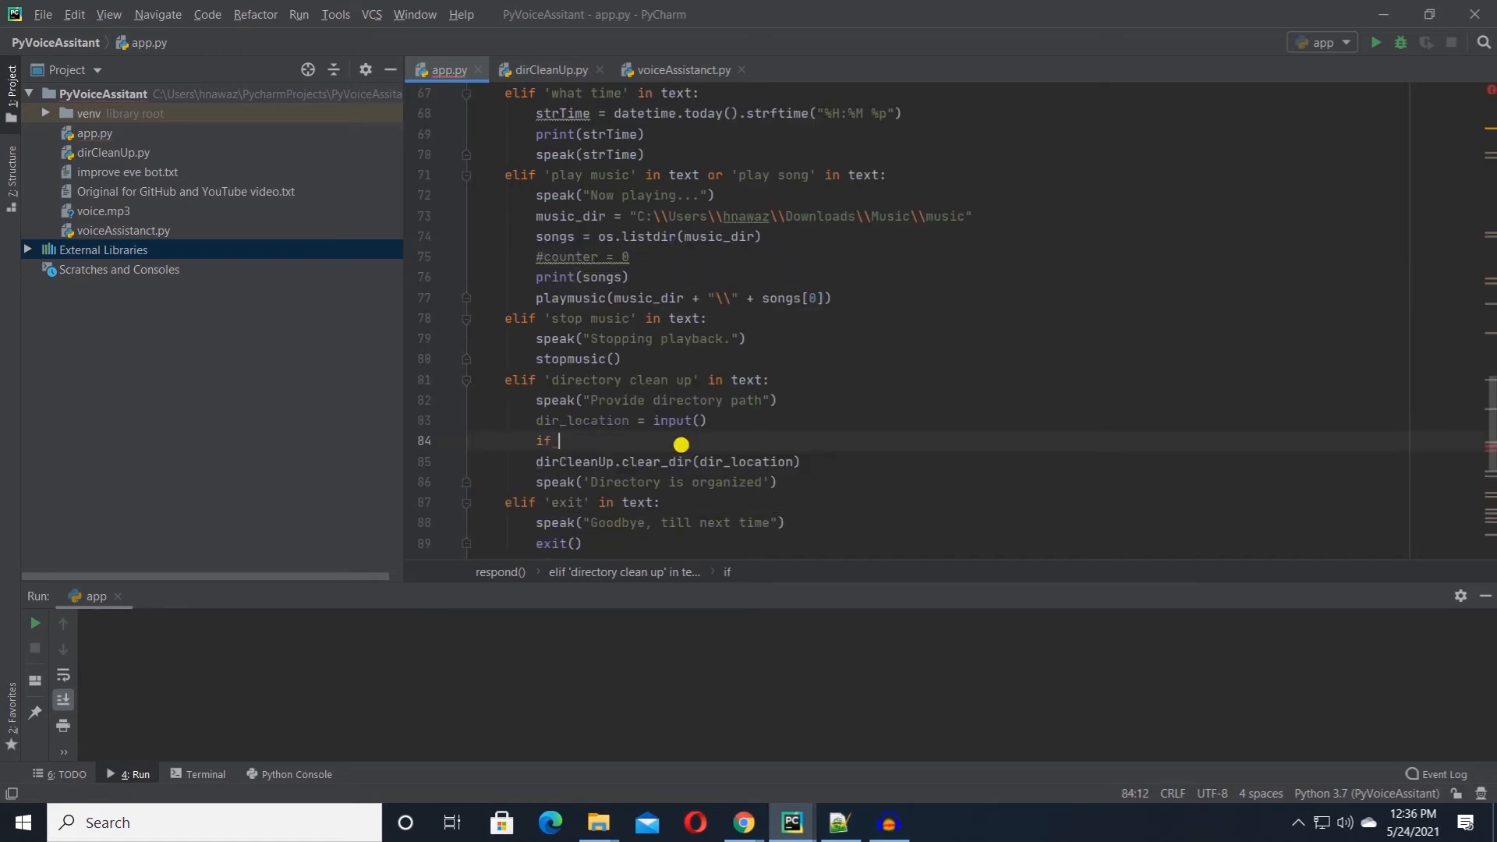
Step: Guard the cleanup with if os.path.exists(dir_location) and rename the trigger phrase to 'directory cleanup'
type("os.path.")
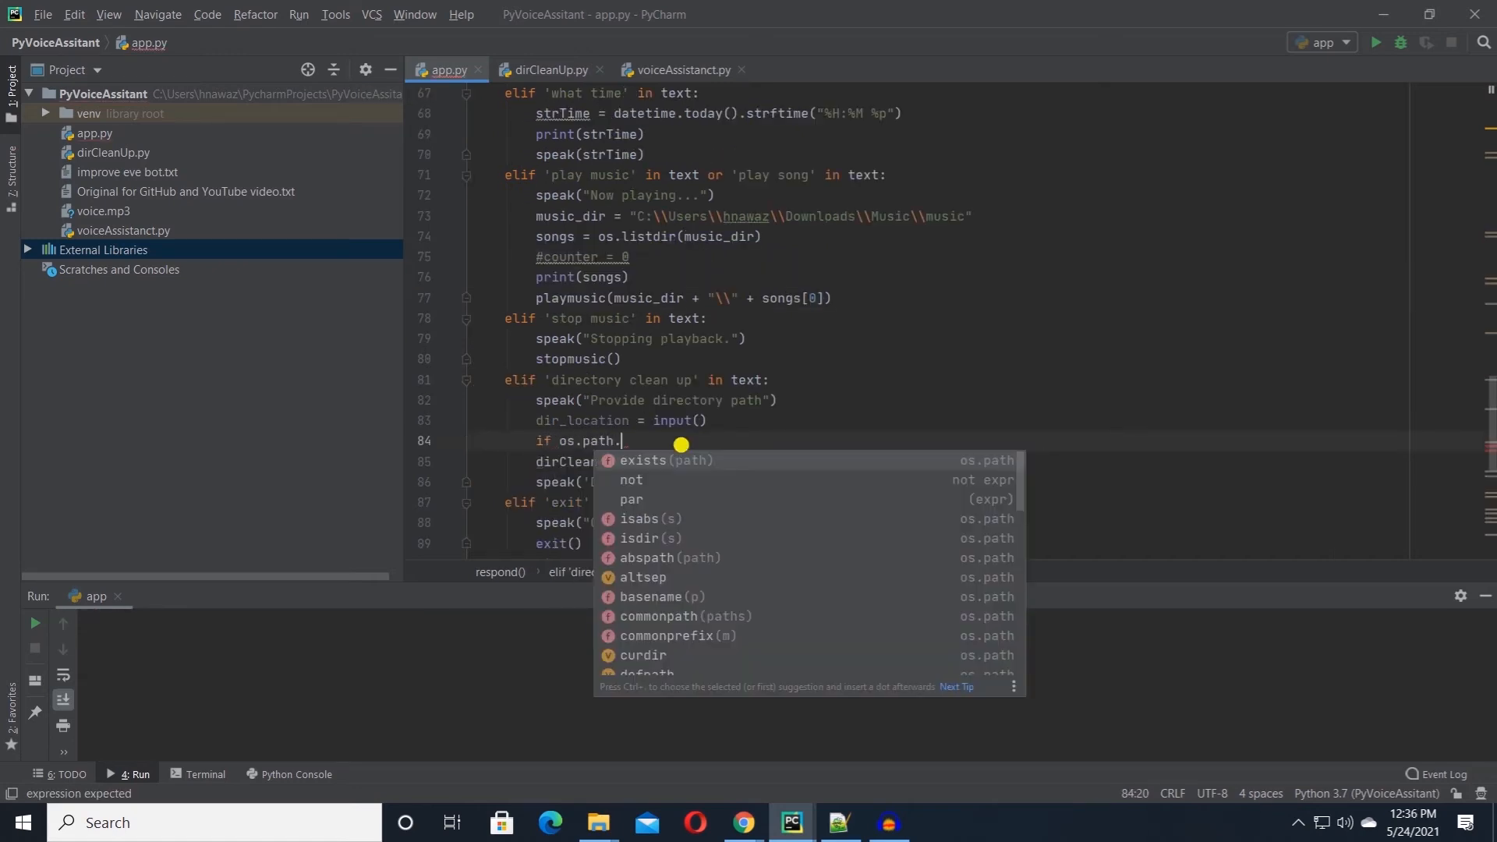
left_click(646, 460)
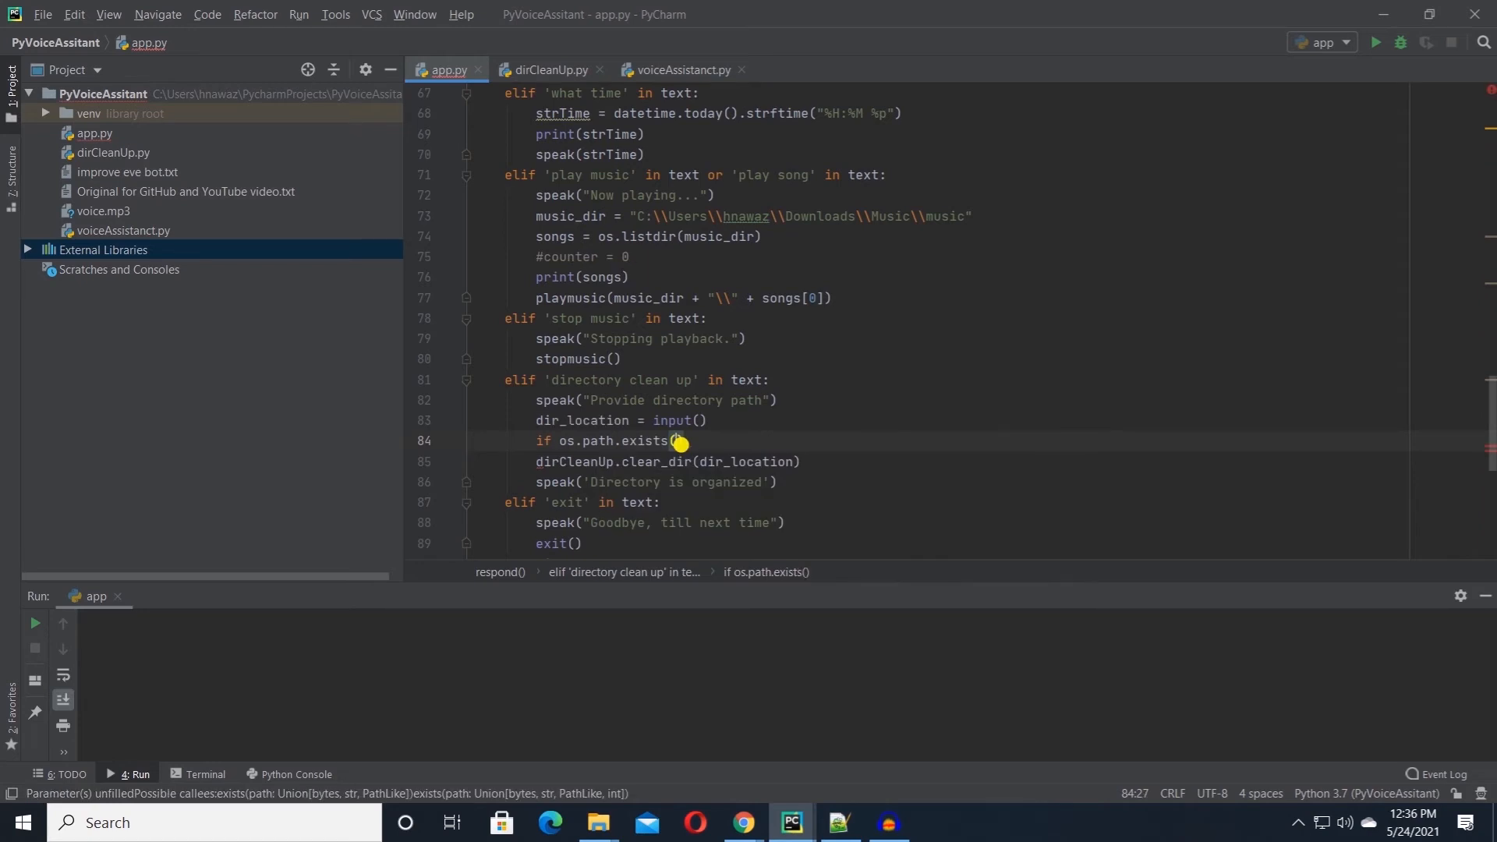
type("dir_location")
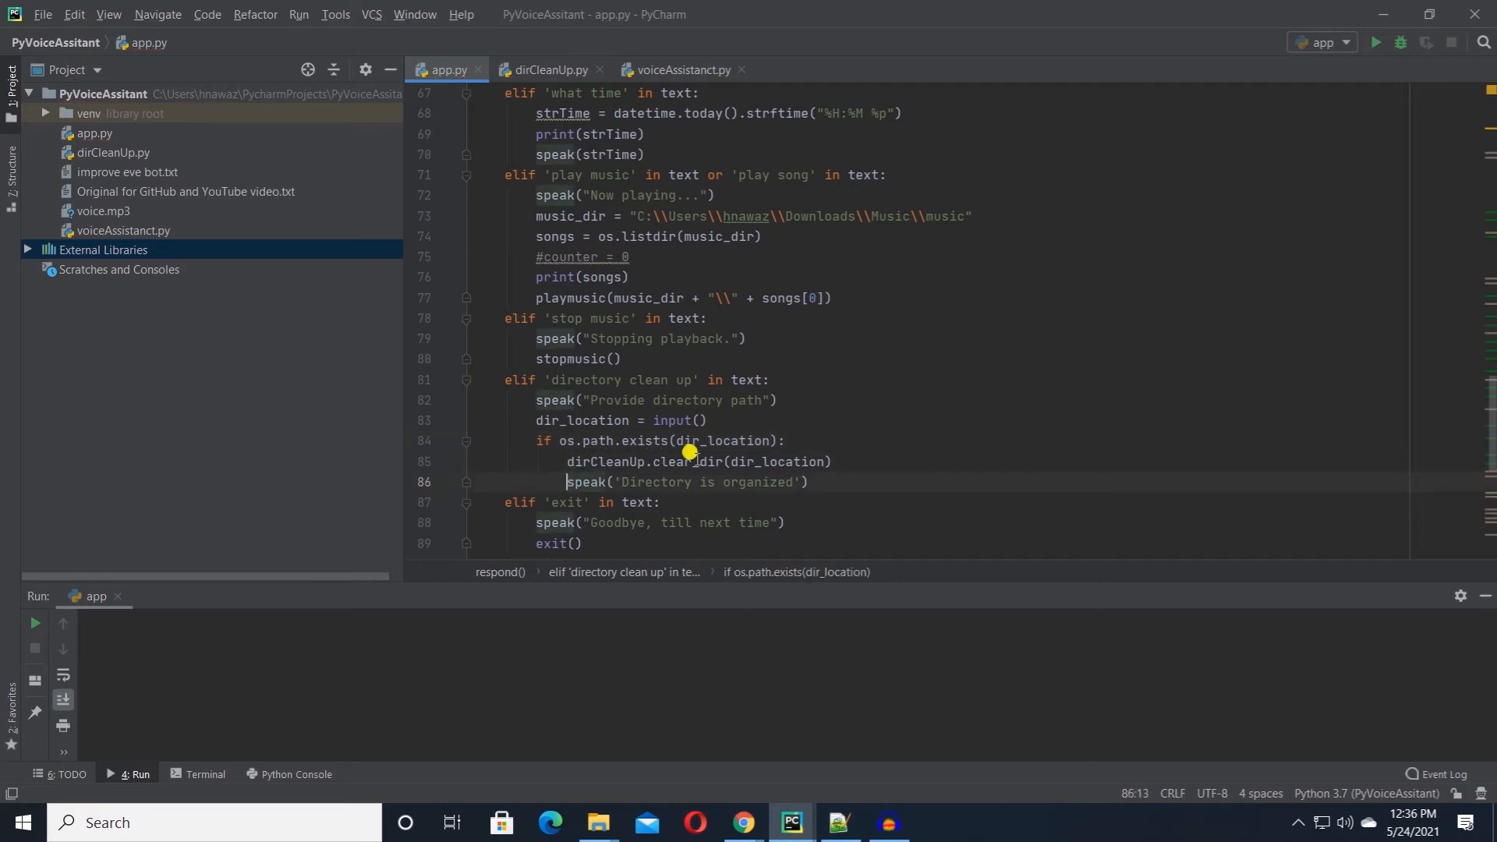
left_click(675, 379)
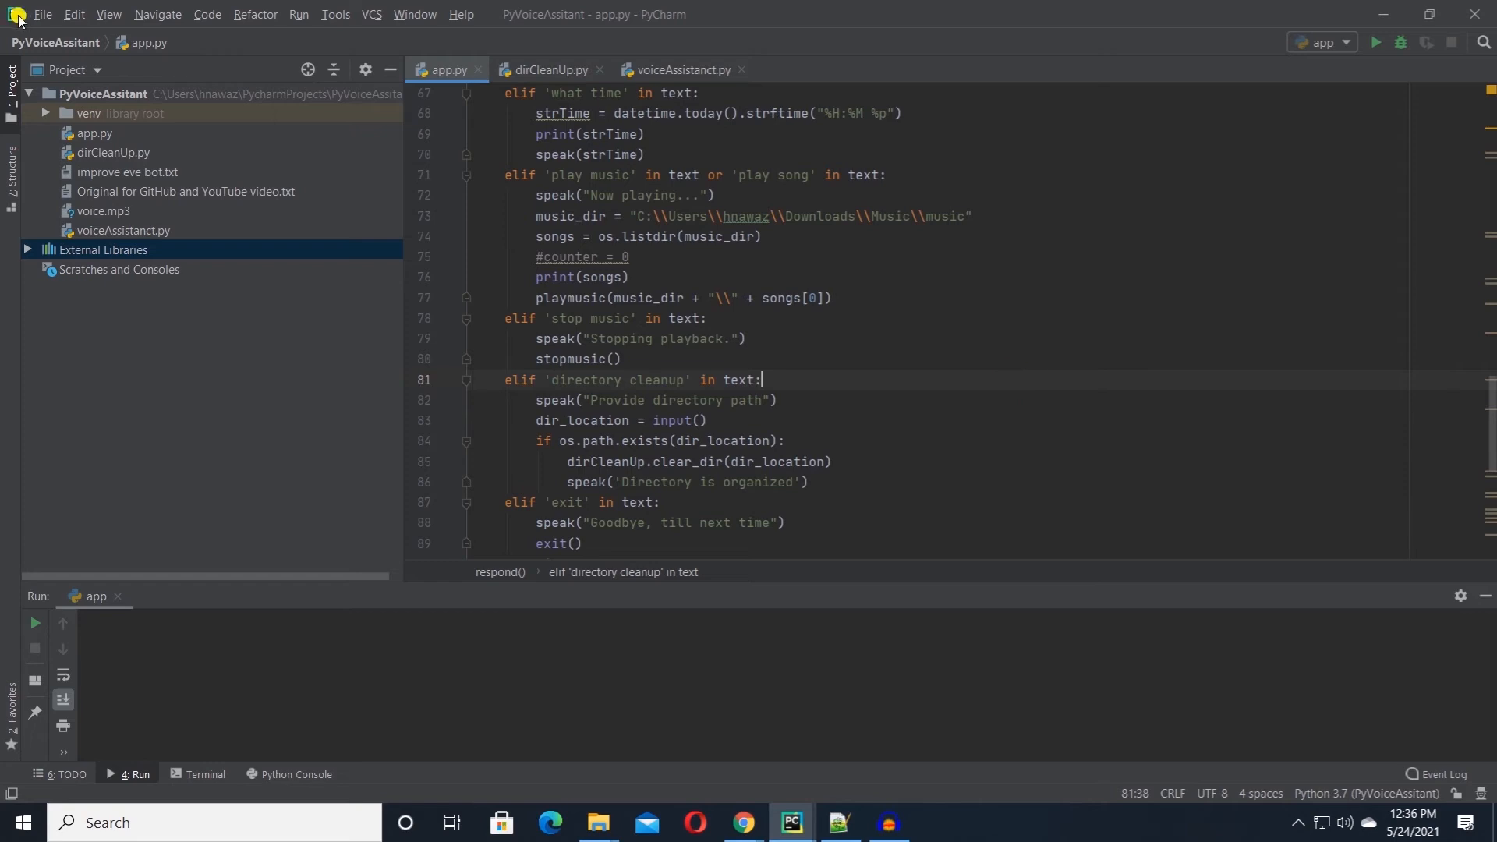
mouse_move(799, 364)
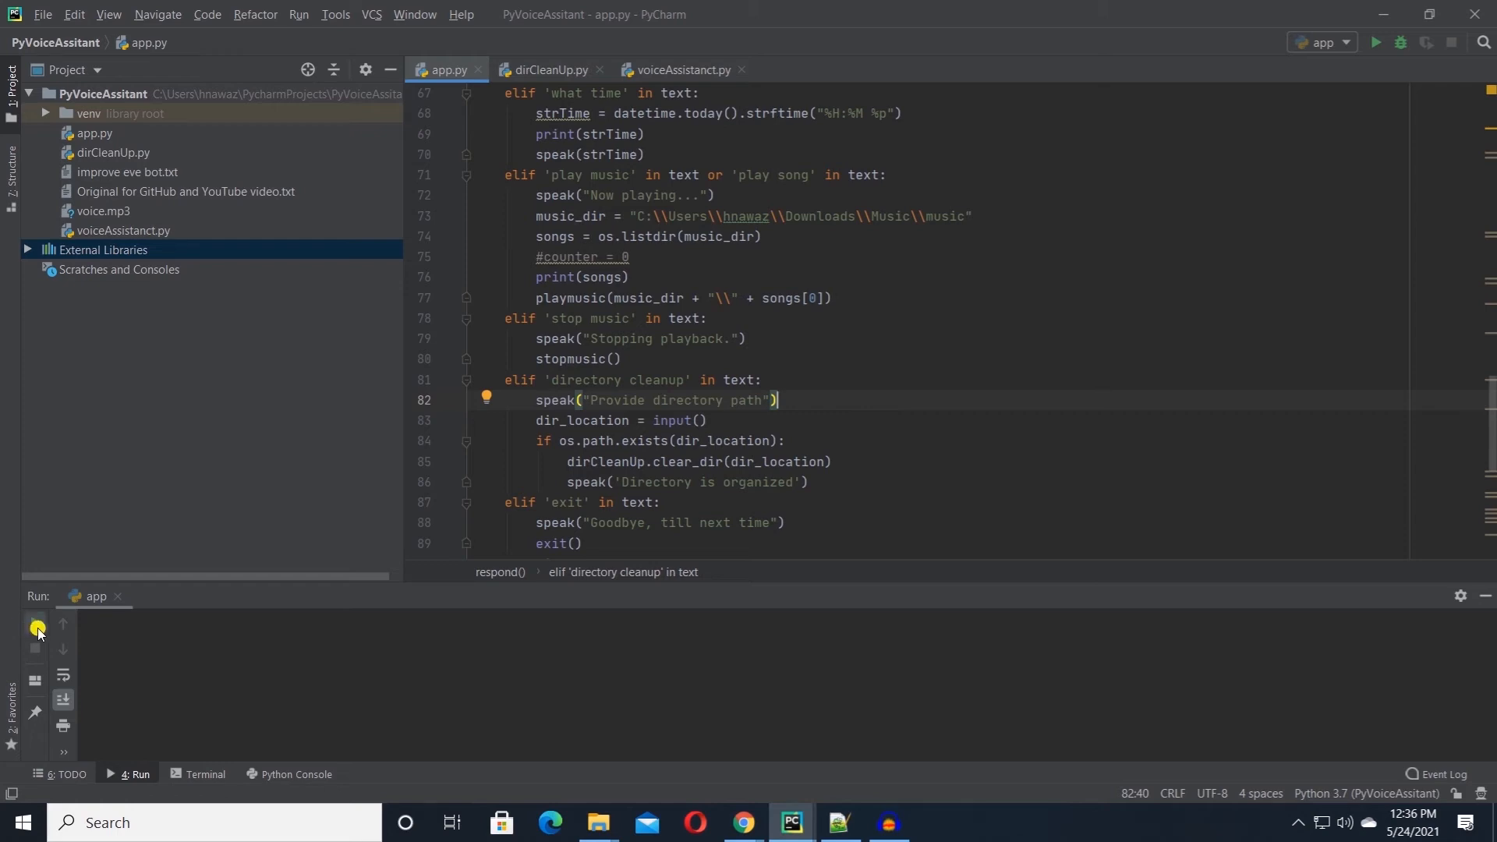
Step: Run app.py, issue 'directory cleanup' on DirCleanTest, and bring its Explorer window forward
left_click(597, 821)
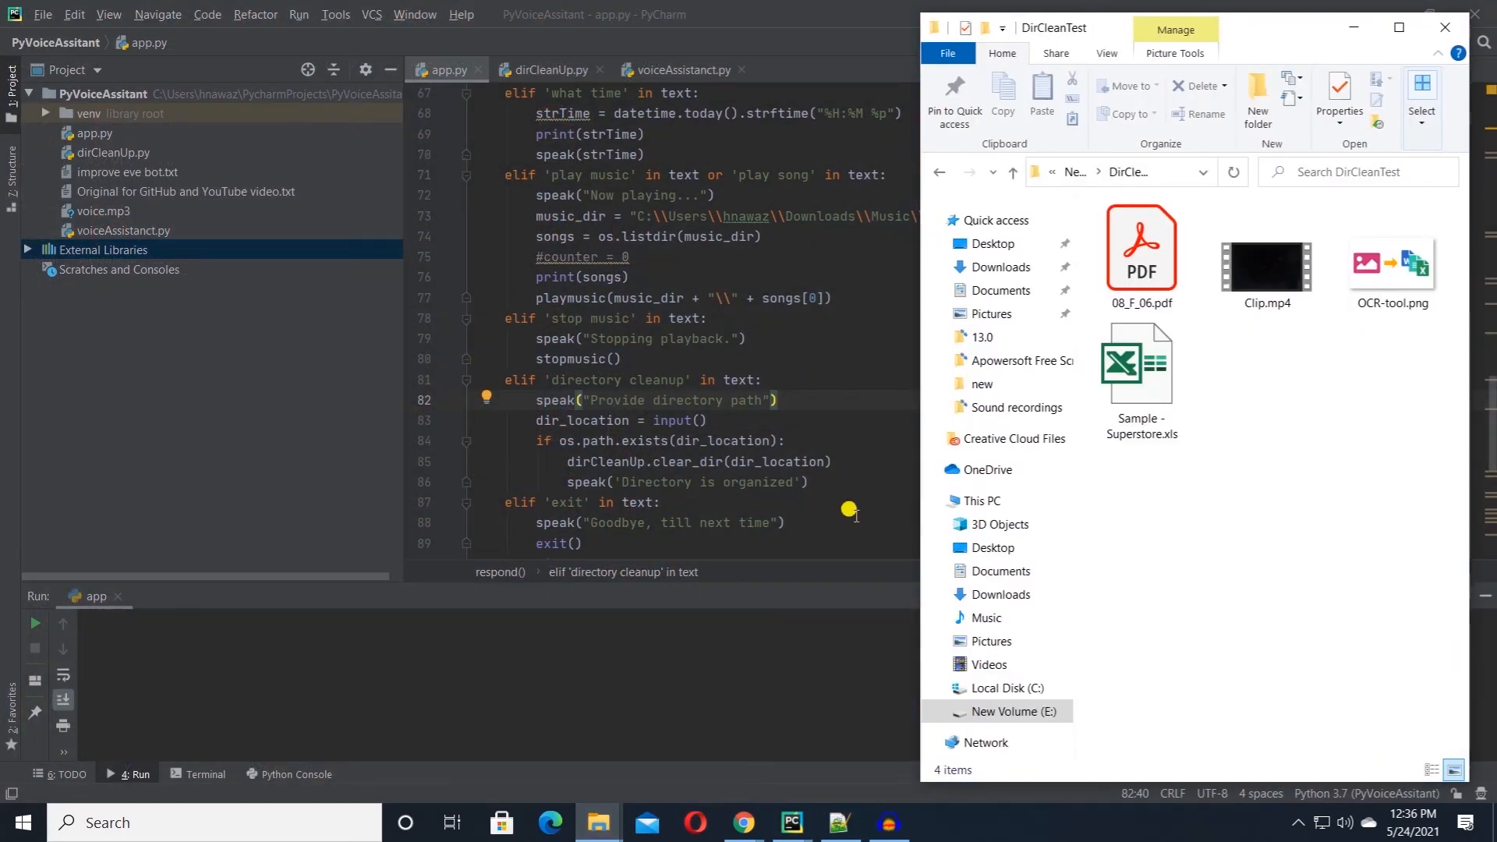
left_click(1126, 171)
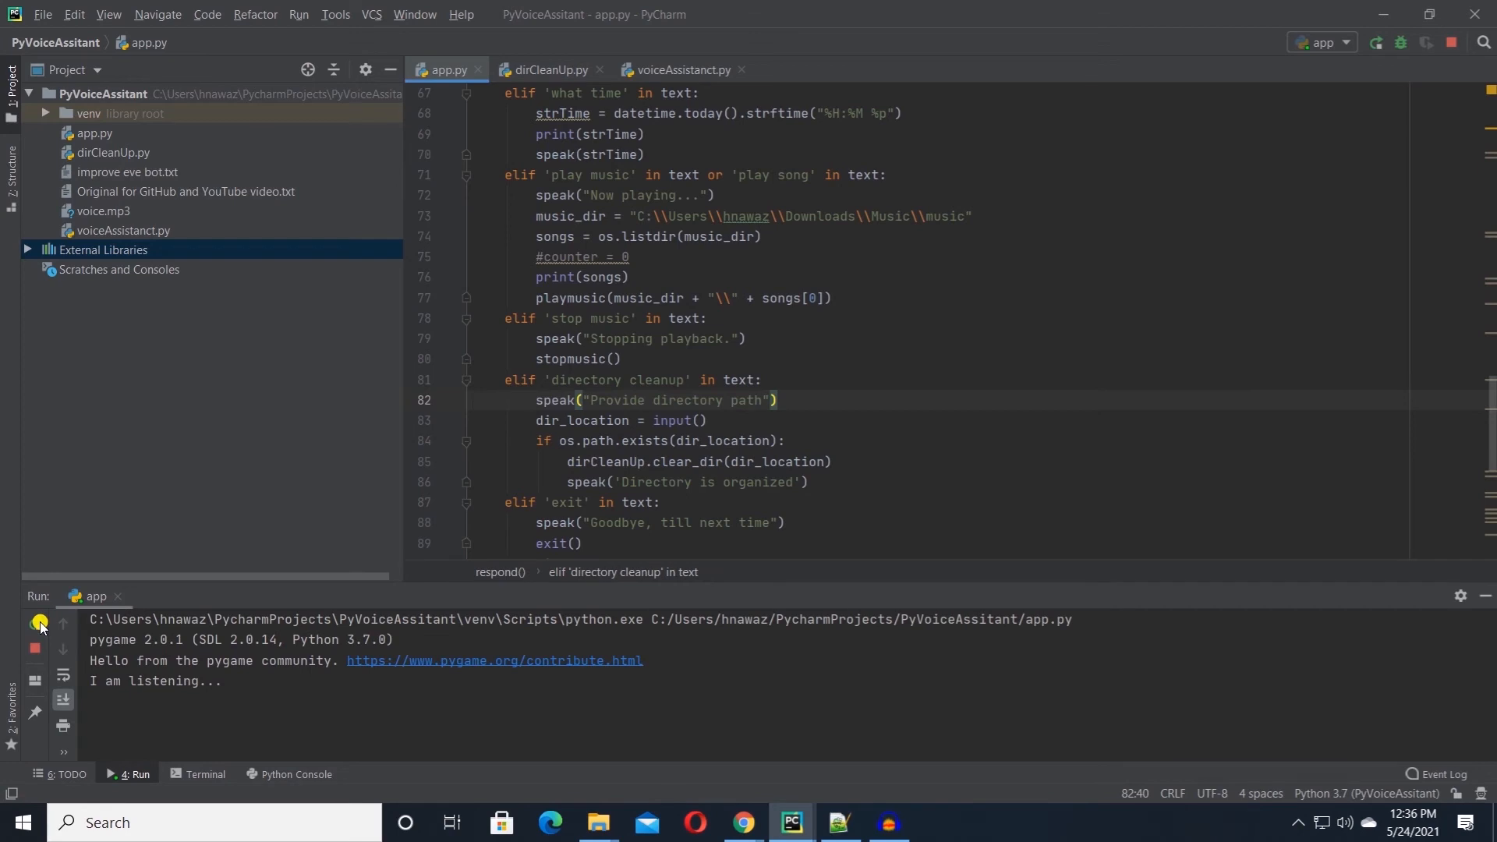
mouse_move(1102, 243)
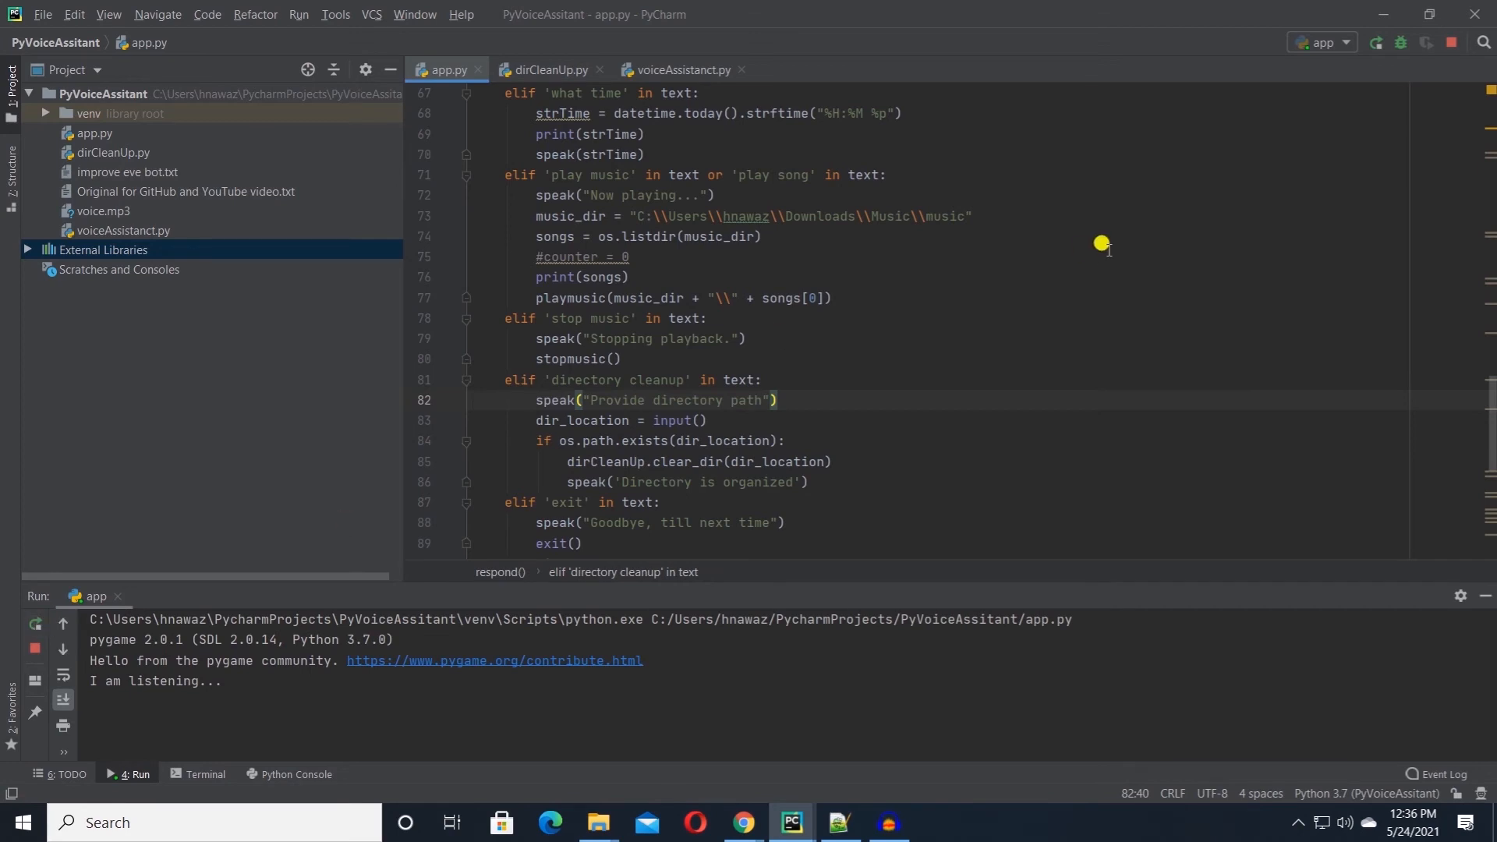
mouse_move(341, 728)
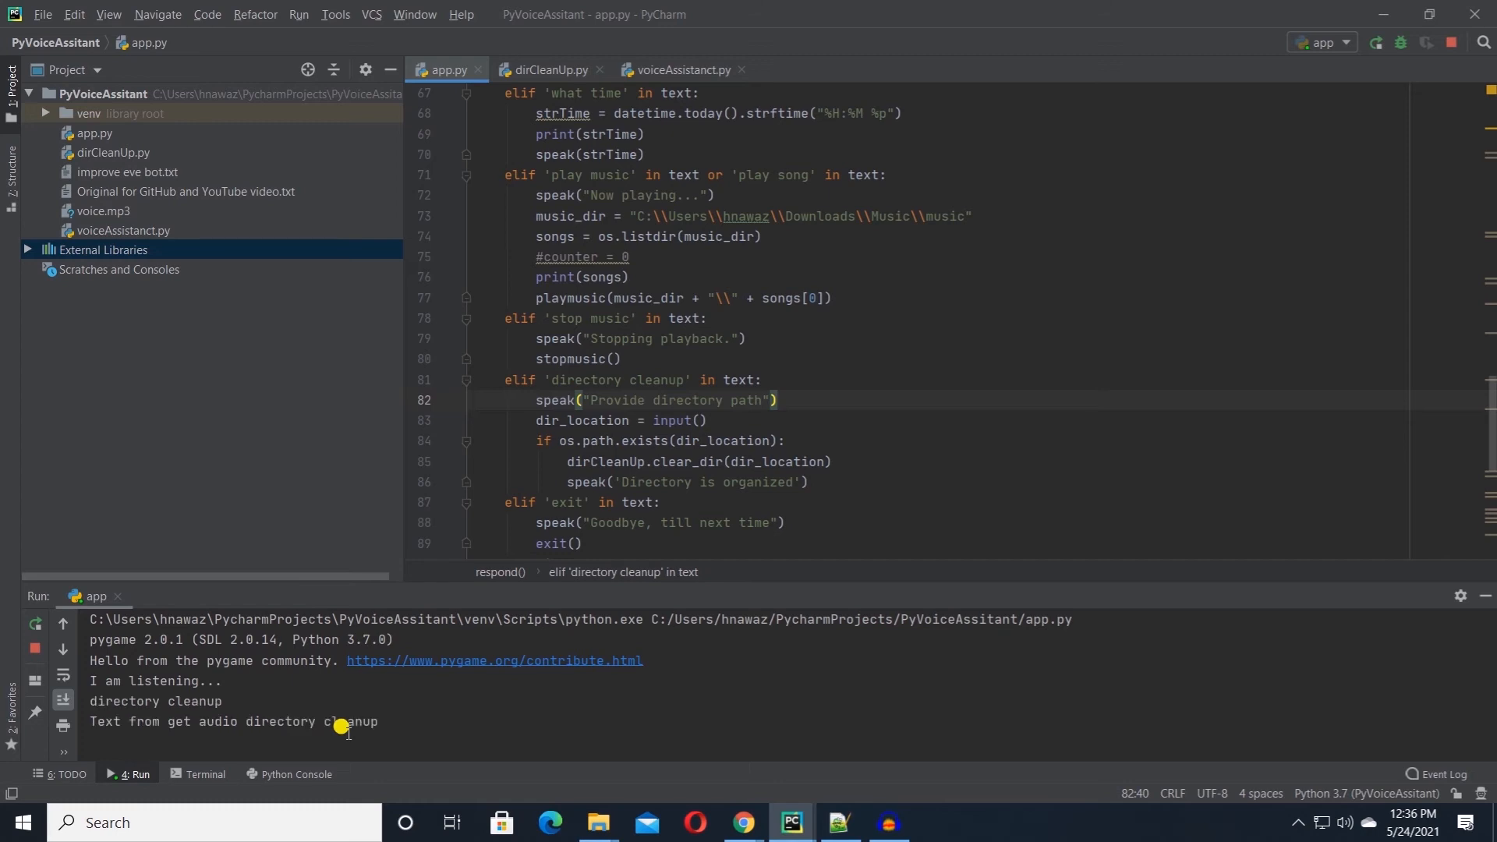
mouse_move(395, 725)
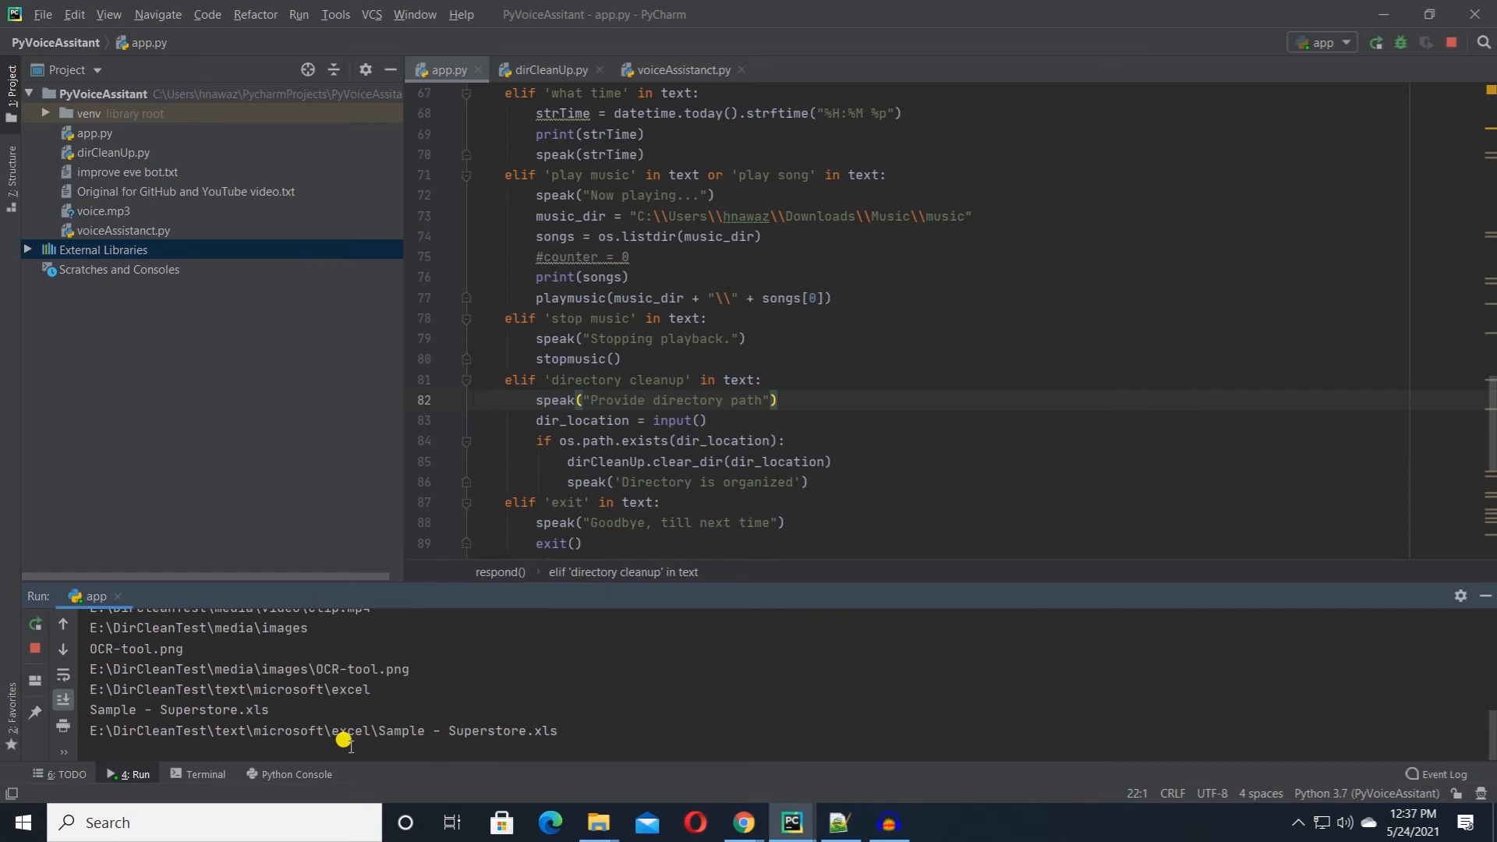
left_click(599, 821)
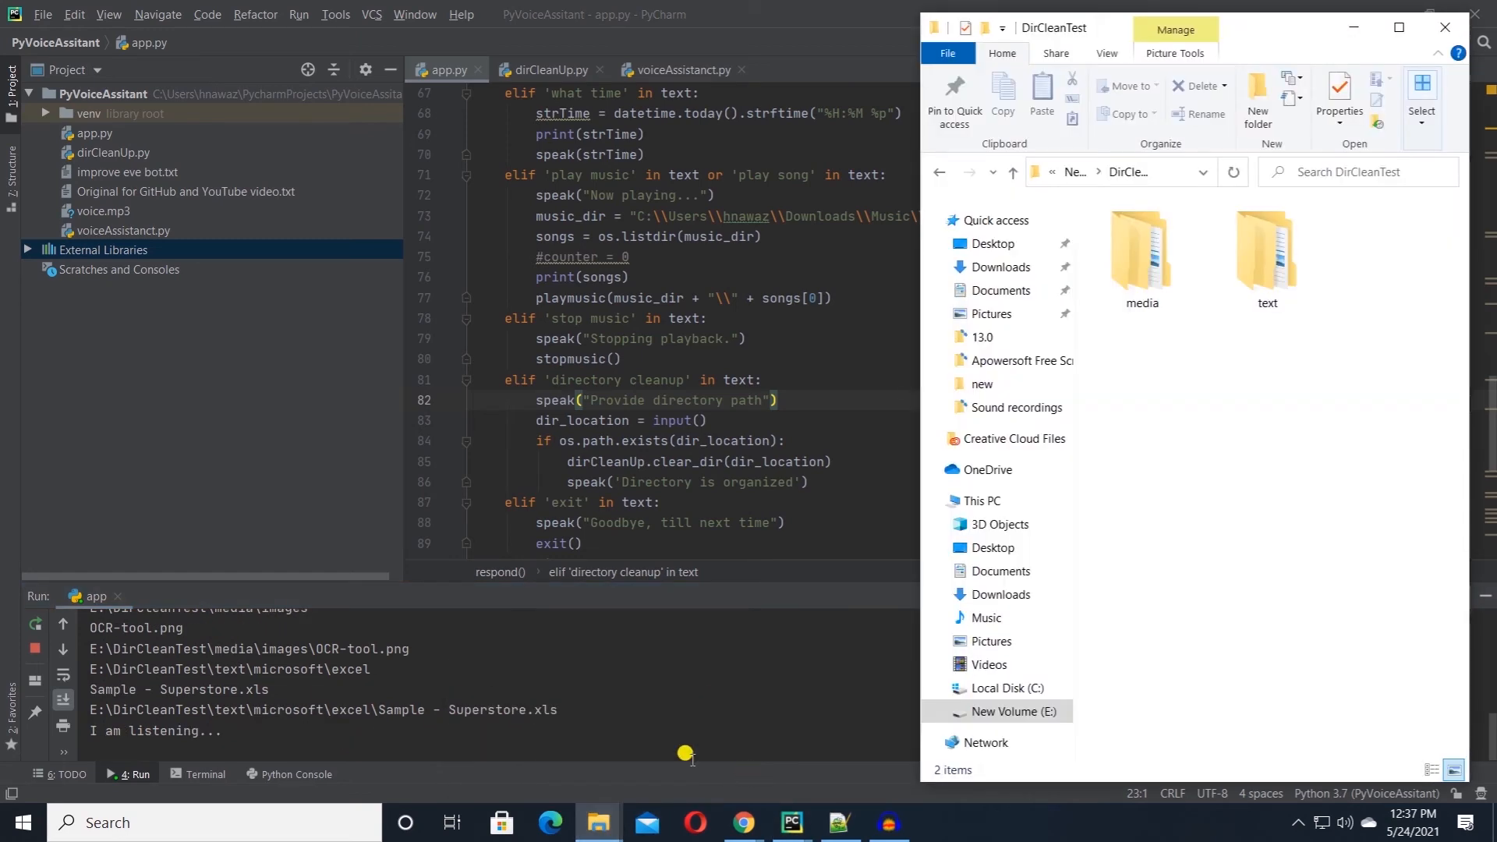
Step: Verify media holds images and video subfolders, then open text with microsoft and pdf
left_click(1266, 249)
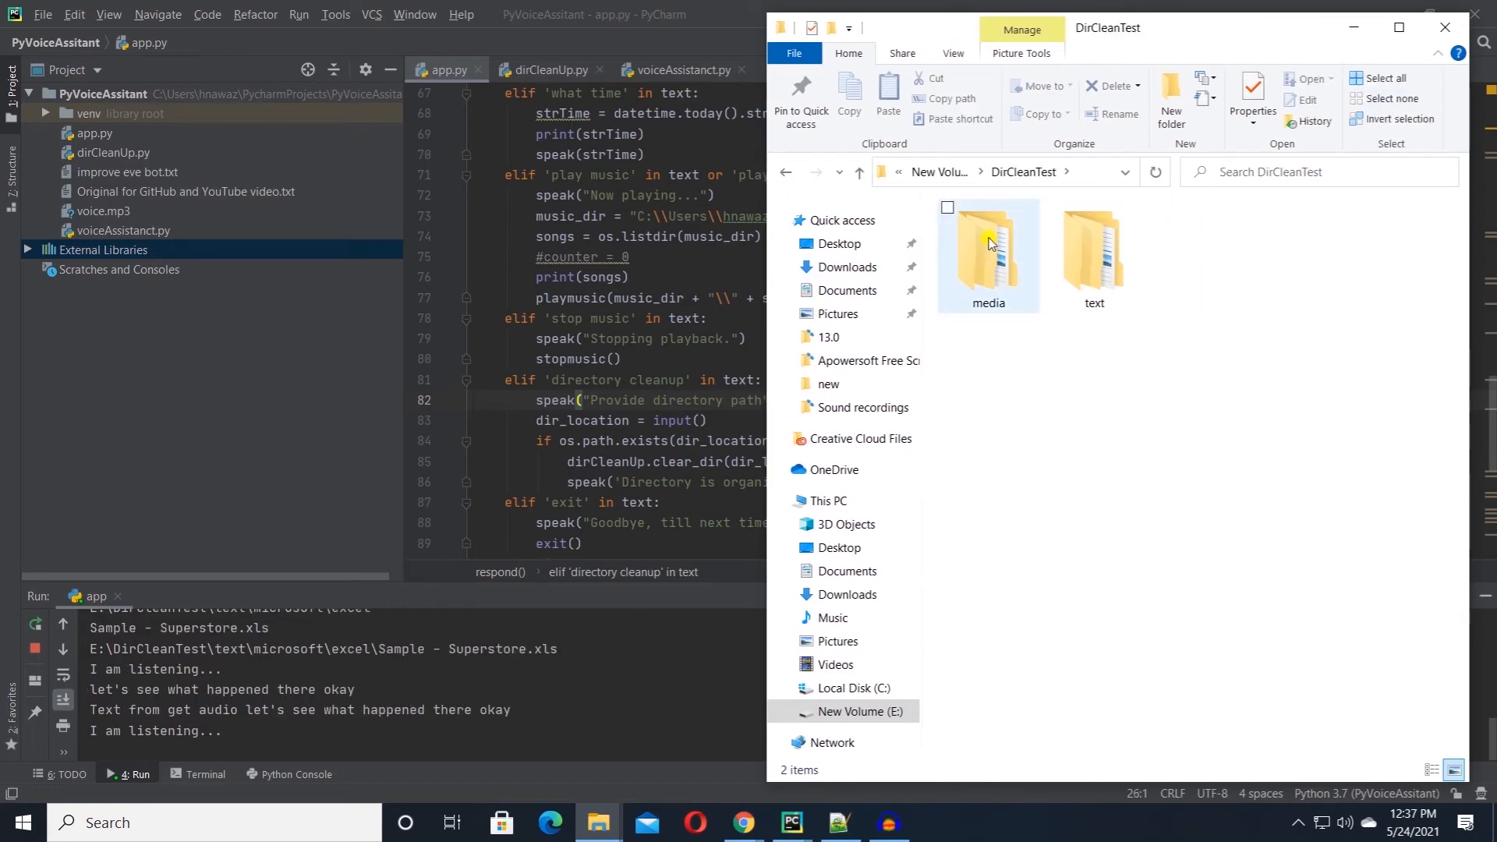
double_click(987, 248)
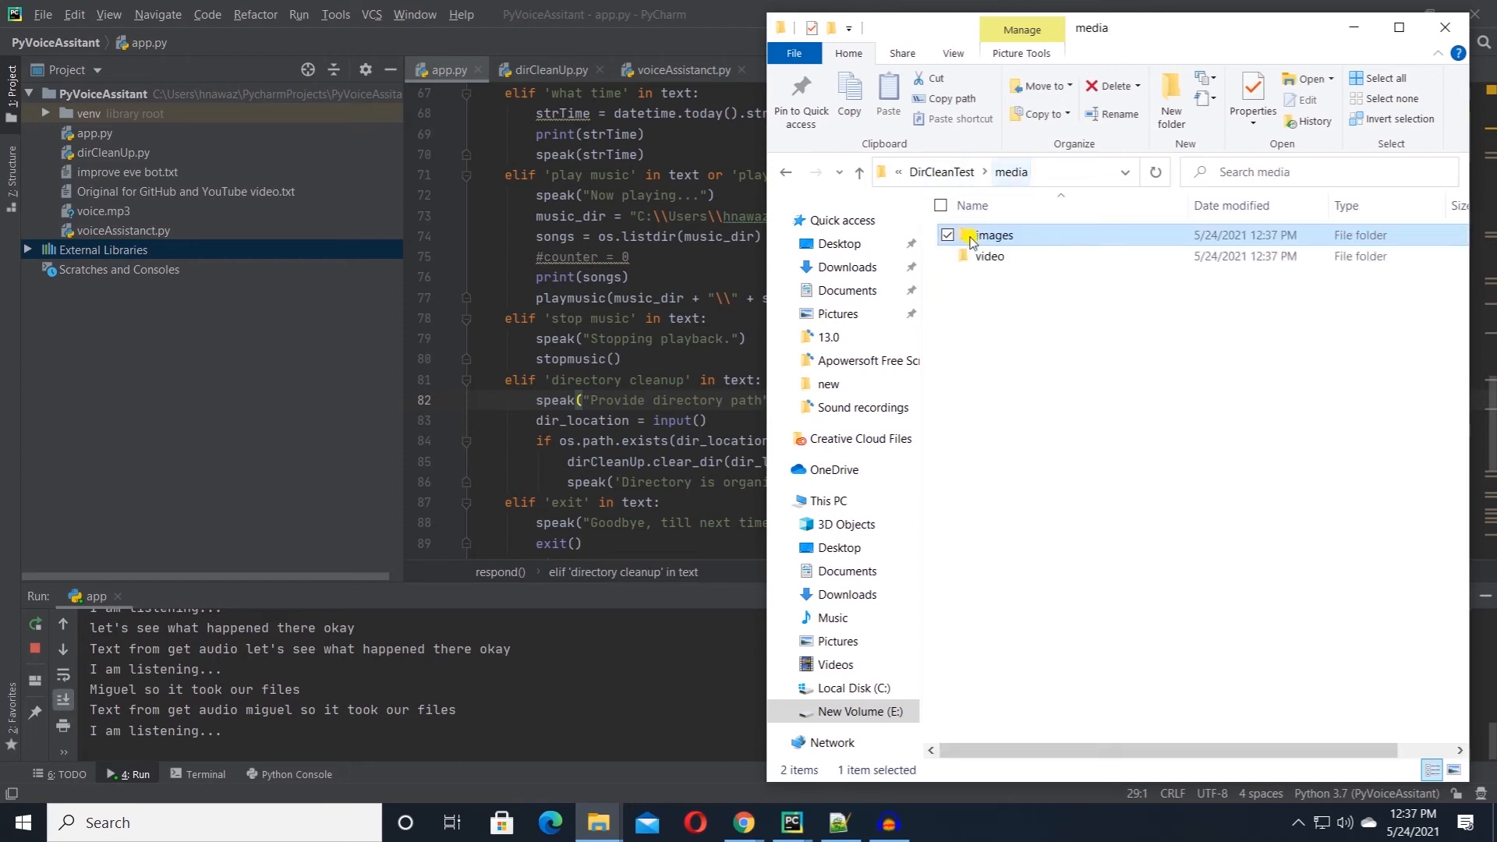
double_click(990, 256)
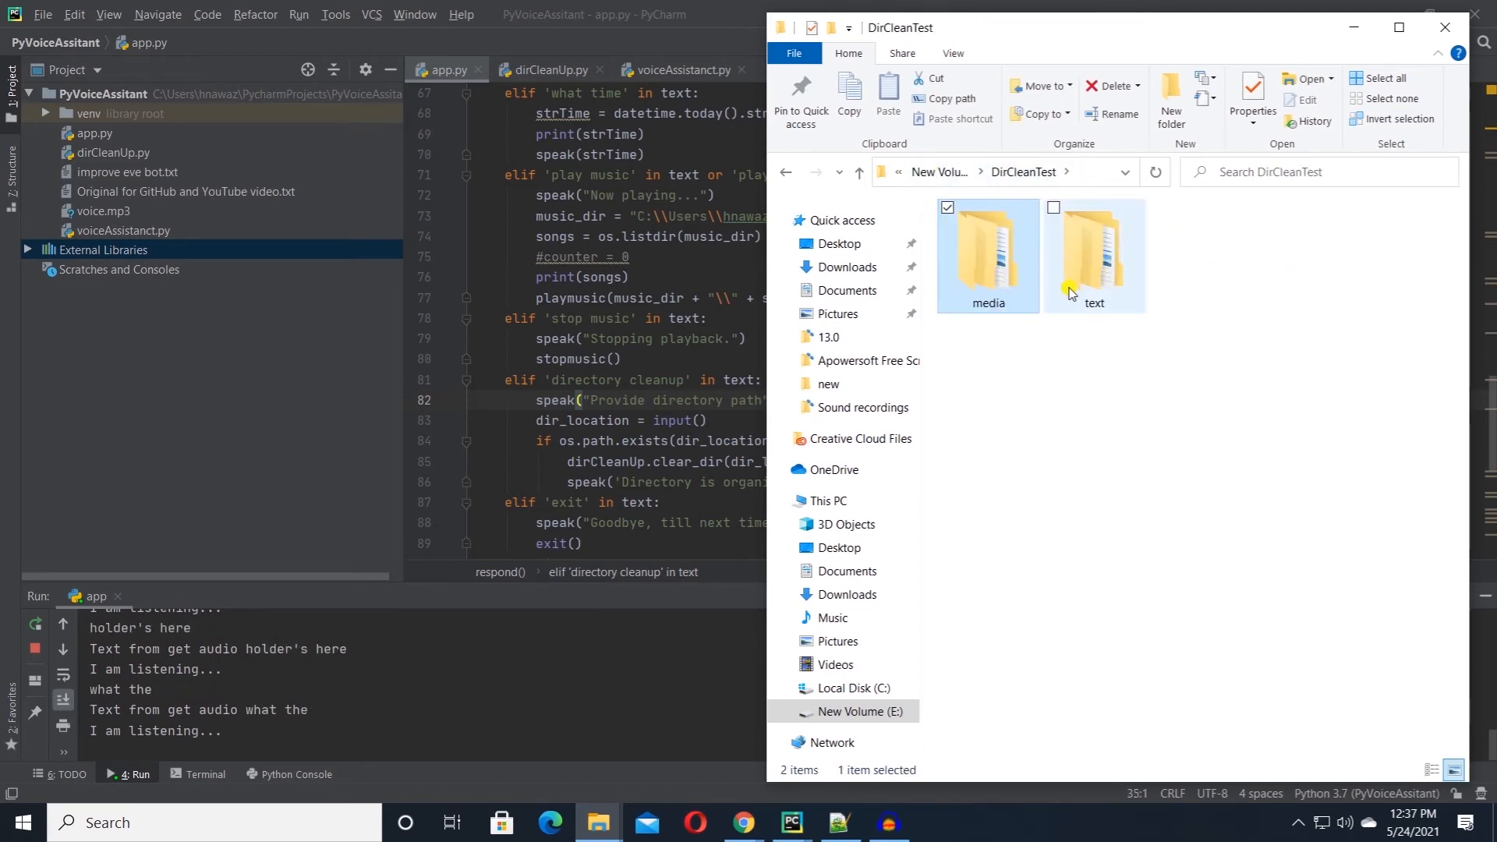
double_click(1093, 248)
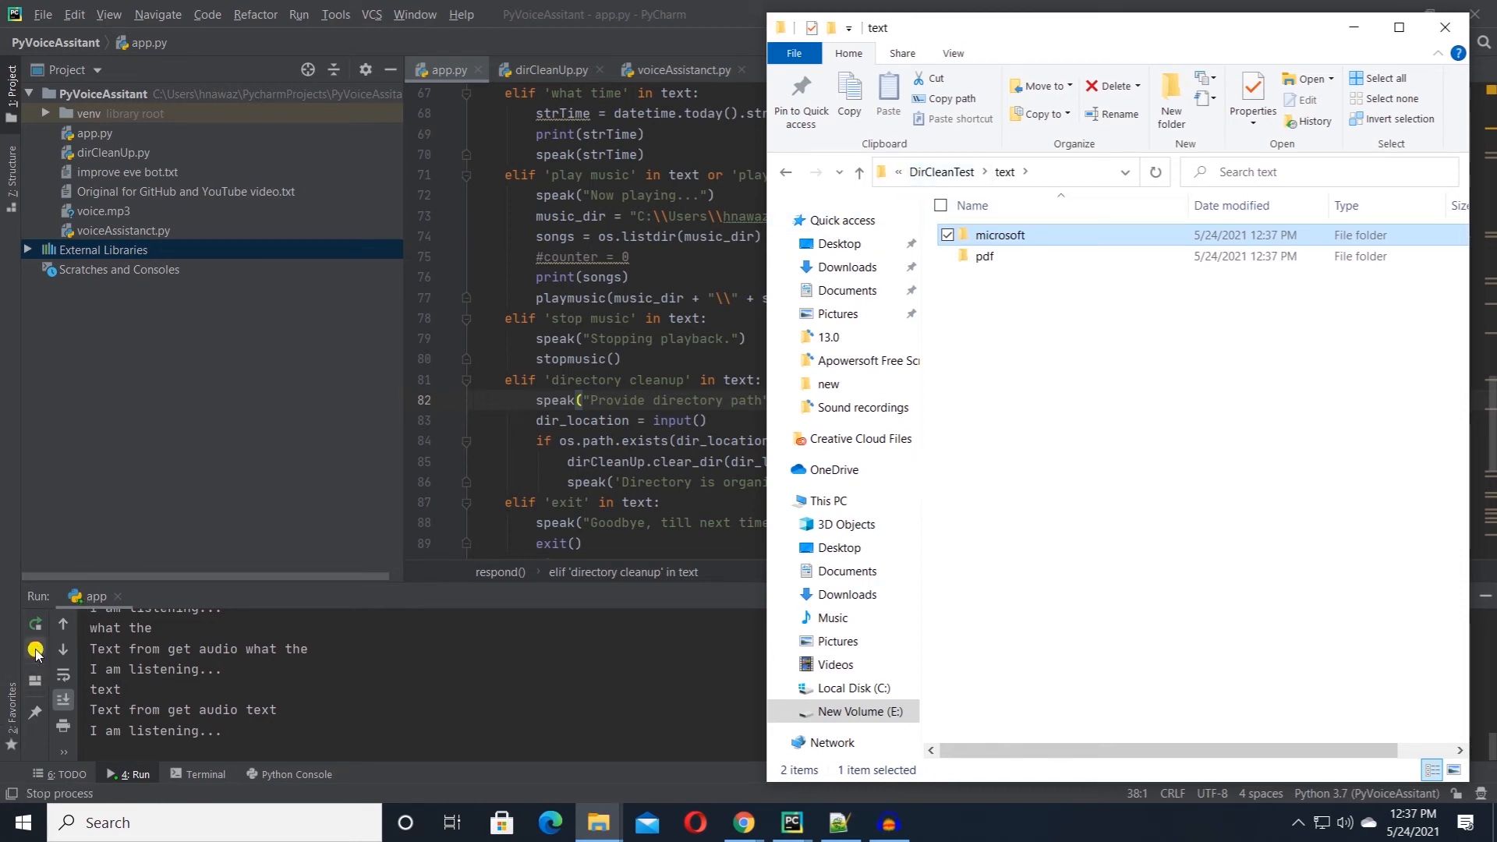
mouse_move(36, 650)
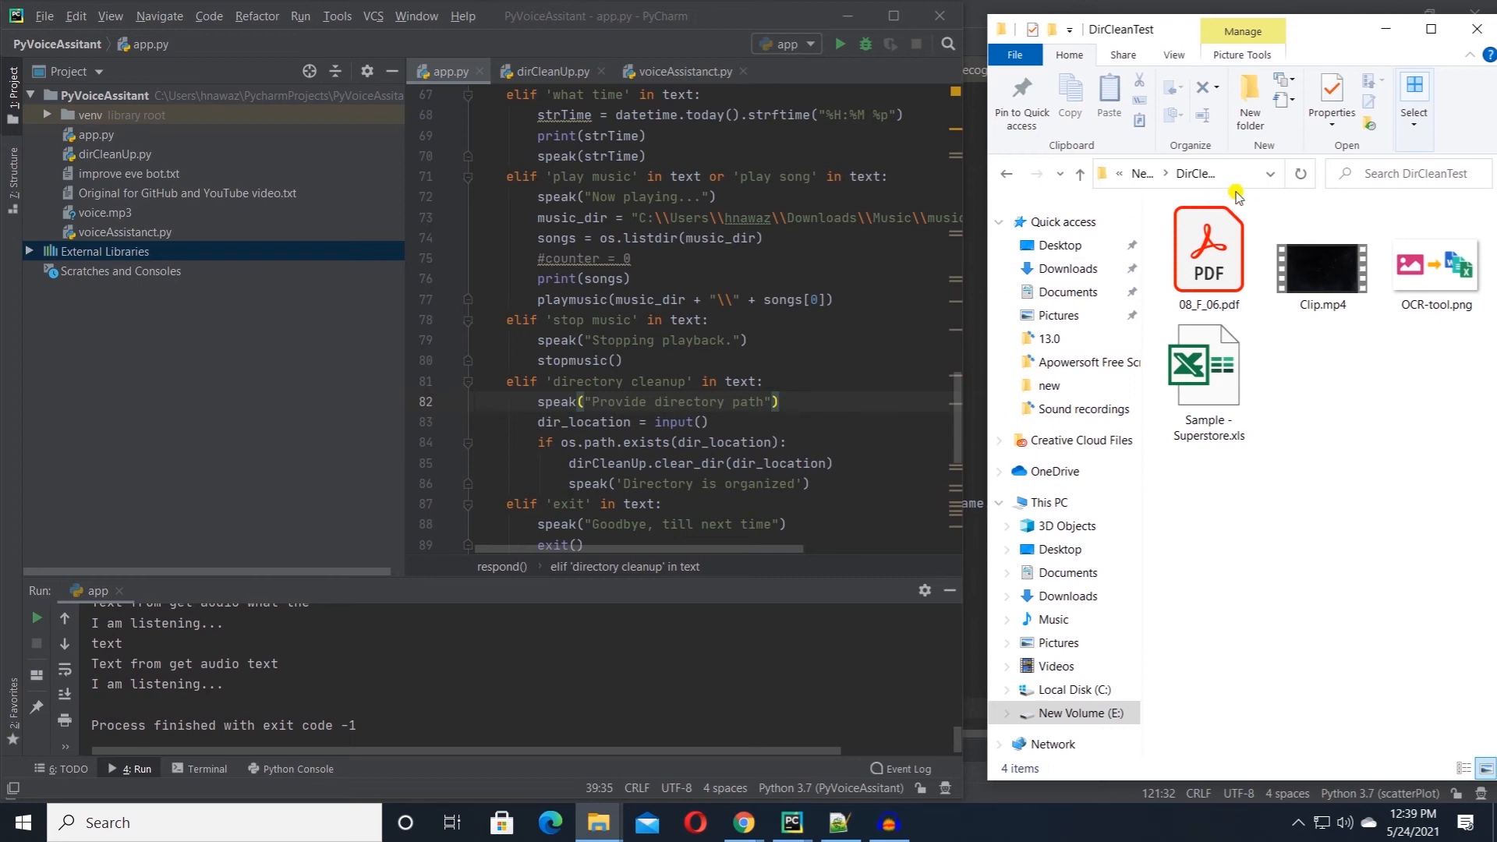
Step: Rerun app.py so the restored four loose DirCleanTest files get sorted into media and text again
left_click(1183, 173)
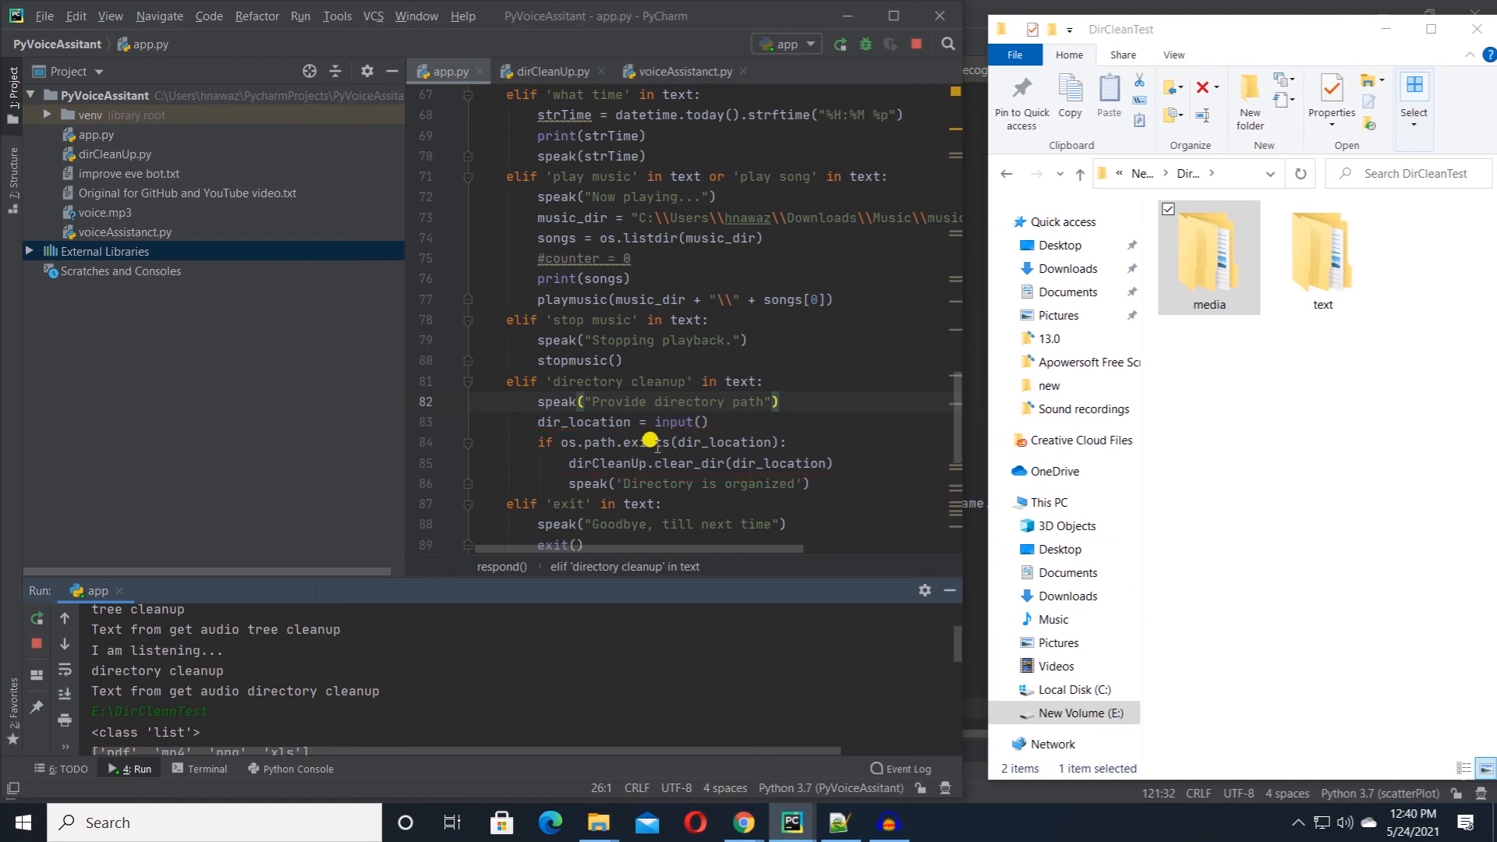
mouse_move(764, 463)
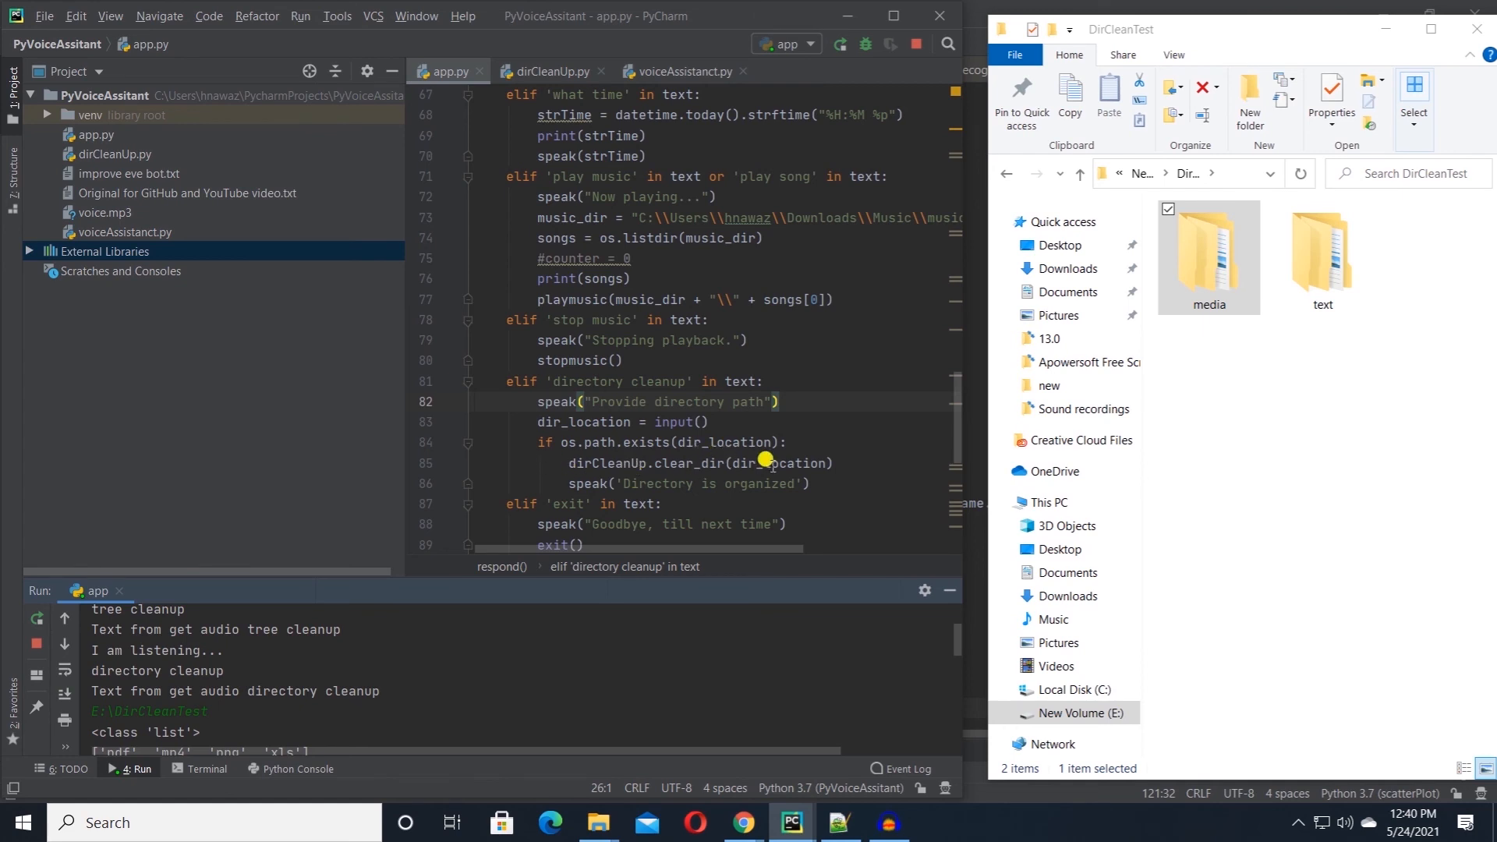
mouse_move(680, 463)
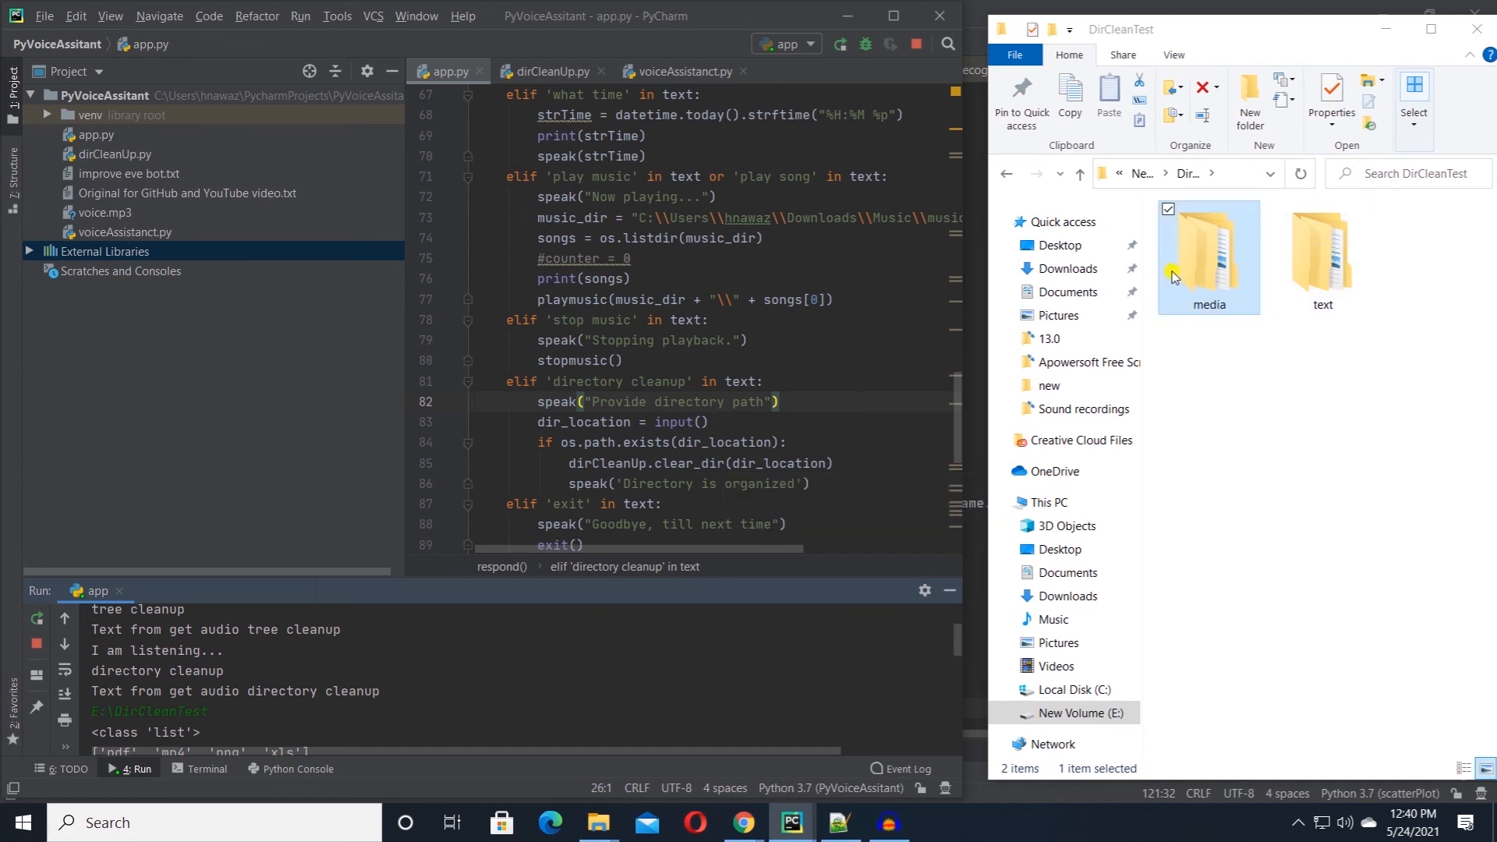
mouse_move(1255, 255)
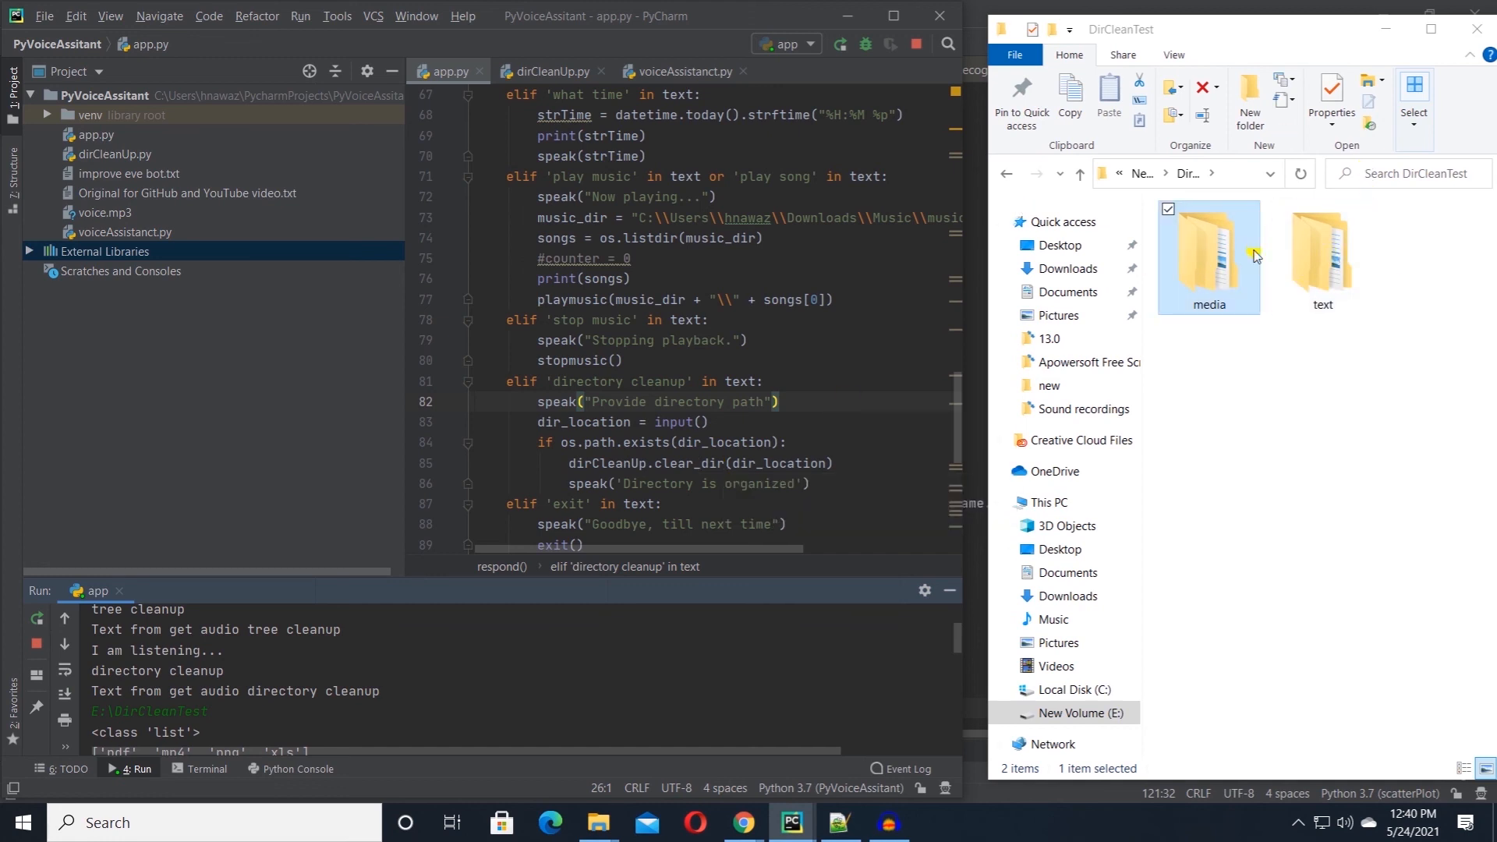
Step: Open DirCleanTest's text folder and its microsoft subfolder to see the excel folder
left_click(1320, 252)
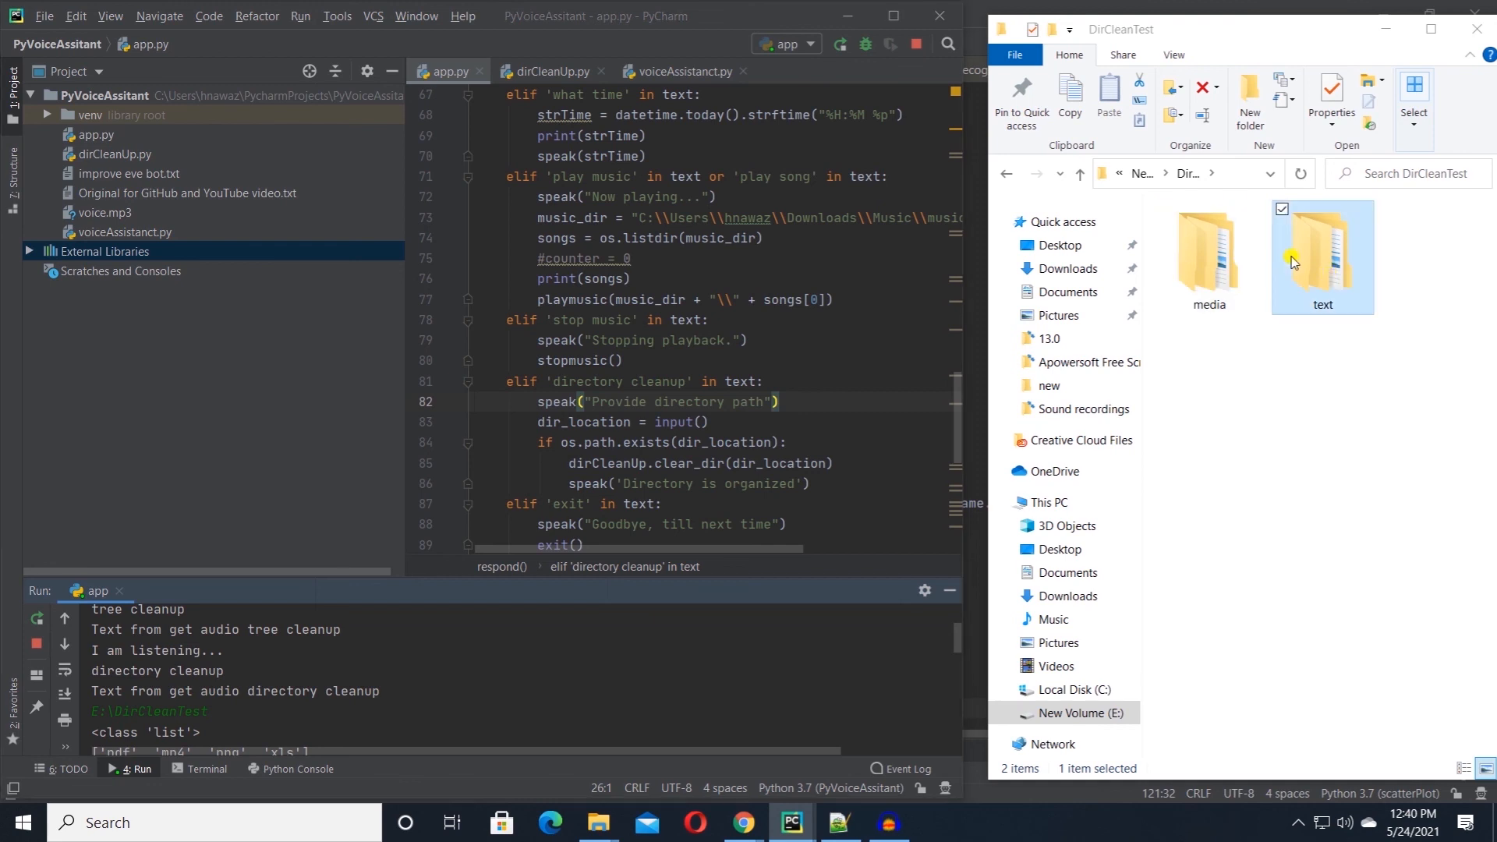
double_click(1321, 246)
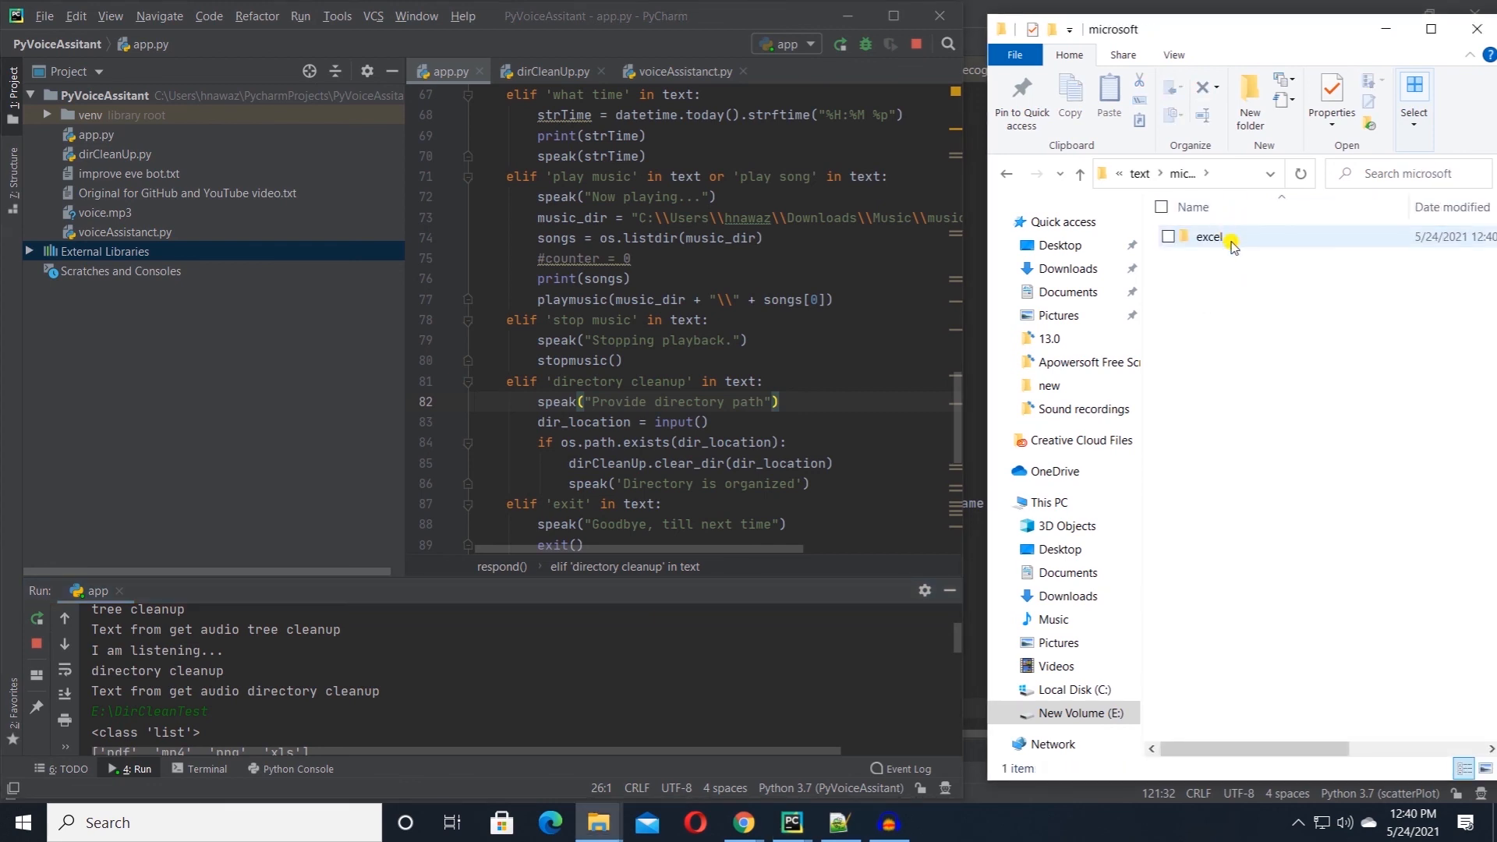
double_click(1209, 235)
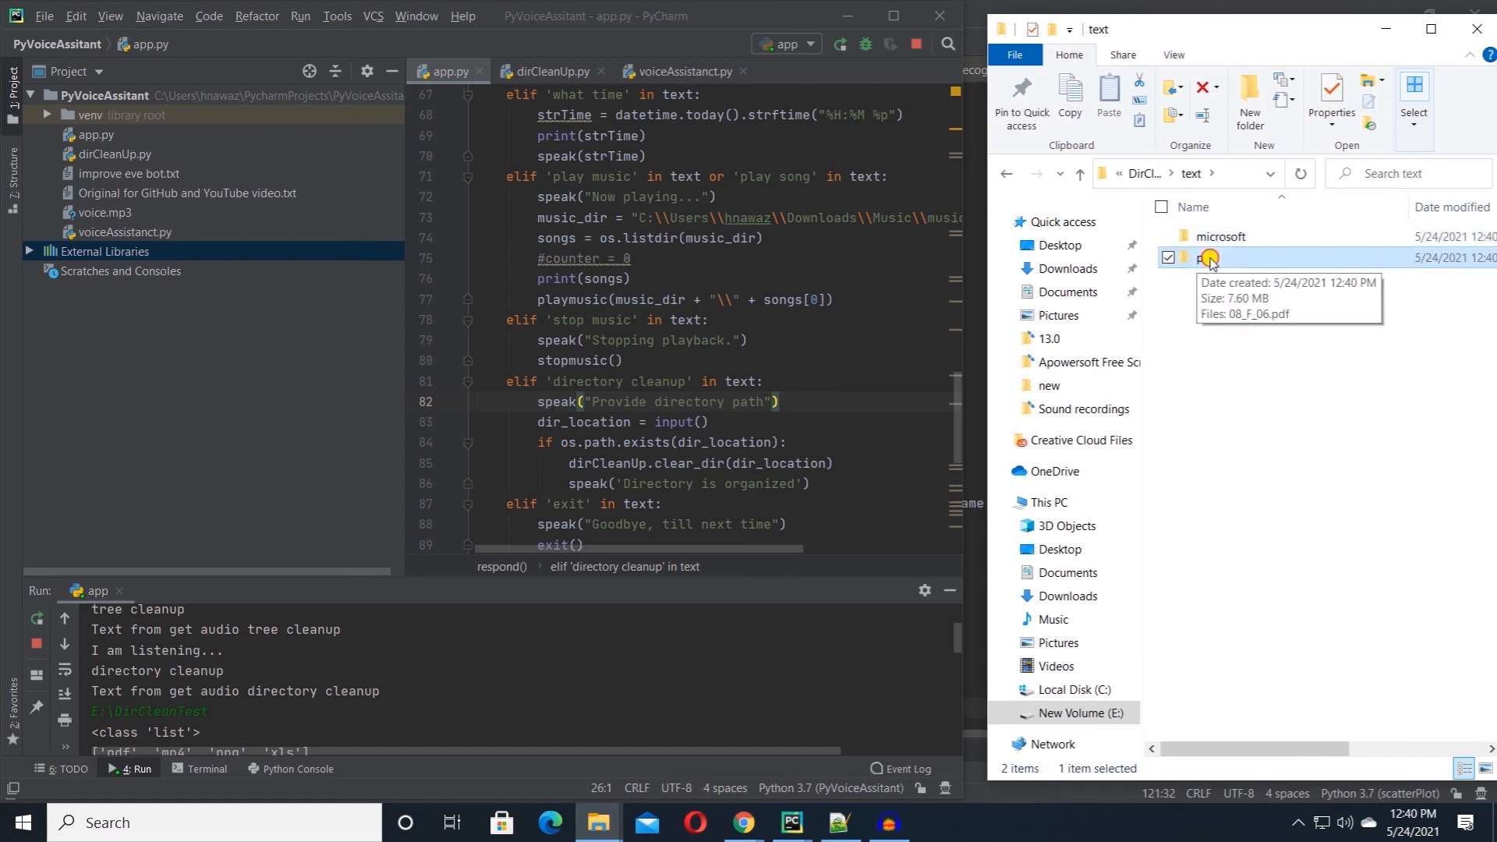
mouse_move(1136, 173)
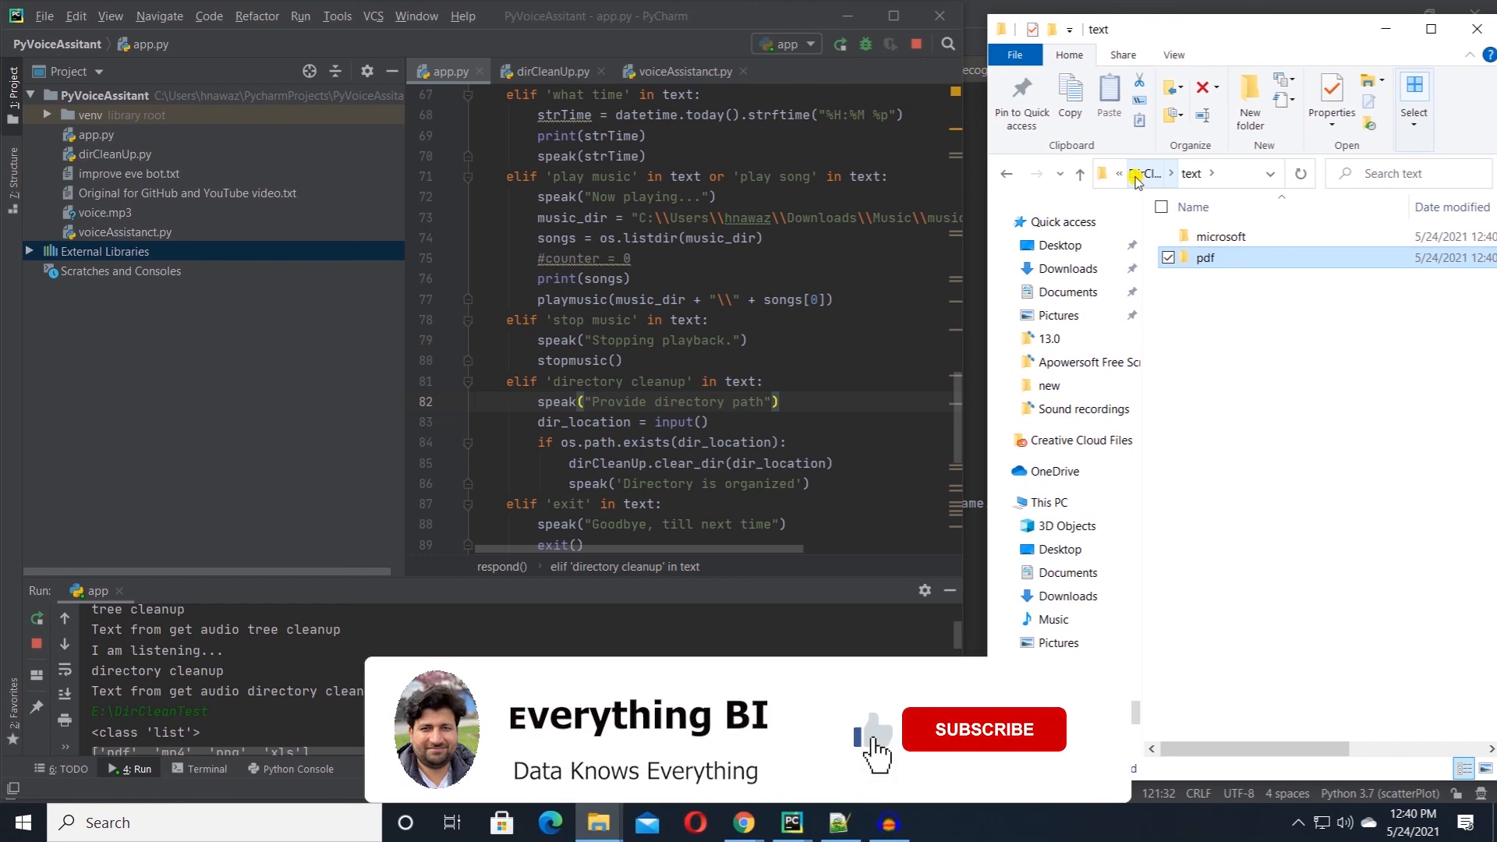
left_click(982, 728)
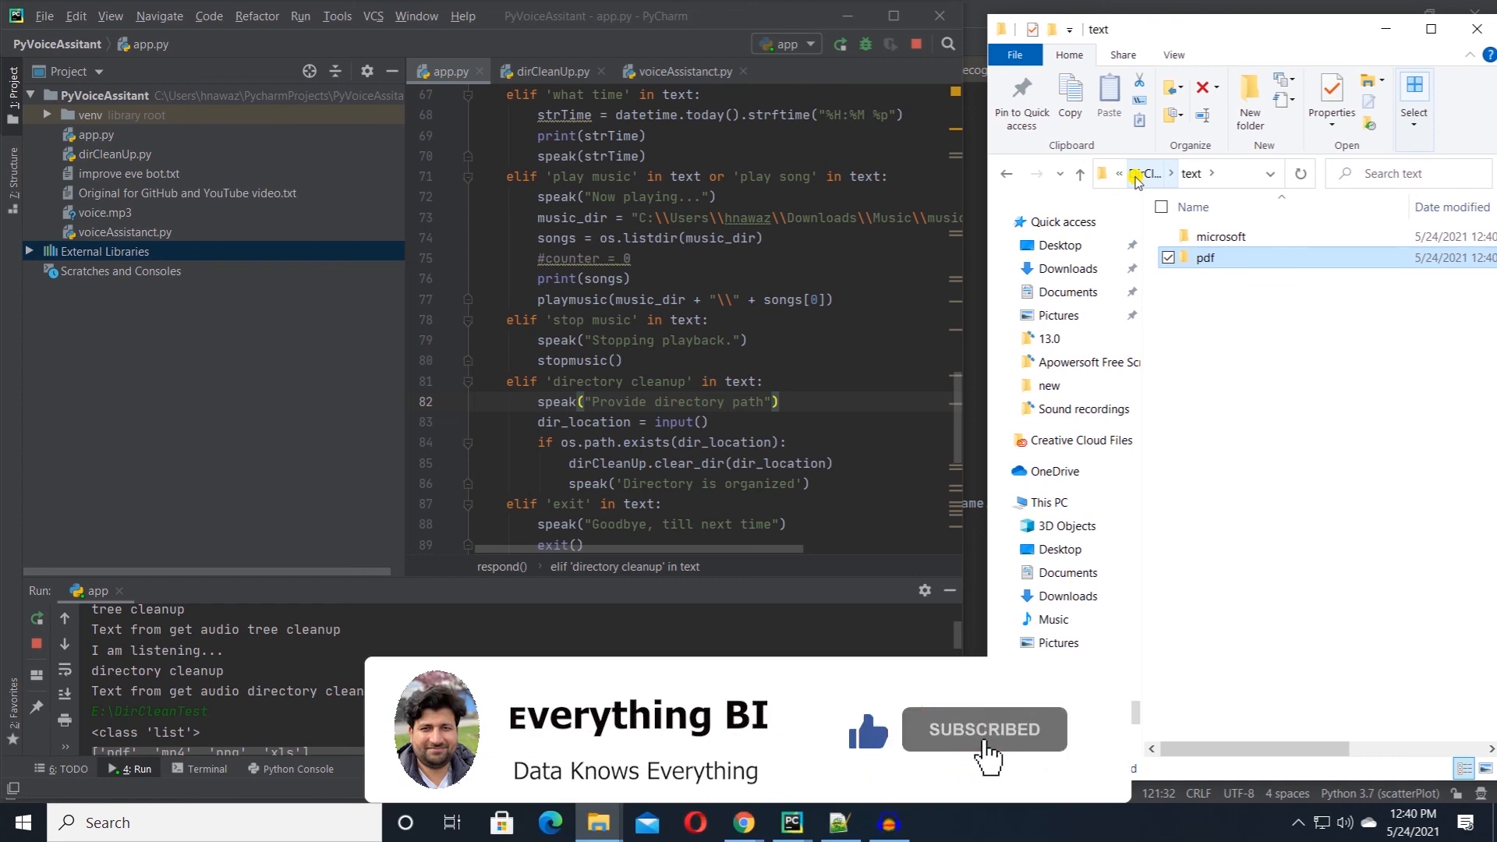
mouse_move(1087, 750)
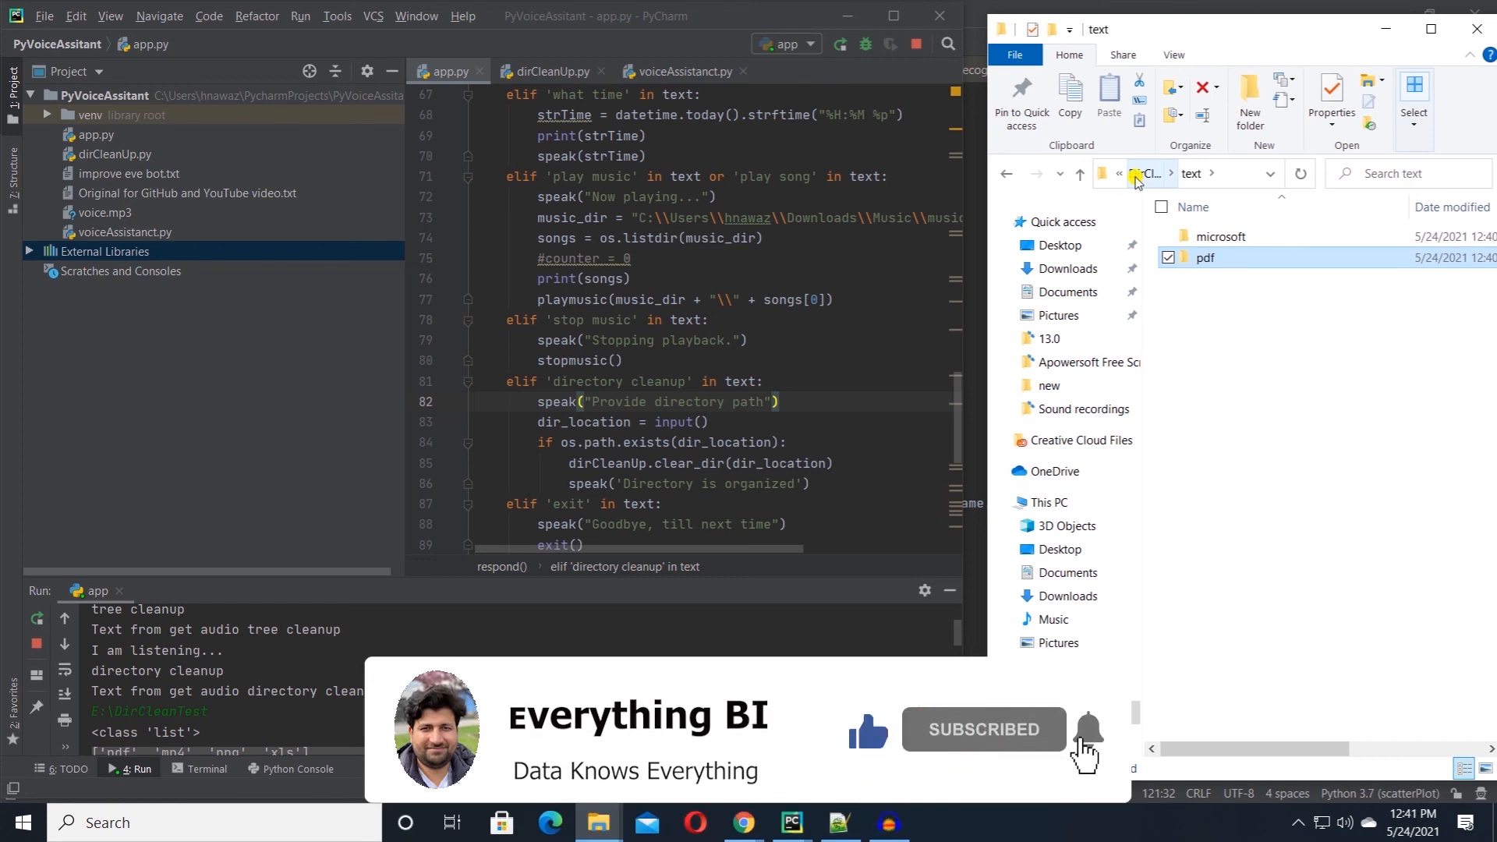